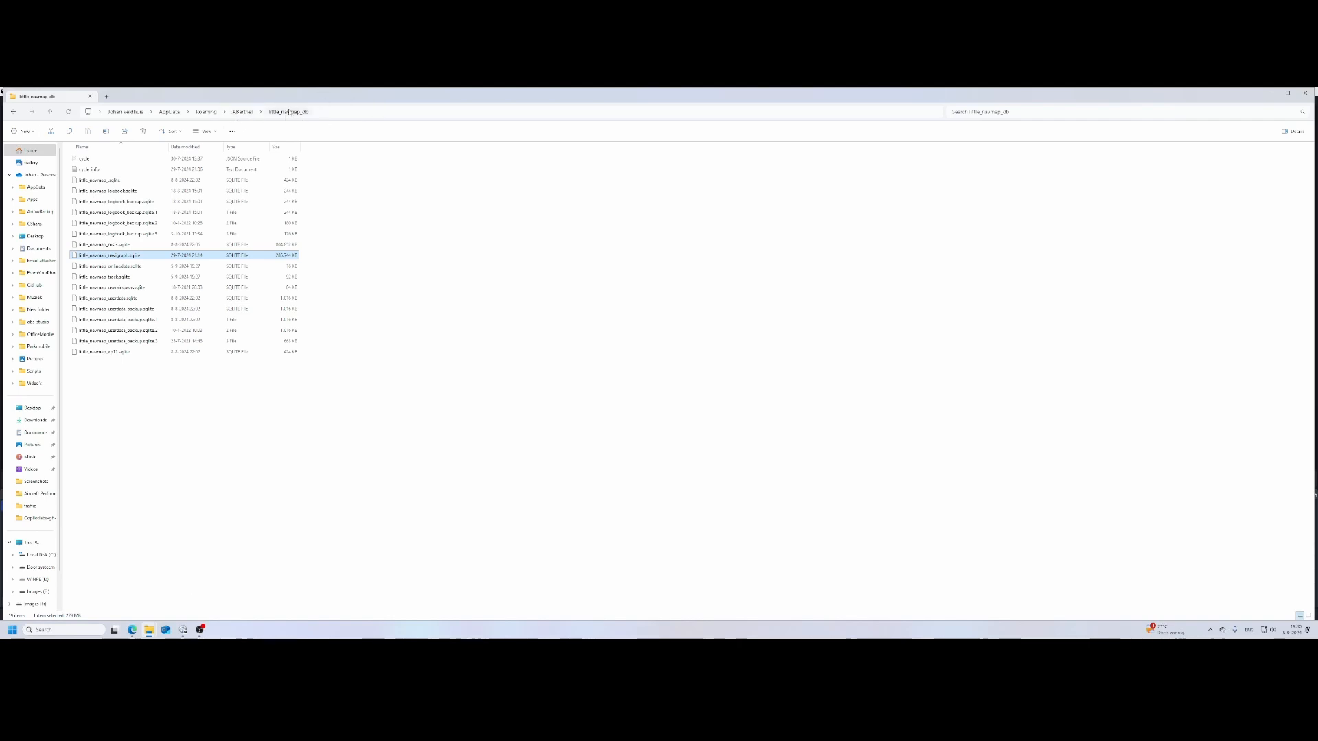
# Step: Browse into the little_navmap_db folder under Roaming\ABarthel
pyautogui.click(168, 111)
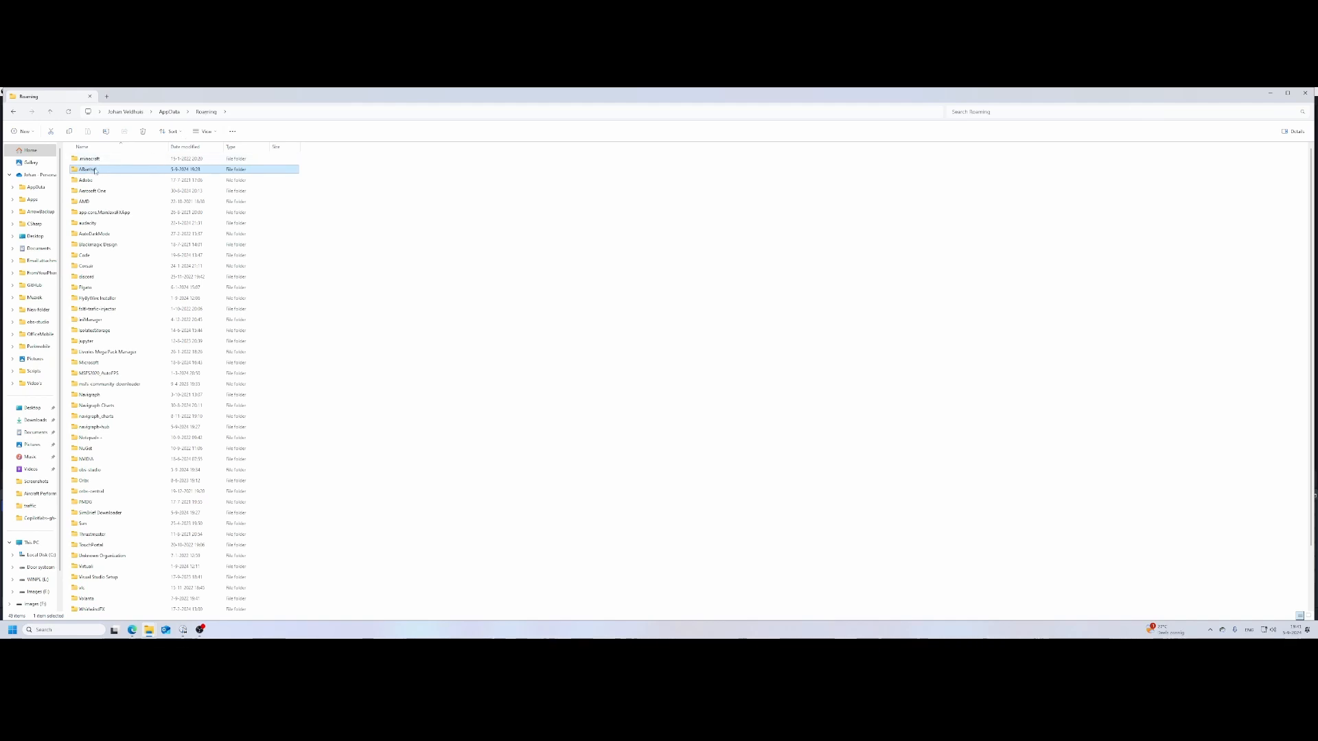
pyautogui.doubleClick(88, 169)
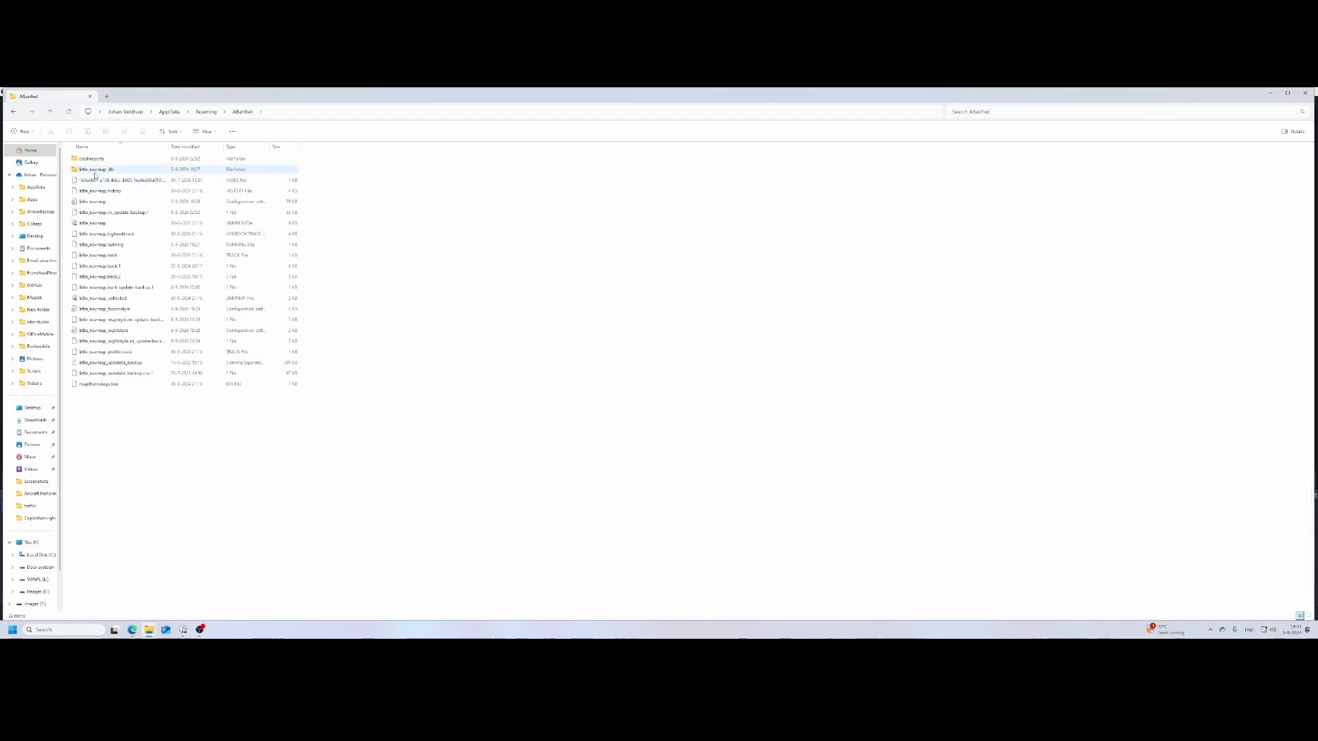
pyautogui.click(96, 168)
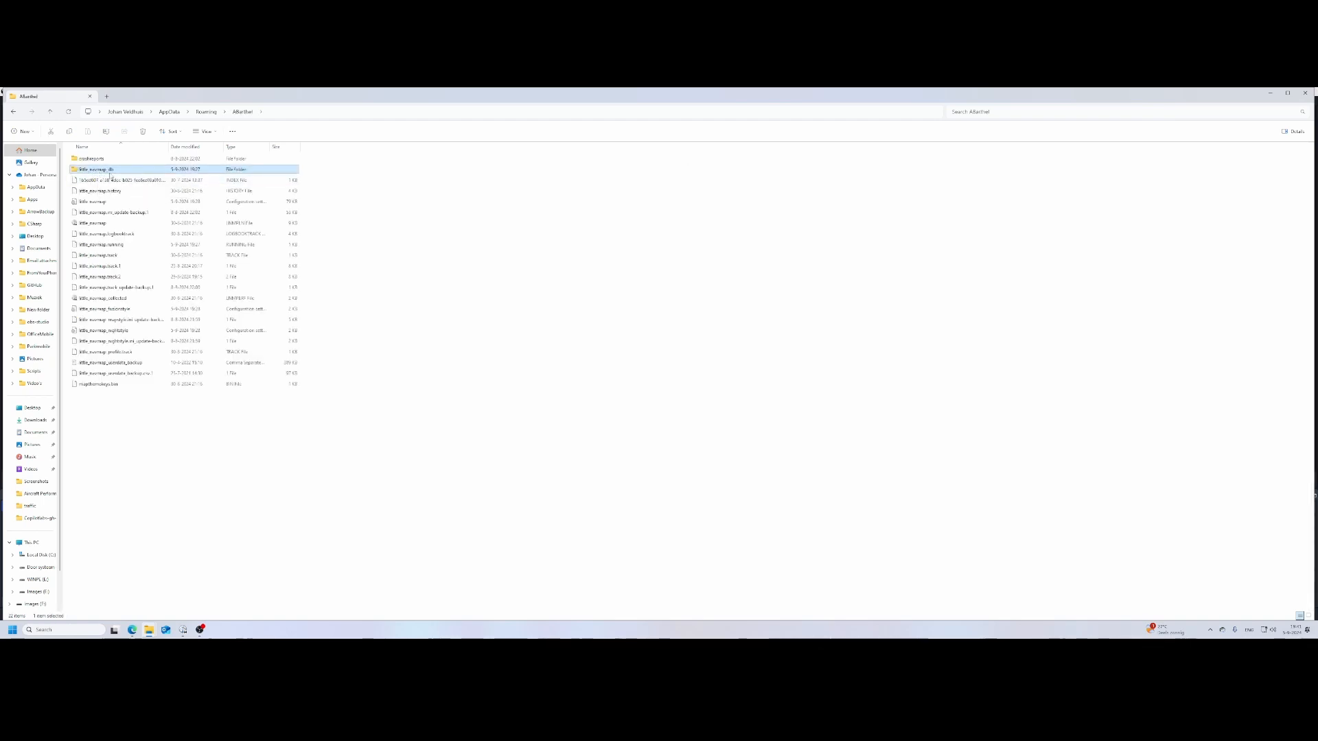
pyautogui.doubleClick(96, 169)
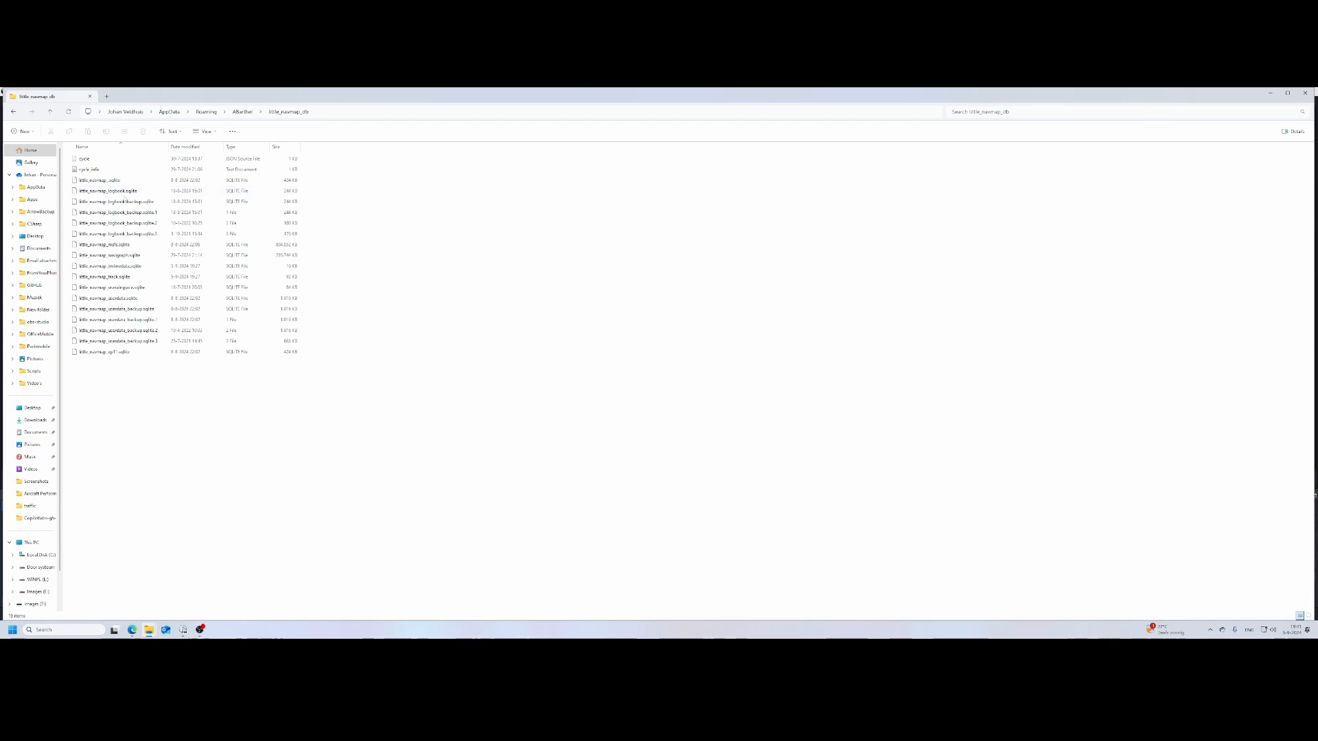
# Step: Look over the database files and select the Images (E:) drive in the navigation pane
pyautogui.click(110, 255)
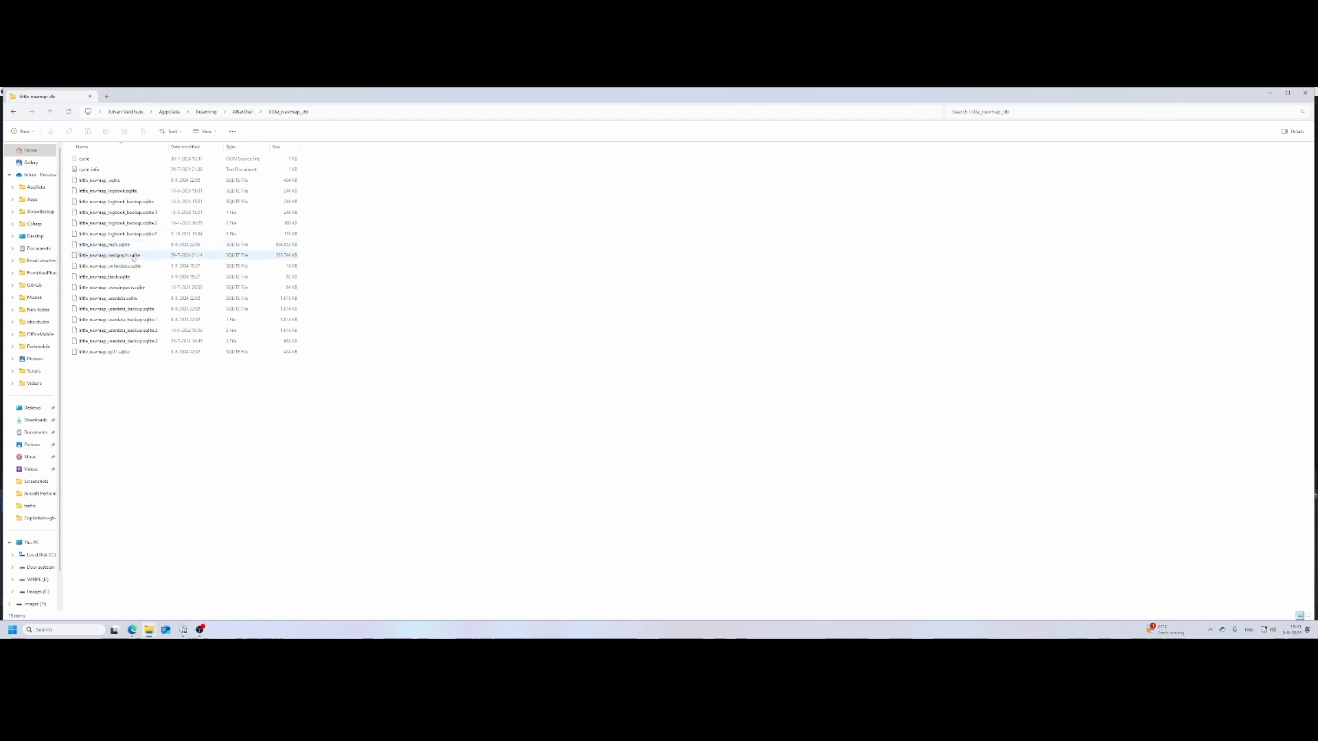
pyautogui.click(106, 244)
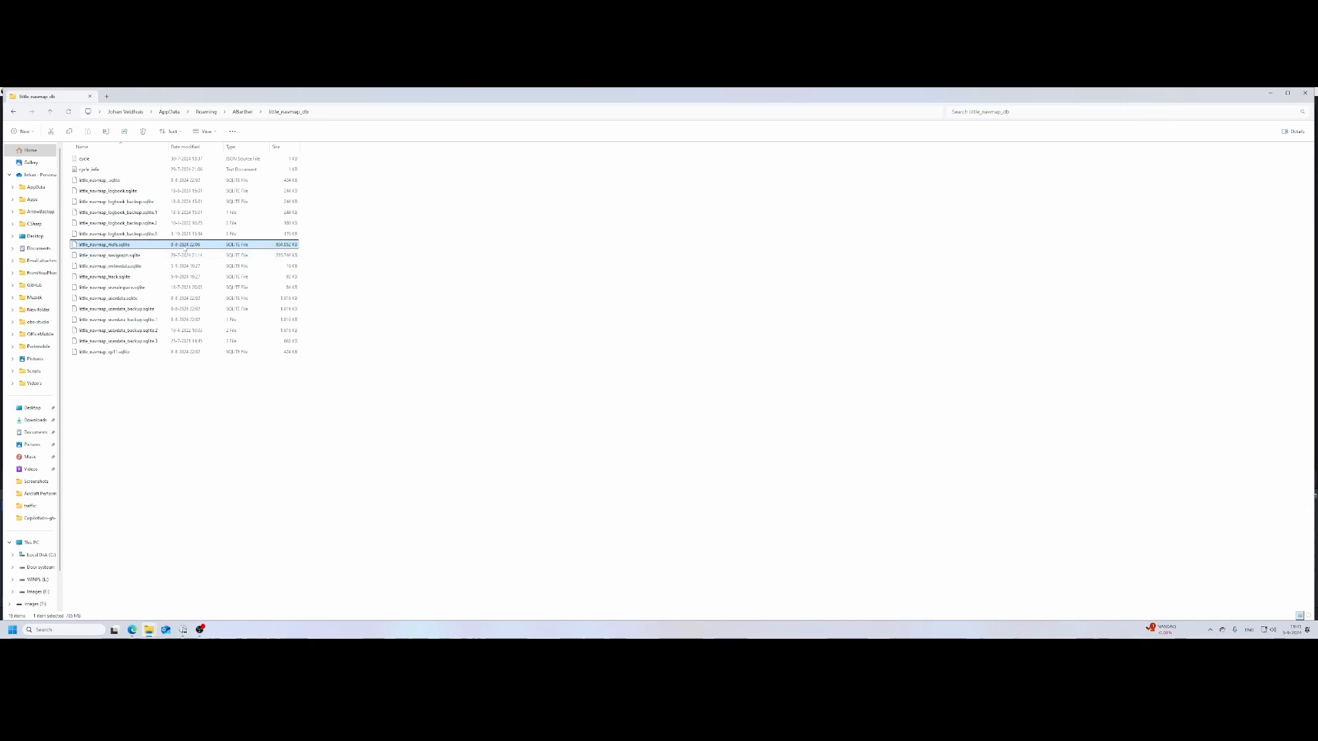
pyautogui.click(109, 255)
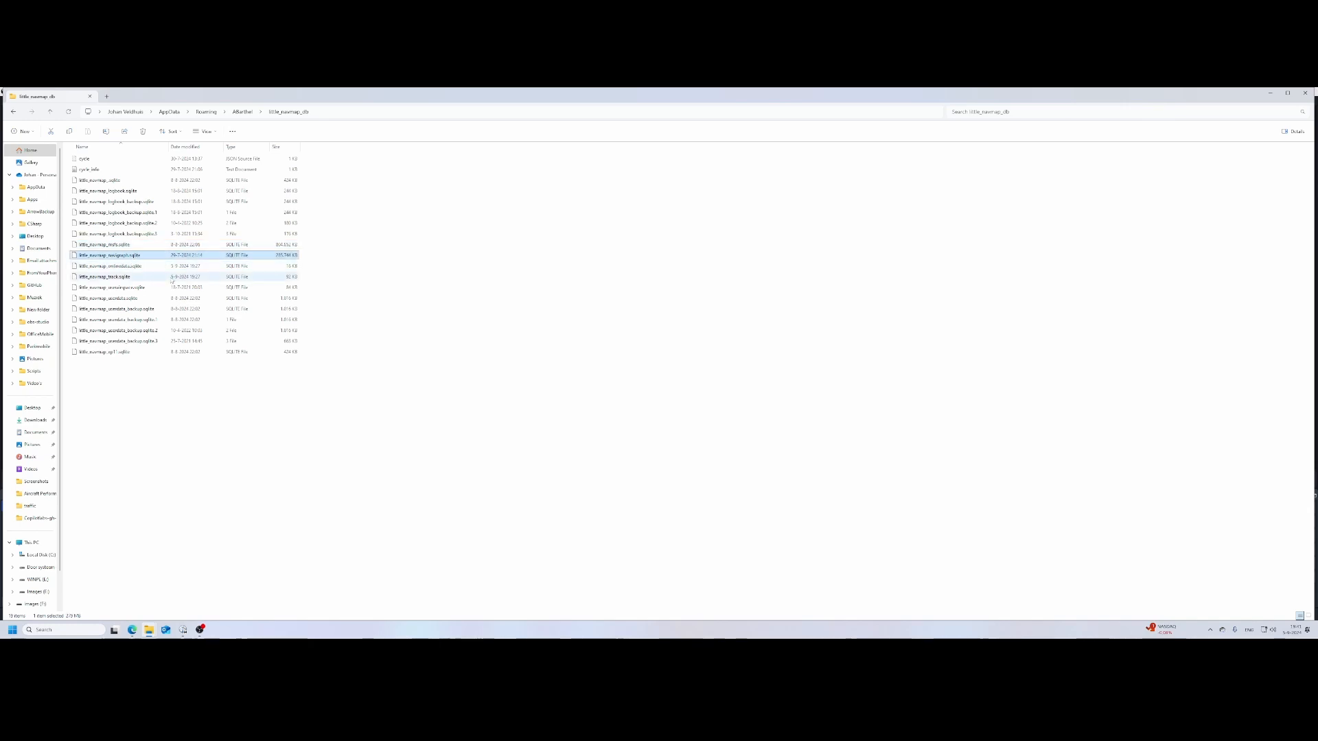
pyautogui.moveTo(110, 276)
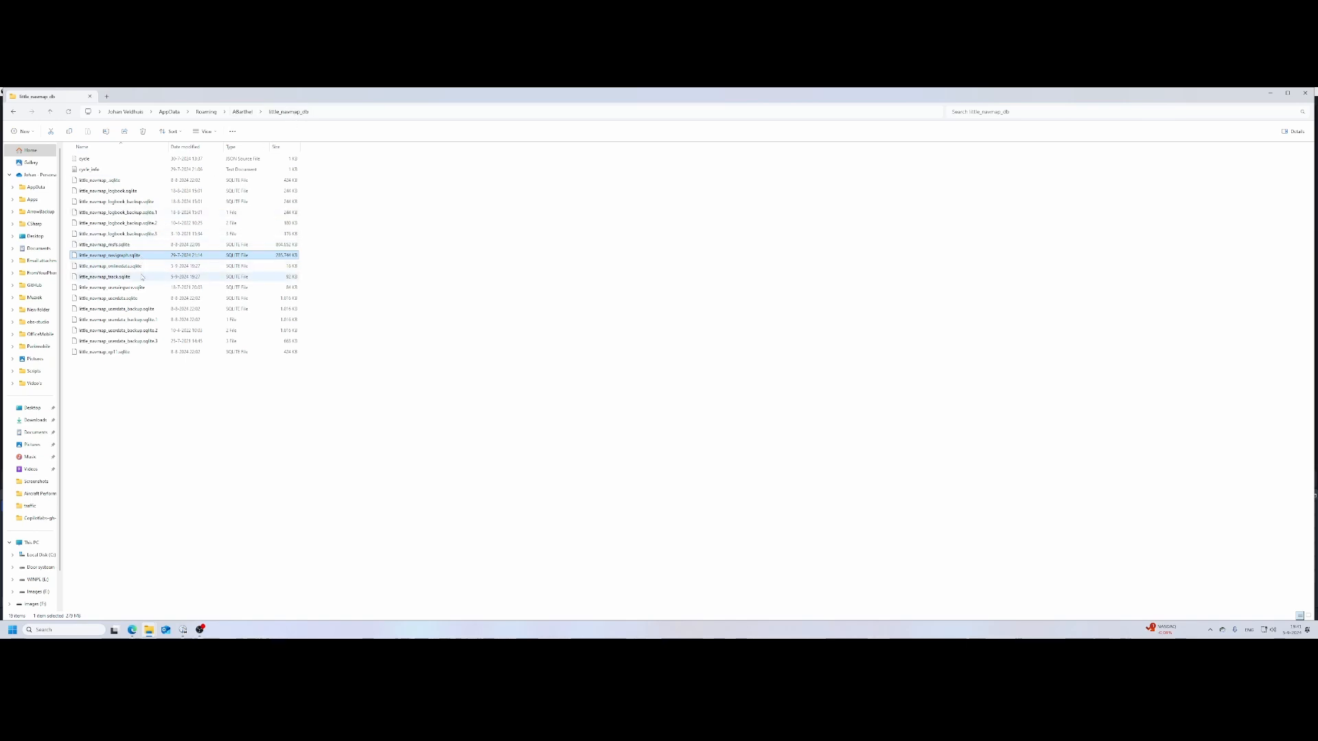
pyautogui.click(127, 244)
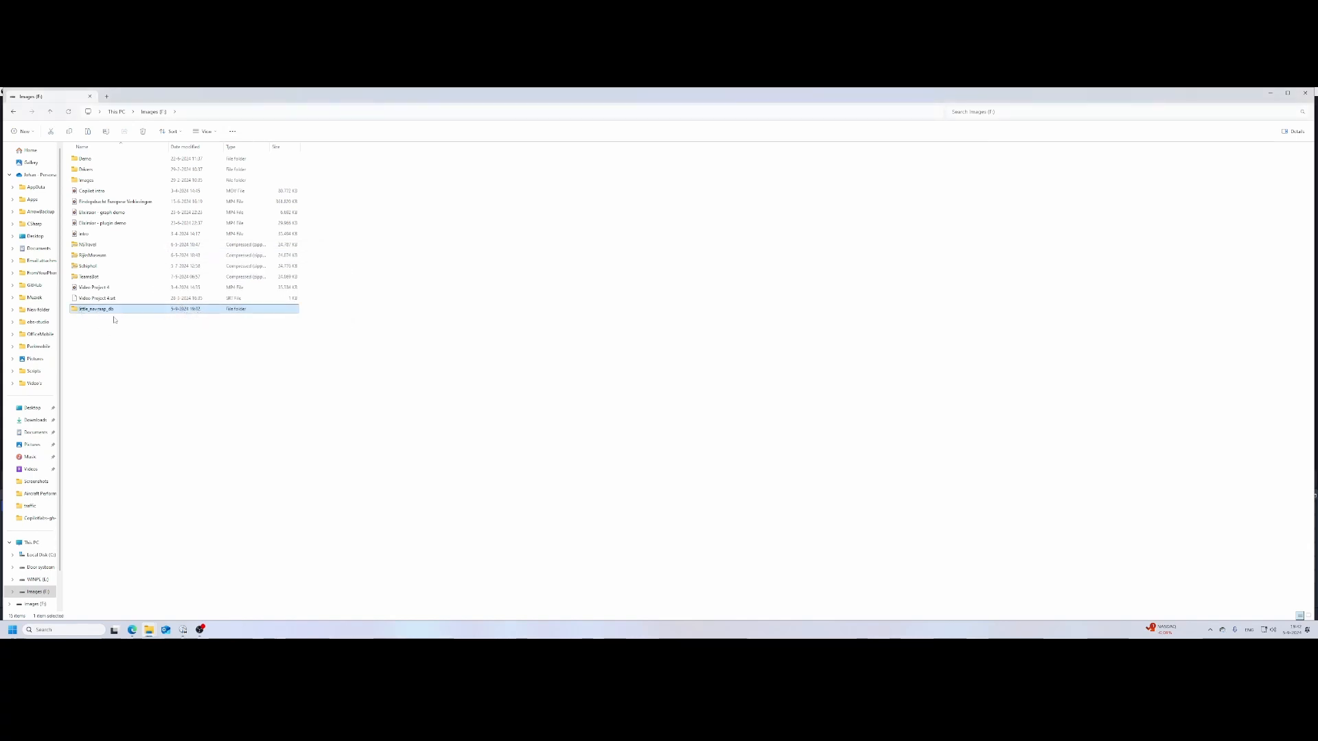
pyautogui.click(36, 591)
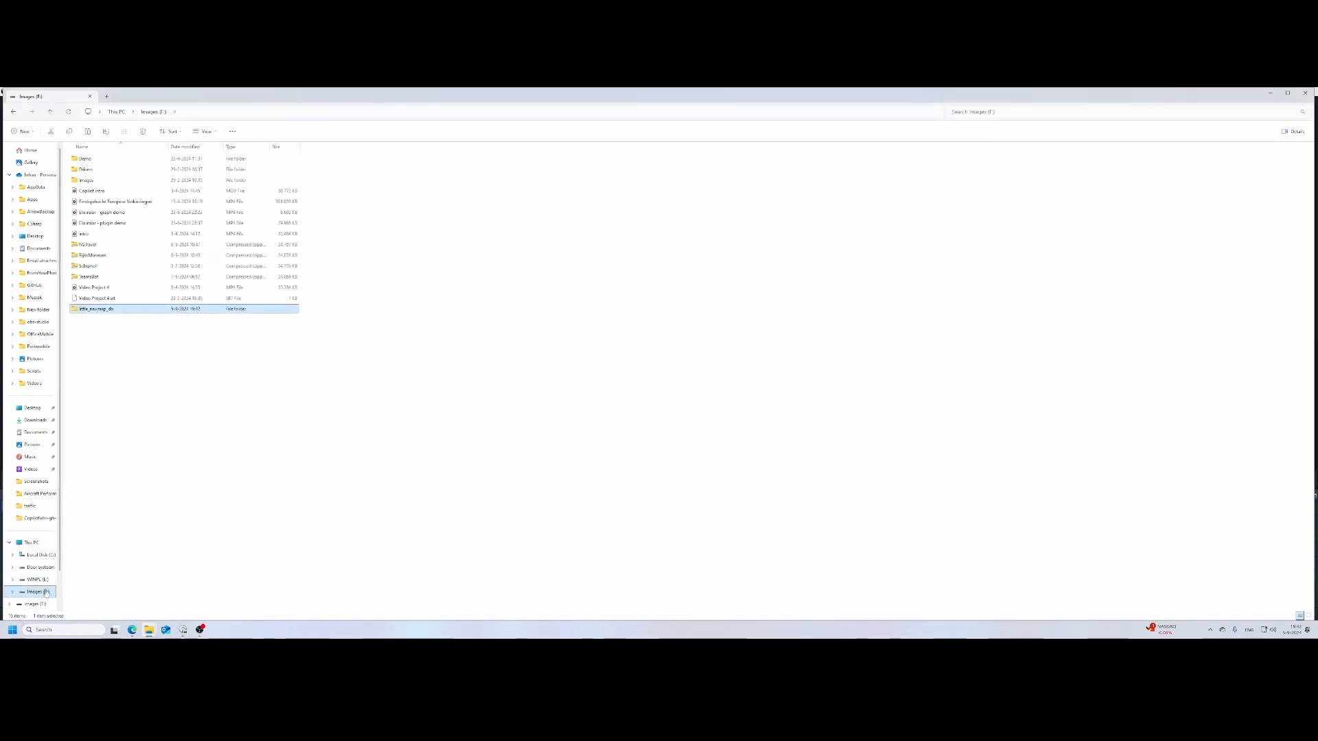
# Step: Show the full context-menu options for the Images (E:) drive
pyautogui.rightClick(33, 592)
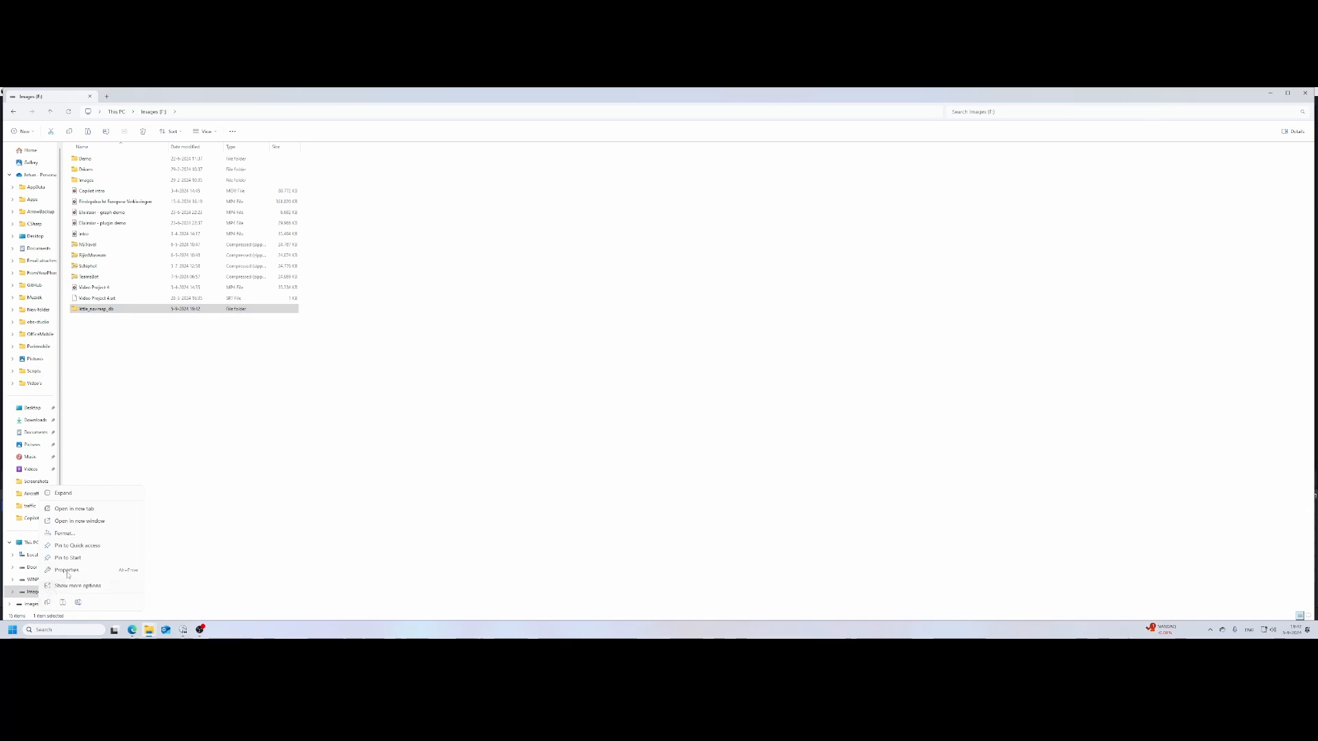
pyautogui.moveTo(67, 570)
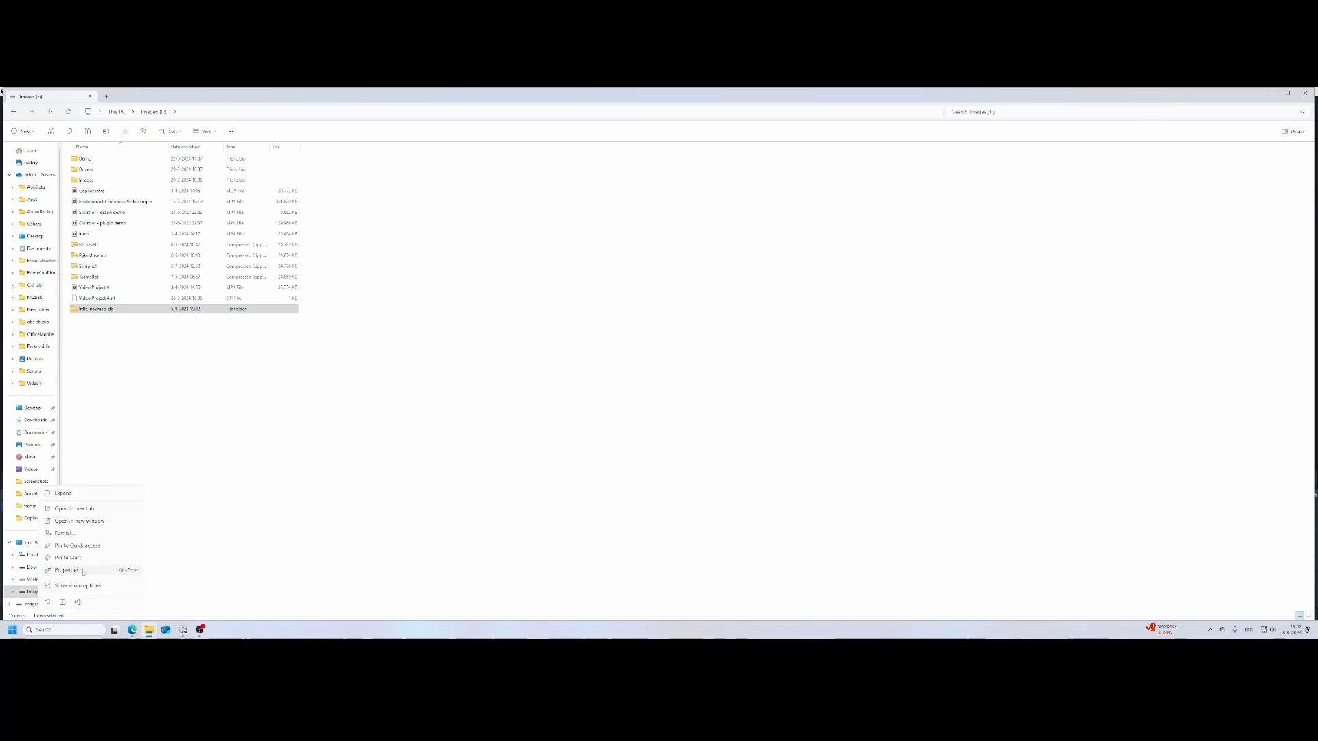
pyautogui.click(68, 570)
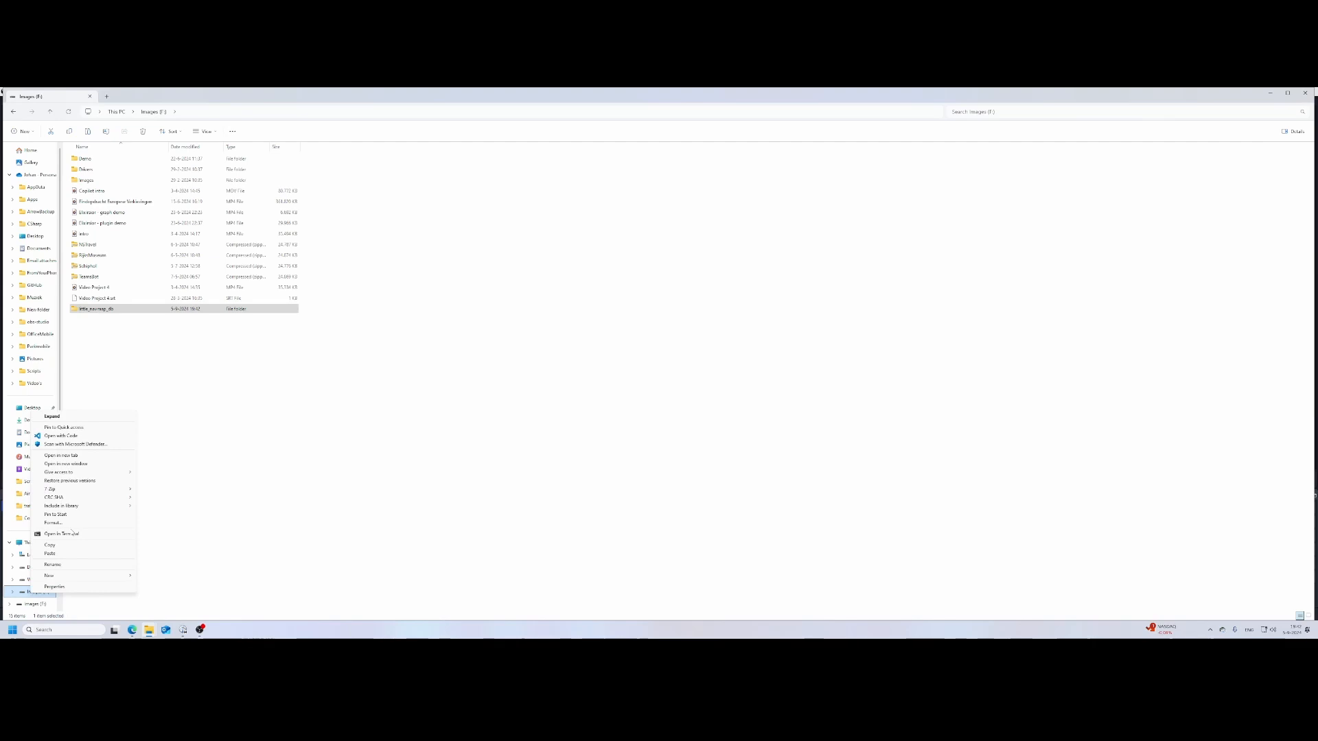
pyautogui.moveTo(61, 535)
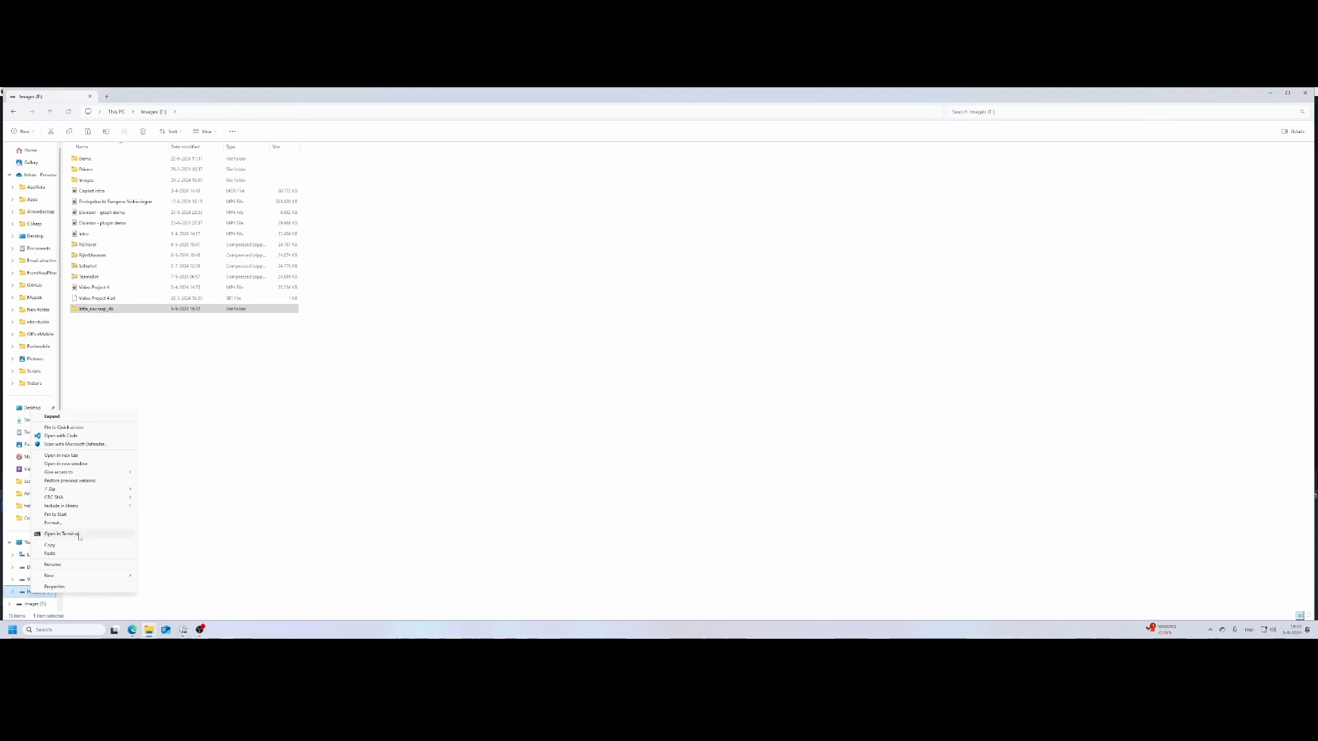
pyautogui.moveTo(244, 545)
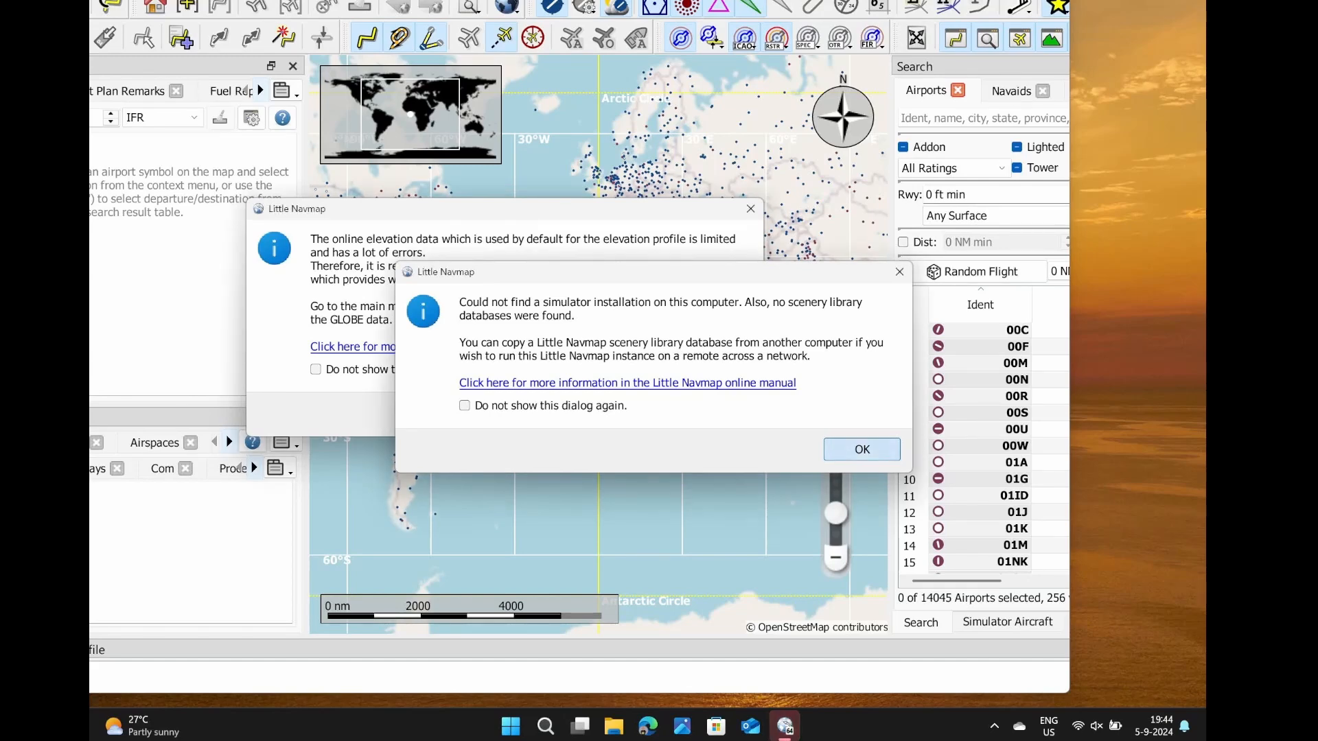
# Step: Dismiss the simulator-not-found, folder-structure and elevation data startup notices
pyautogui.click(861, 449)
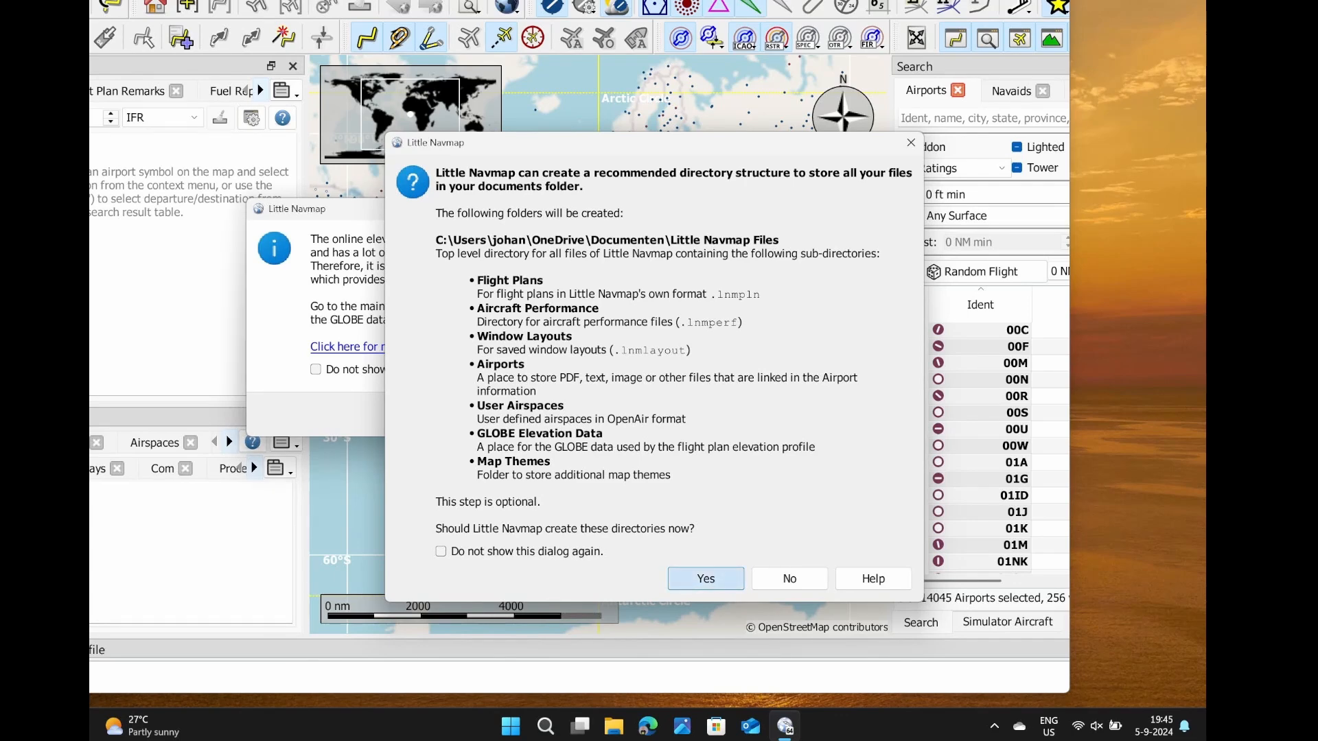
pyautogui.click(704, 578)
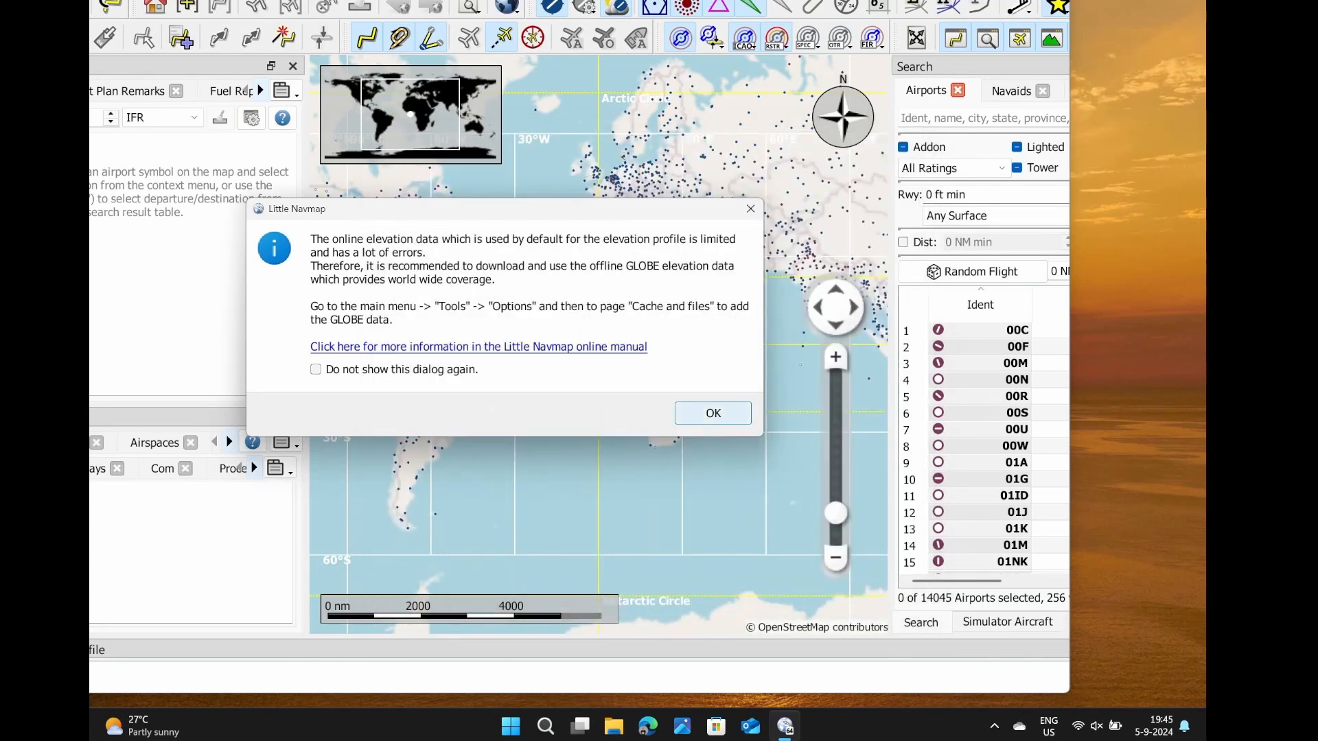
pyautogui.click(712, 413)
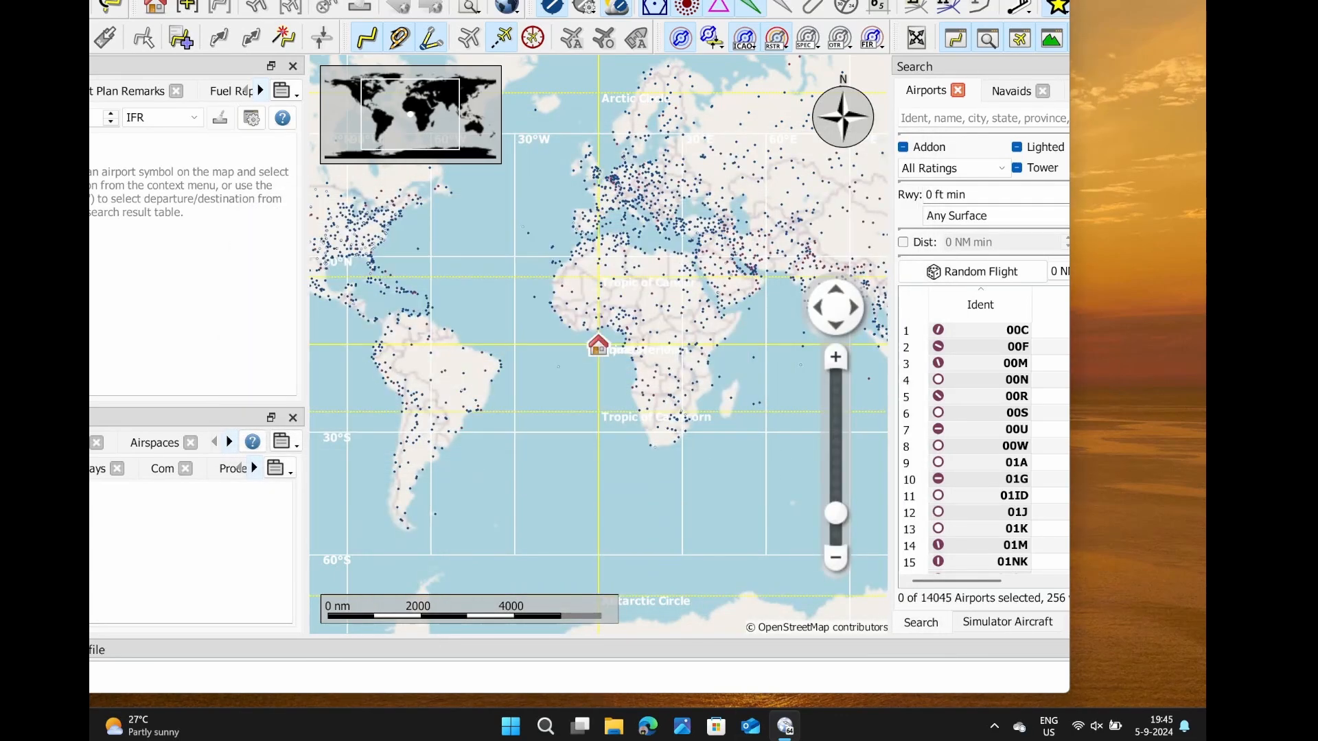
pyautogui.moveTo(782, 724)
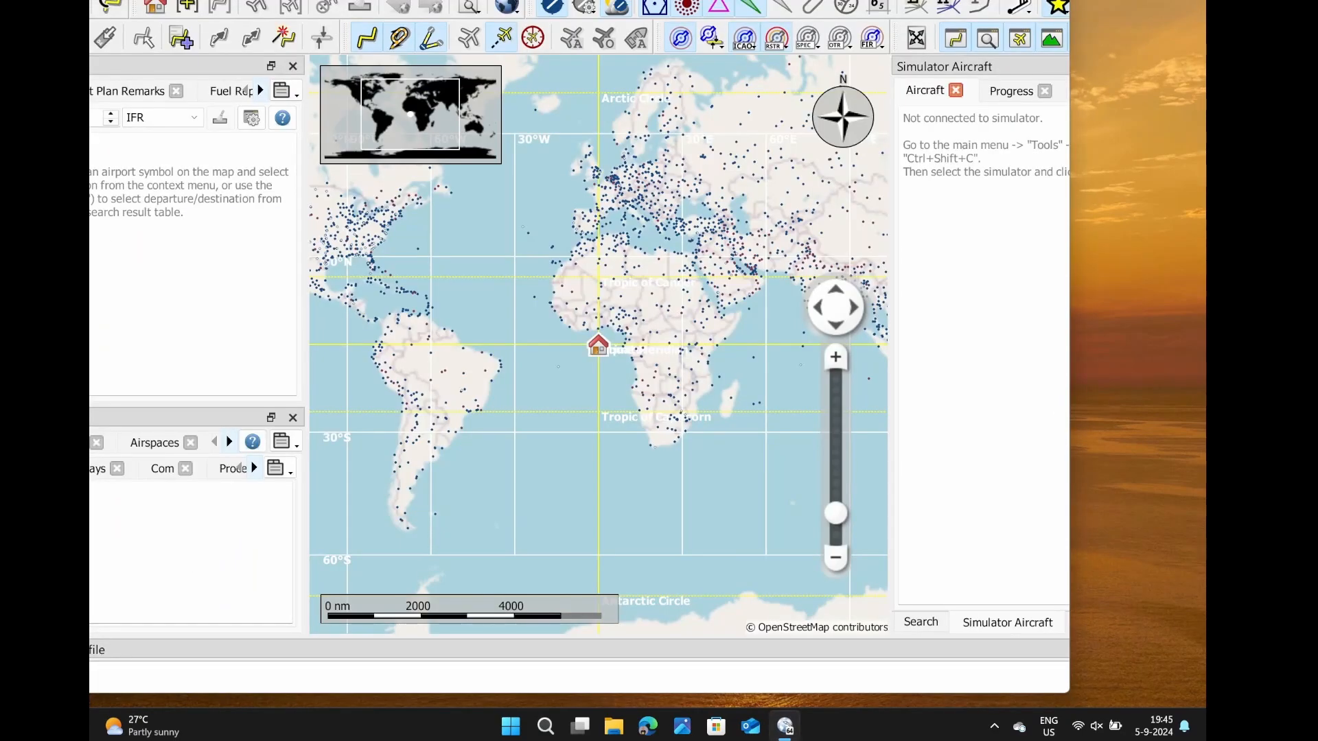
pyautogui.moveTo(612, 725)
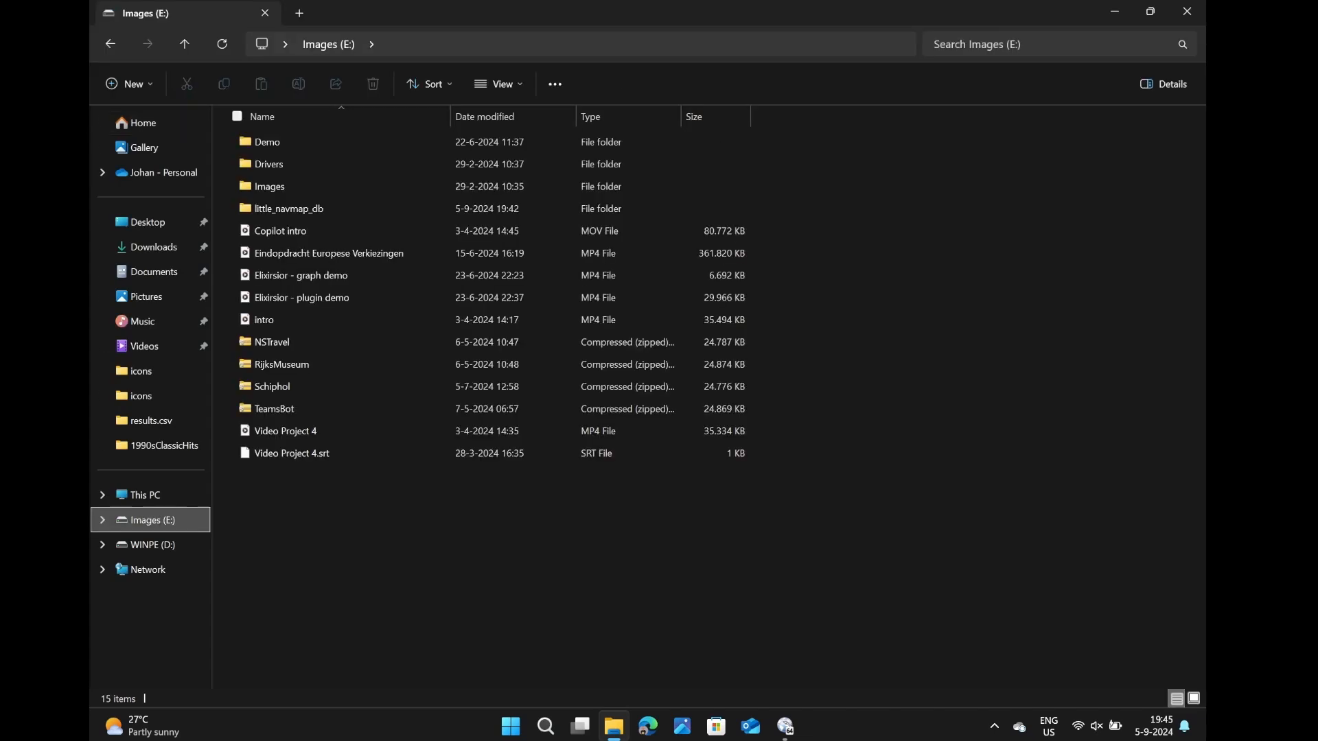
# Step: Go from Images (E:) back to This PC and into Local Disk (C:)
pyautogui.click(289, 209)
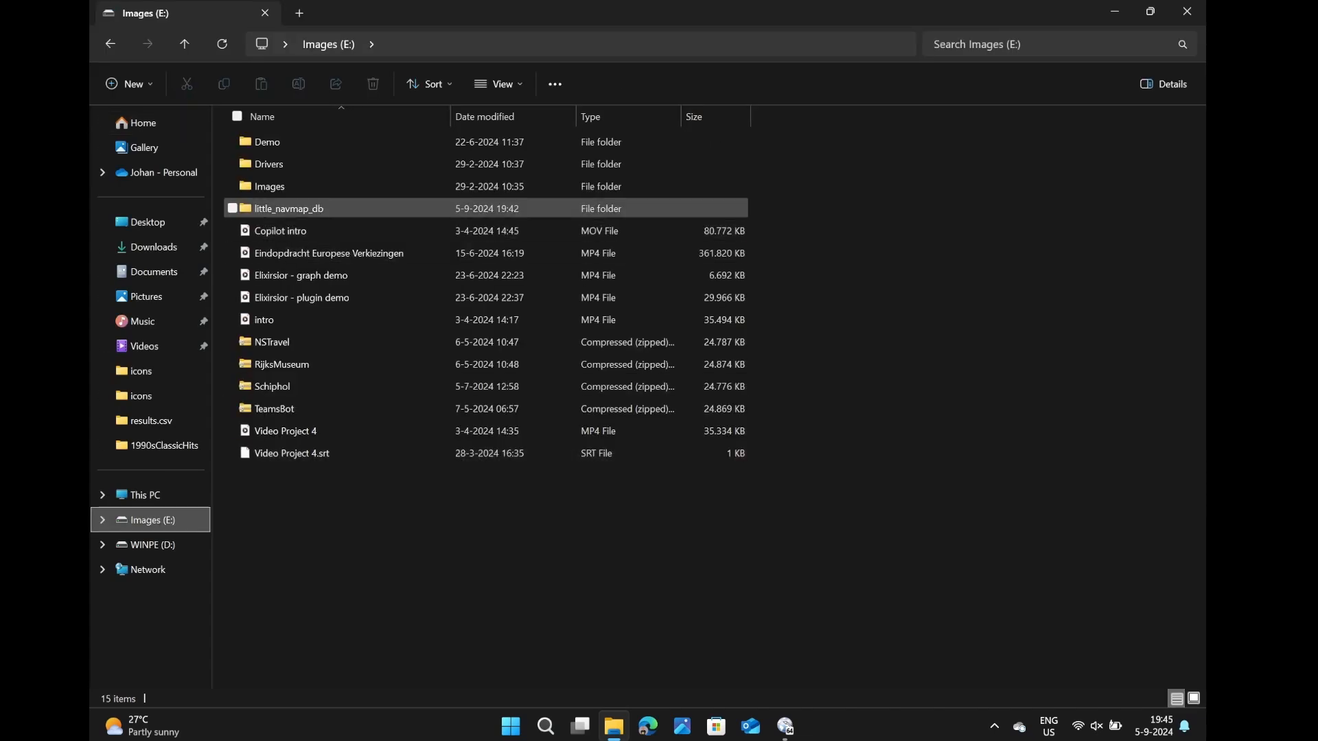
pyautogui.click(288, 208)
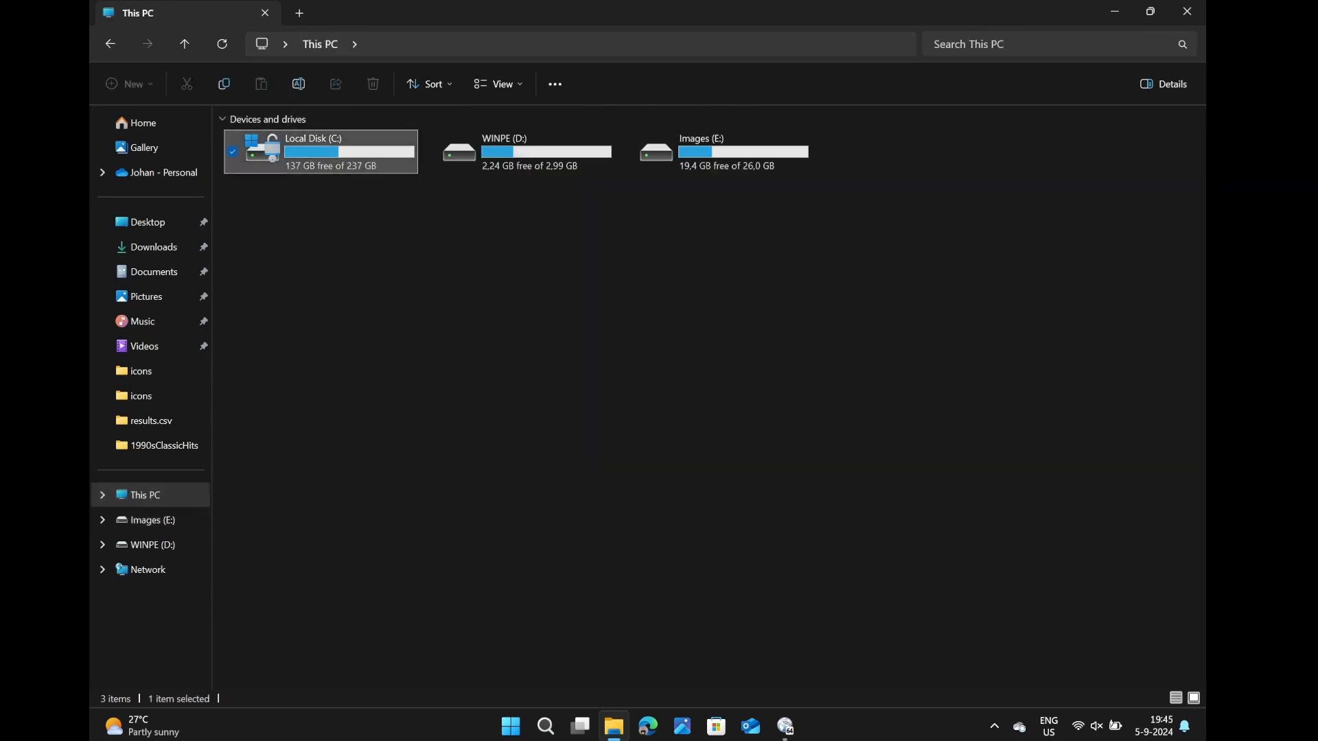
pyautogui.doubleClick(320, 151)
pyautogui.write('%')
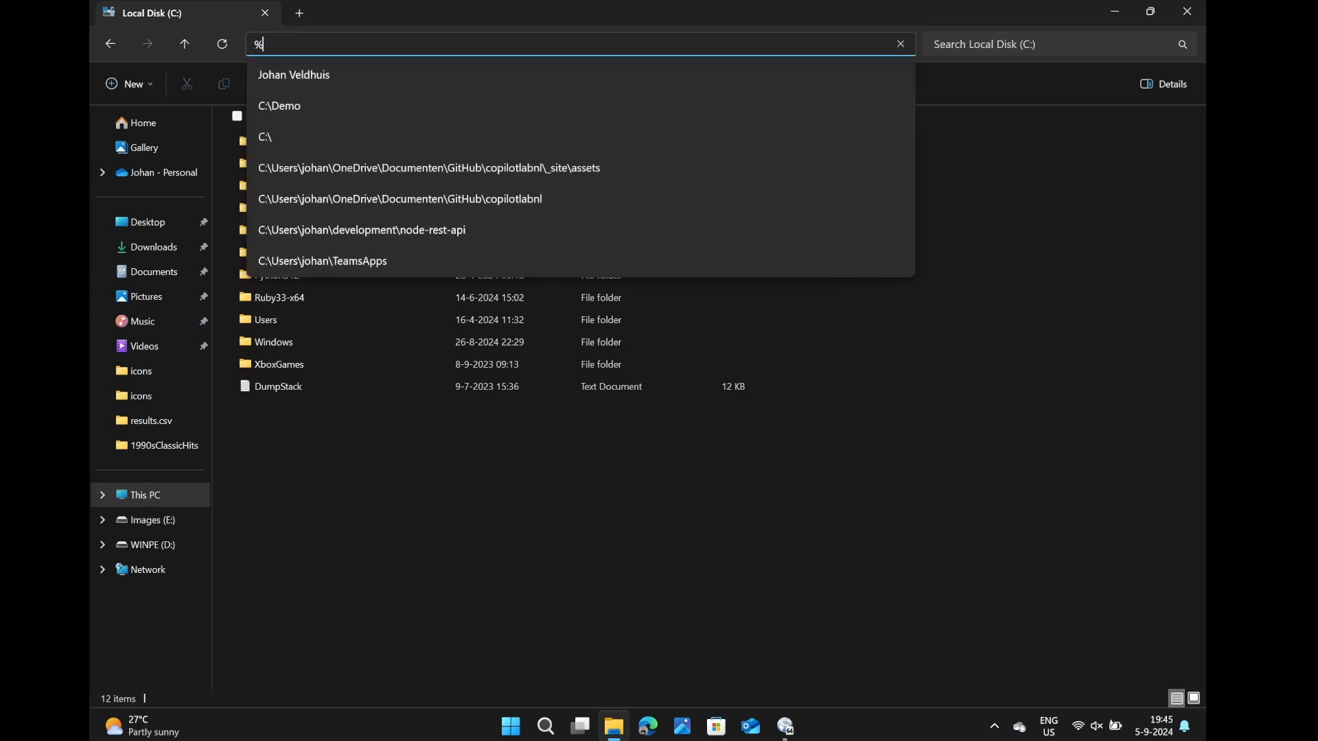
# Step: Navigate via %appdata% to Roaming and enter the ABarthel folder
pyautogui.write('app')
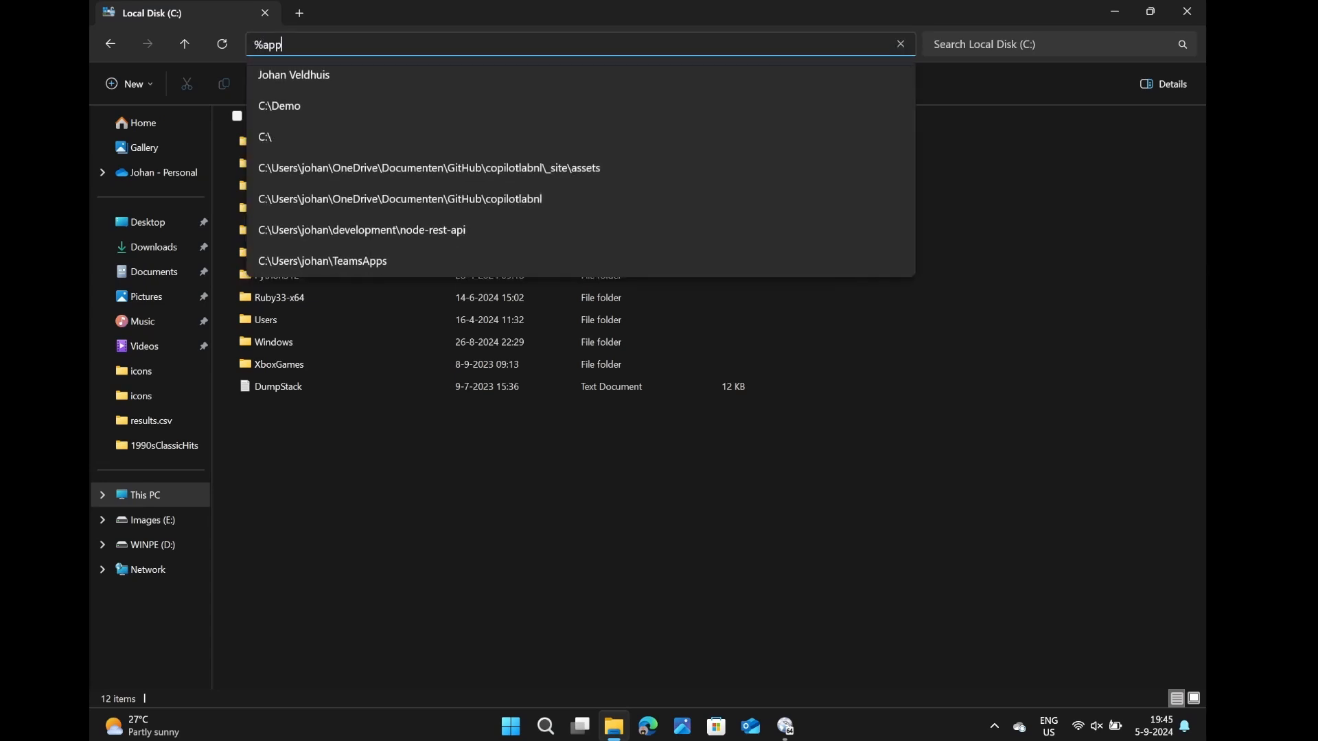
pyautogui.write('data%')
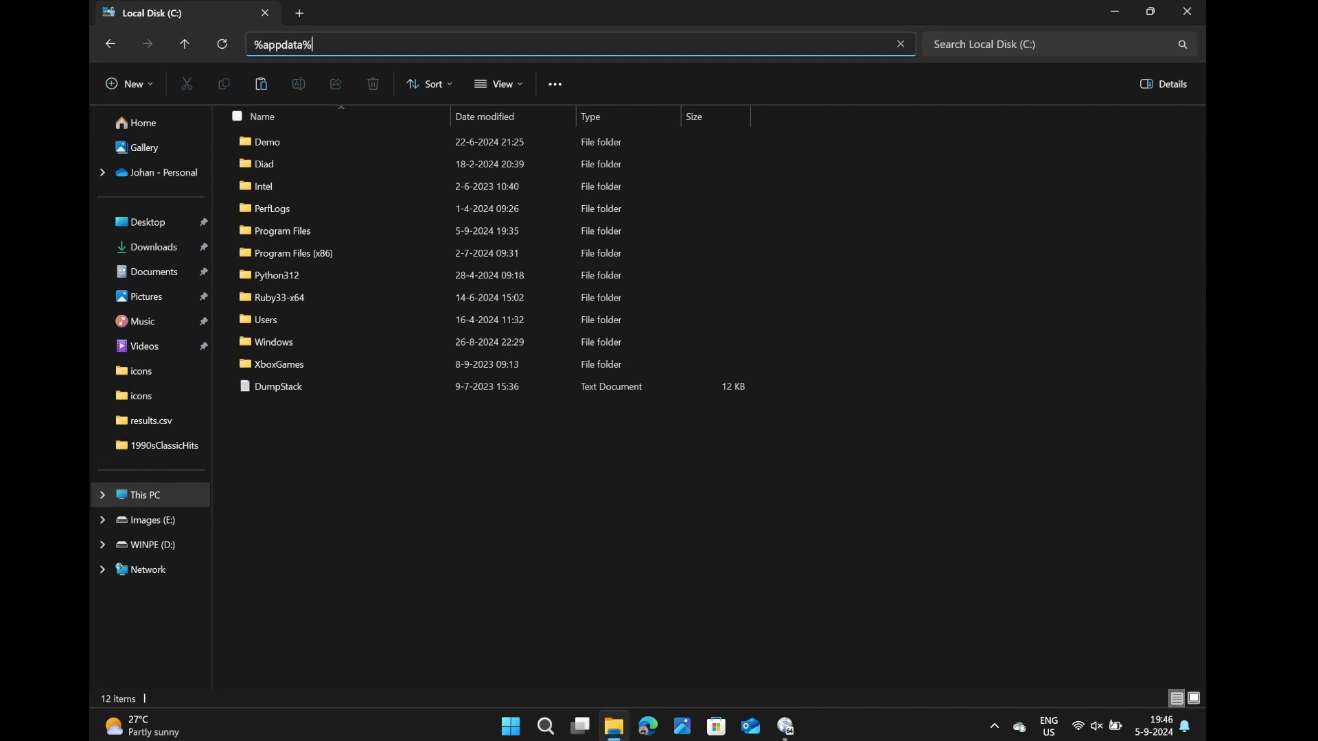
pyautogui.write('C:\\')
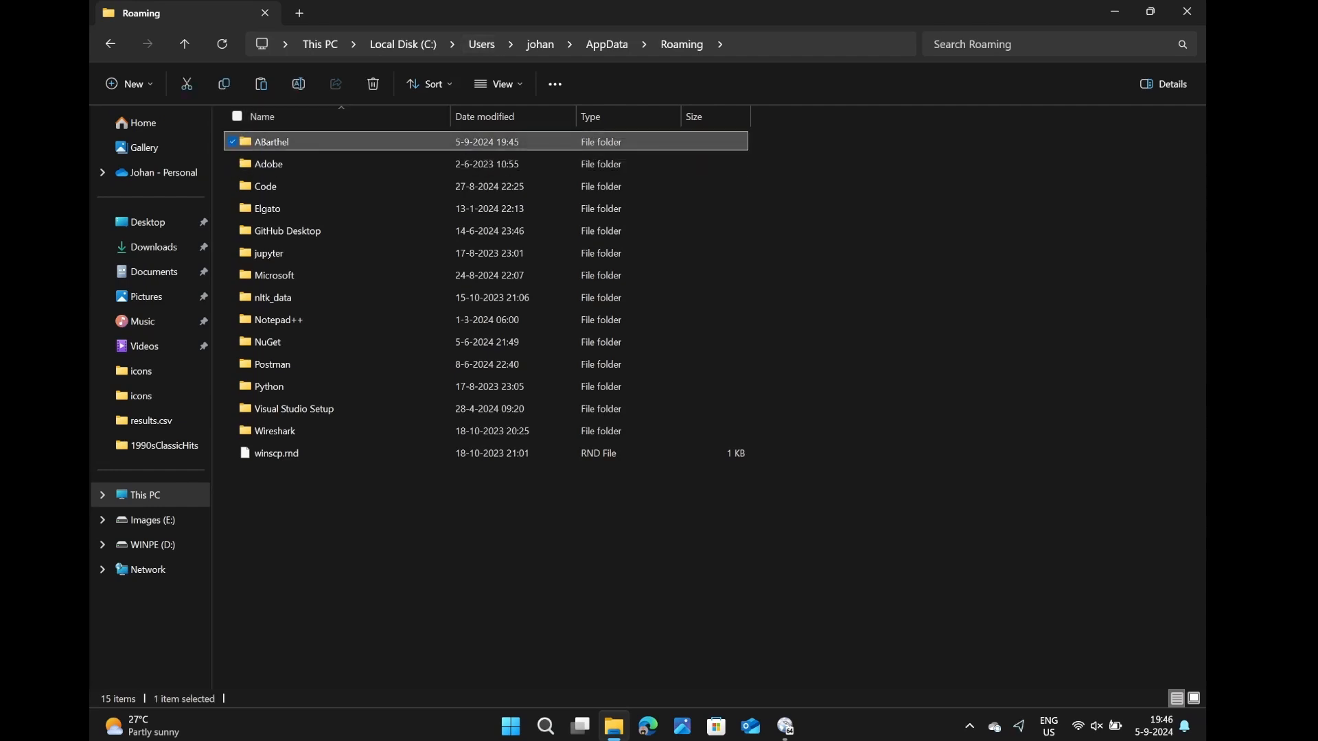
pyautogui.doubleClick(272, 142)
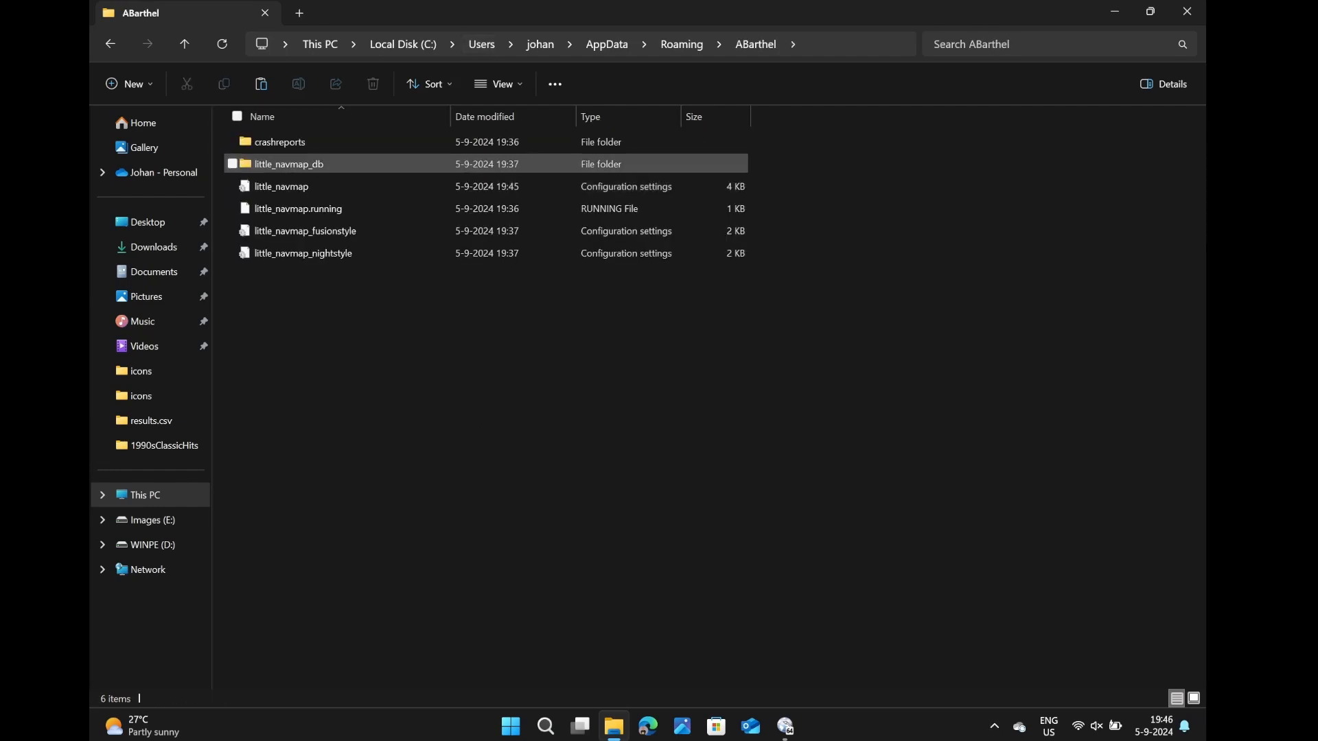
# Step: Inspect the userdata and navigraph .sqlite files in little_navmap_db, then return to Little Navmap
pyautogui.doubleClick(289, 164)
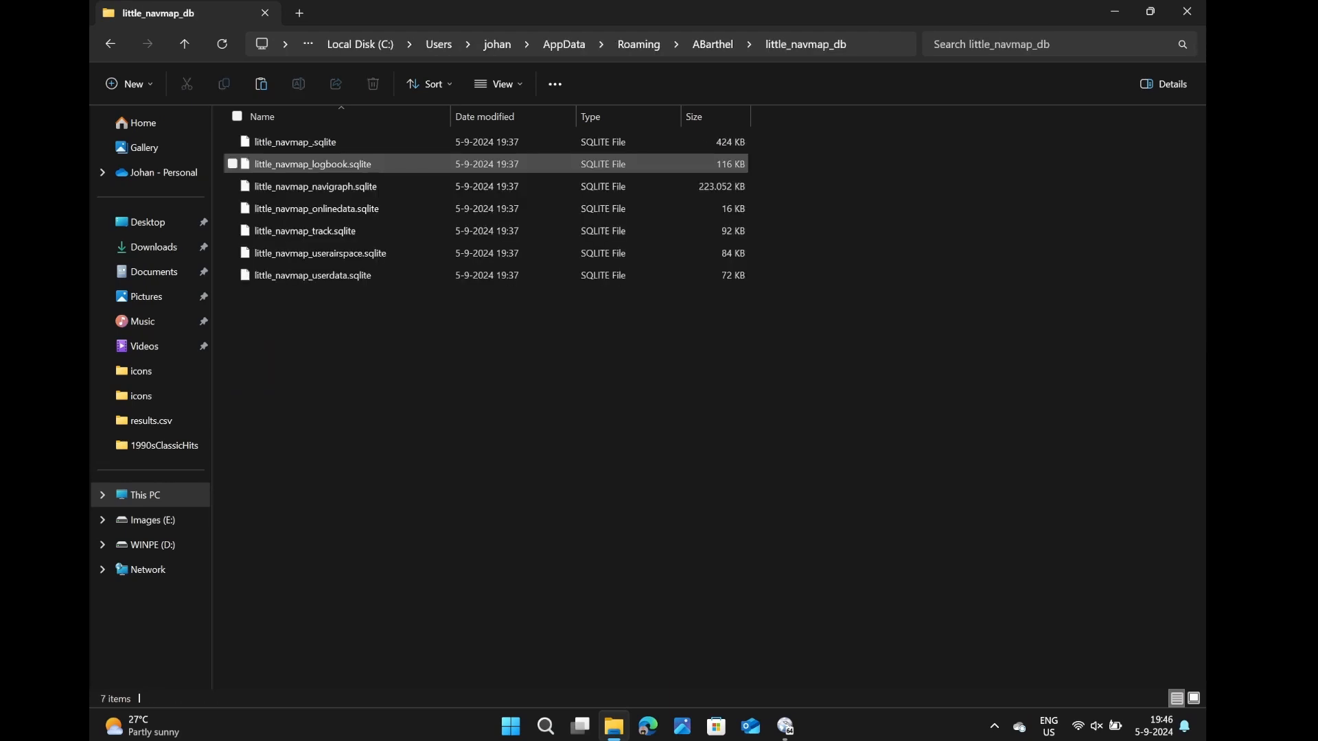
pyautogui.click(312, 275)
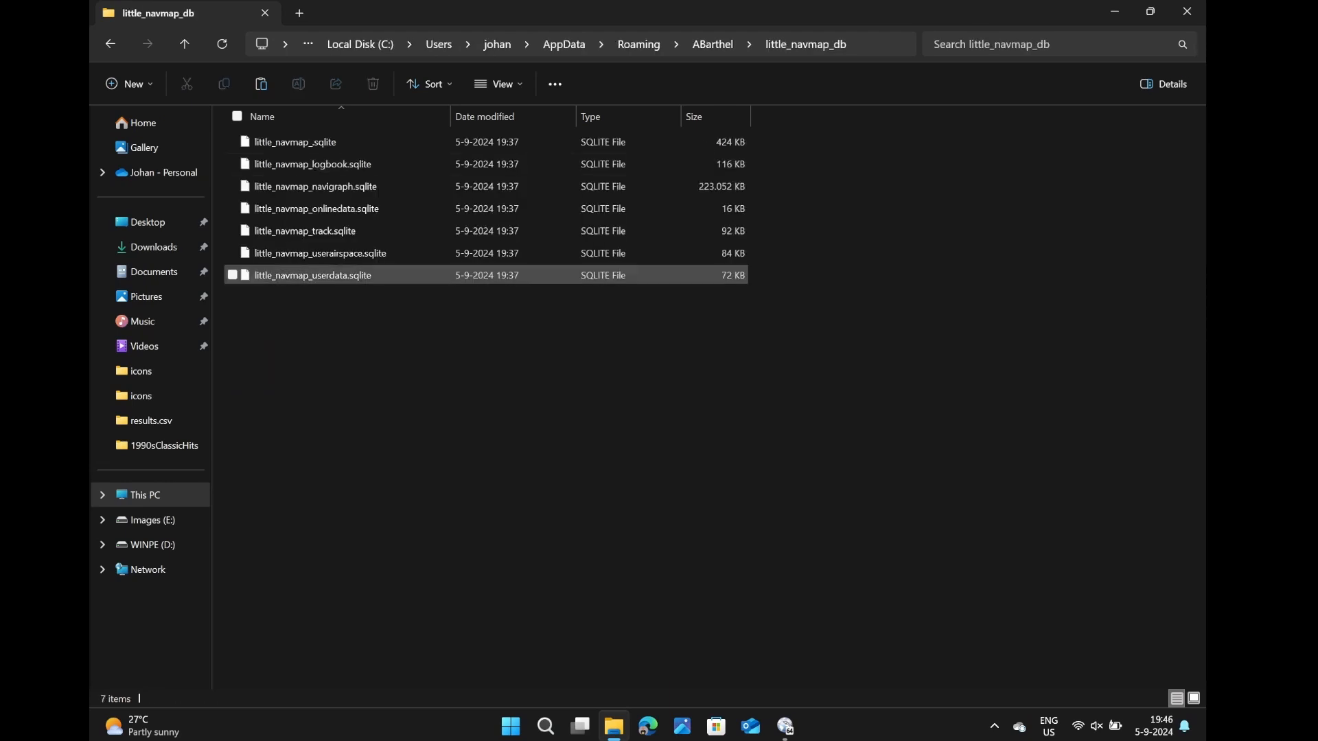
pyautogui.click(316, 185)
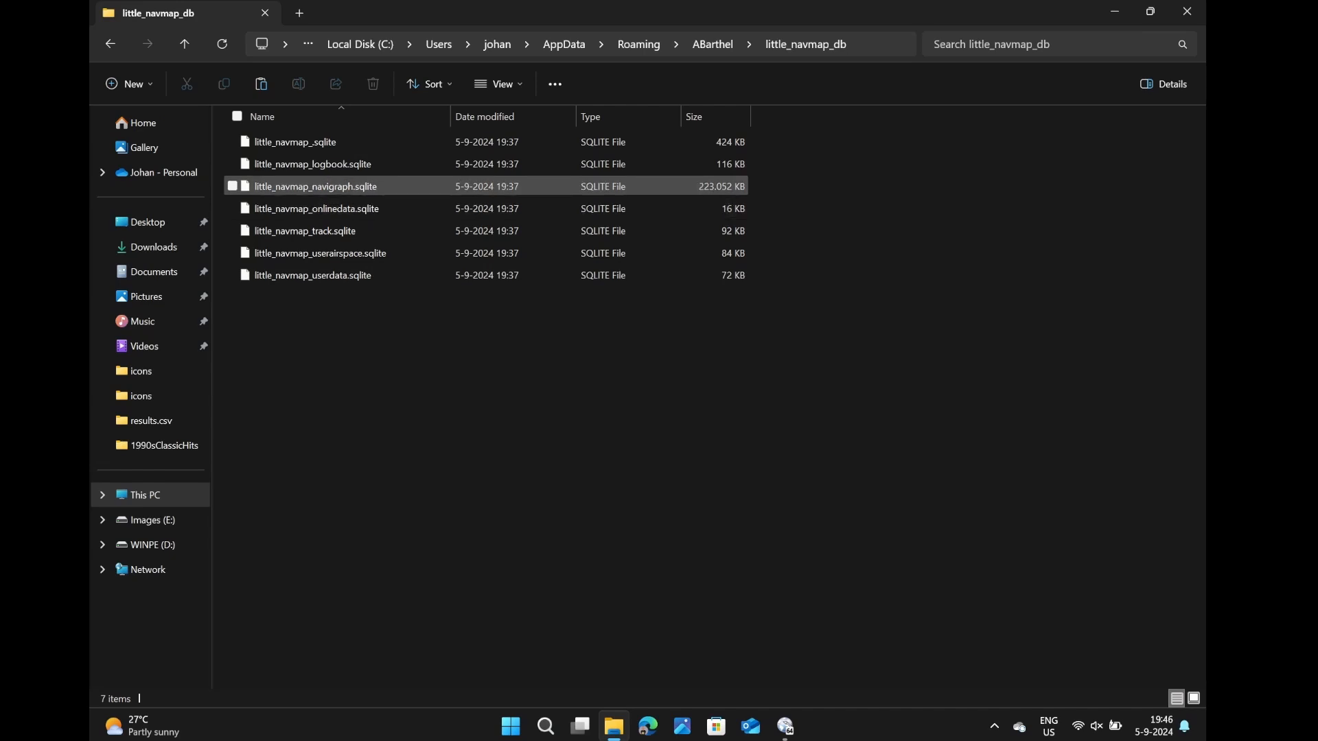
pyautogui.moveTo(316, 185)
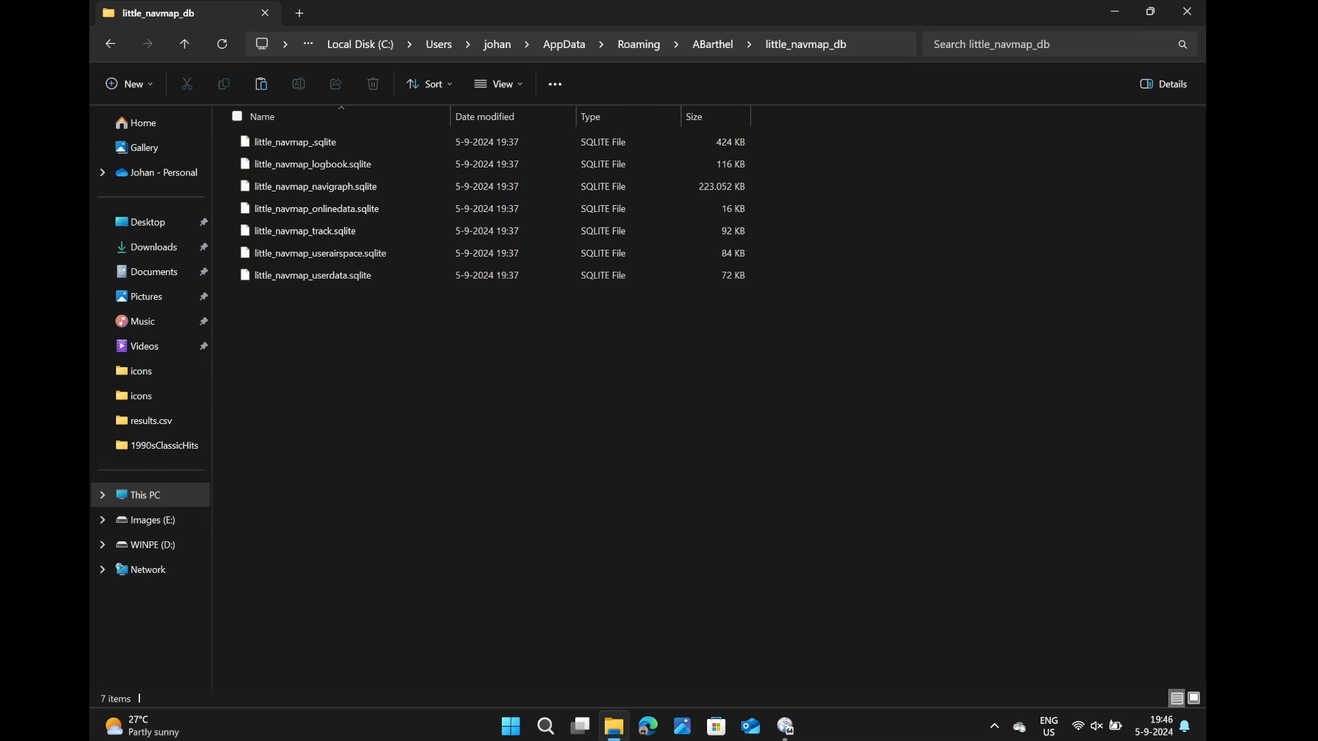
pyautogui.click(784, 726)
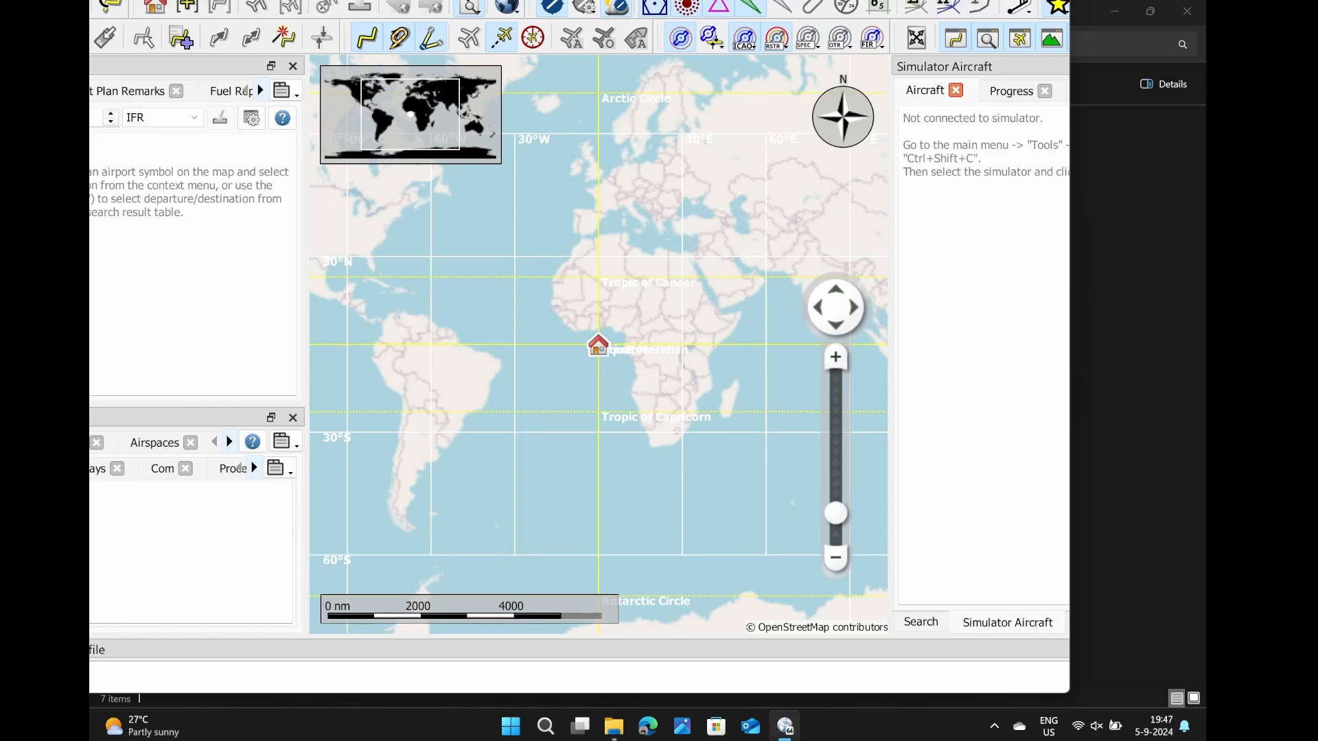
# Step: Close the Little Navmap window from its taskbar icon
pyautogui.rightClick(784, 725)
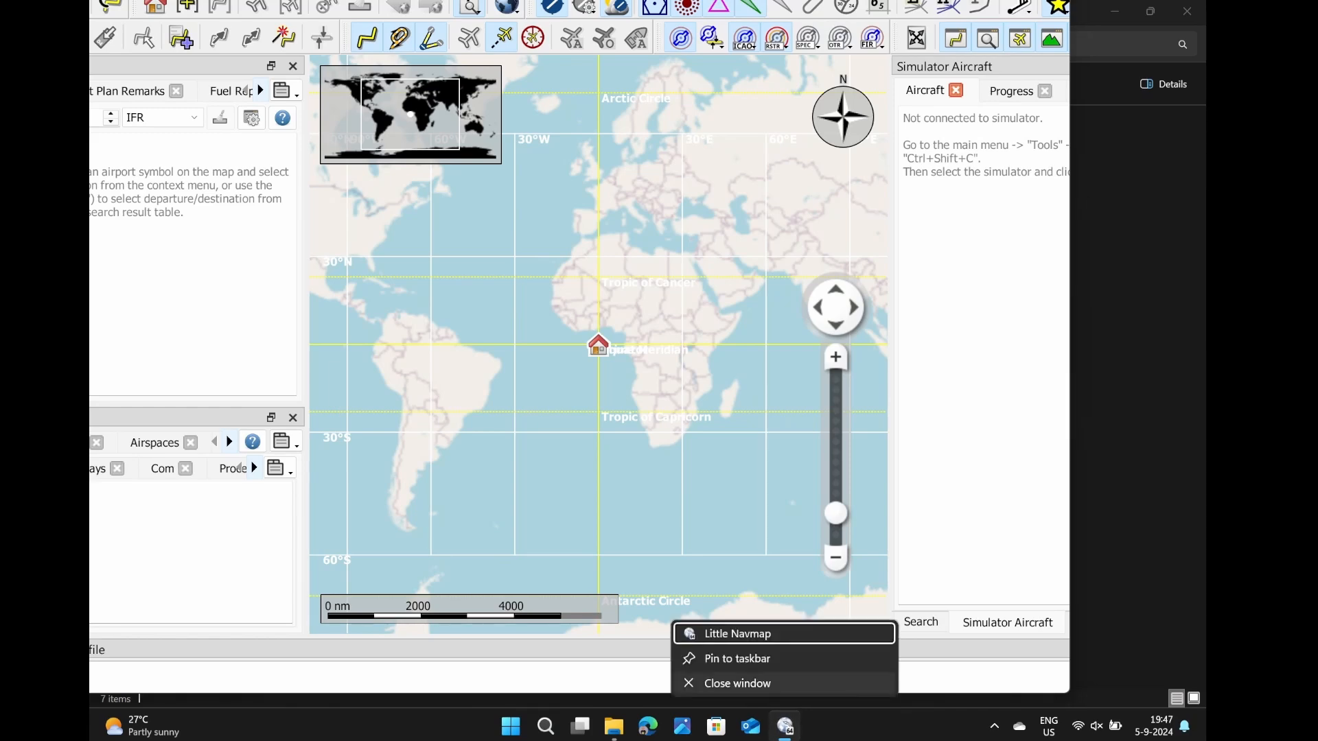
pyautogui.click(736, 683)
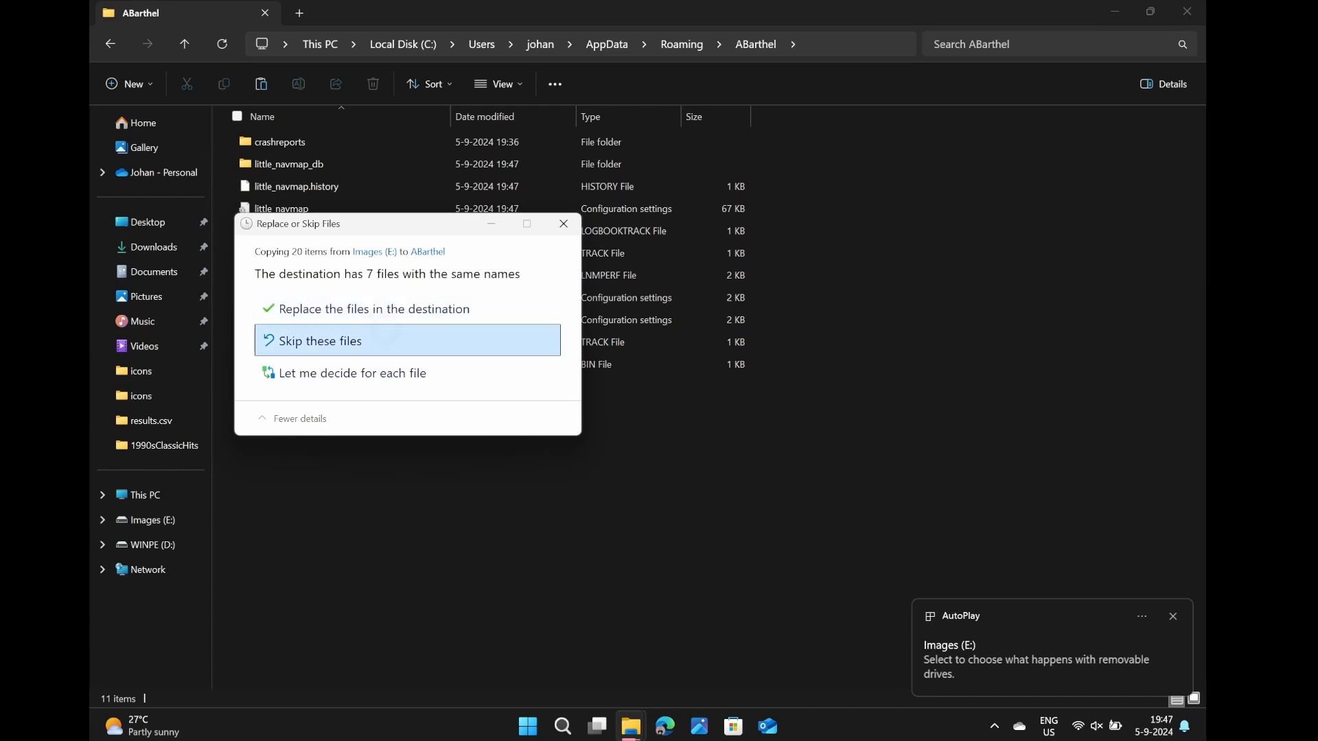
# Step: Replace the 7 same-named files in ABarthel with the backed-up copies
pyautogui.click(321, 340)
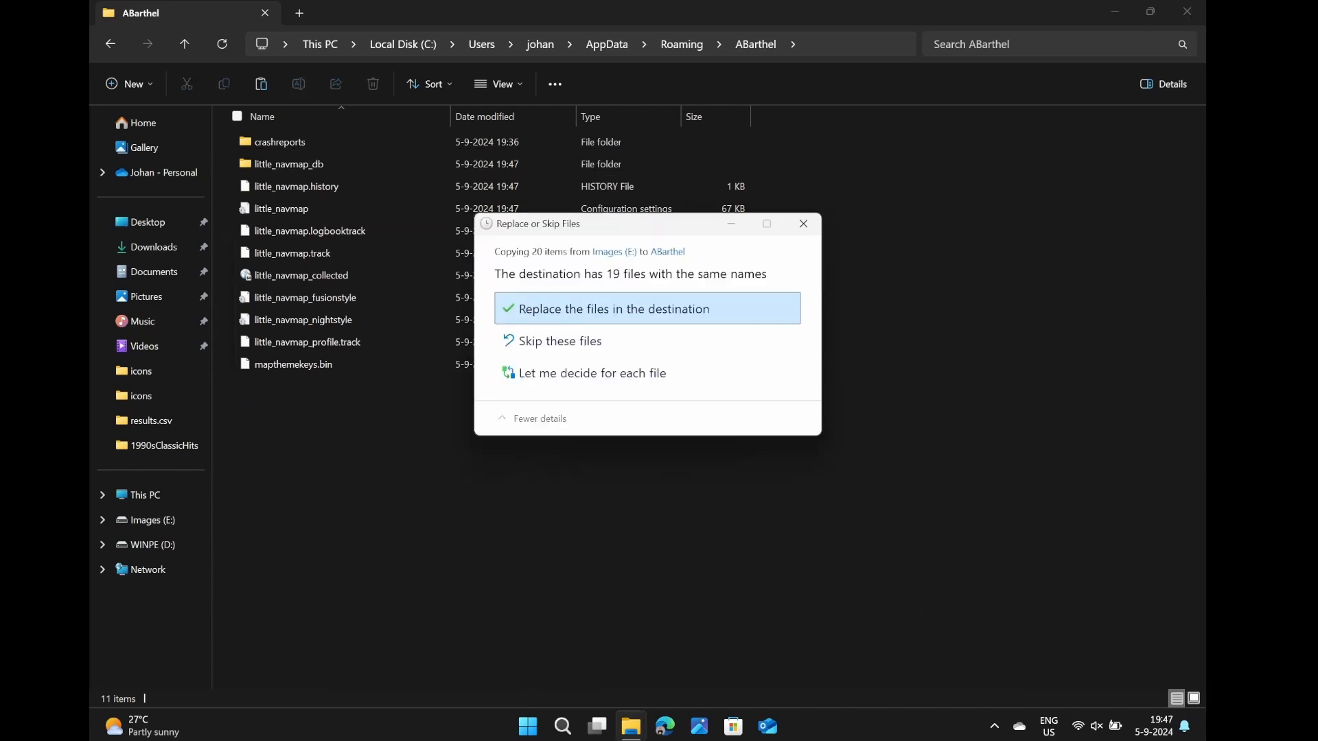
pyautogui.click(615, 309)
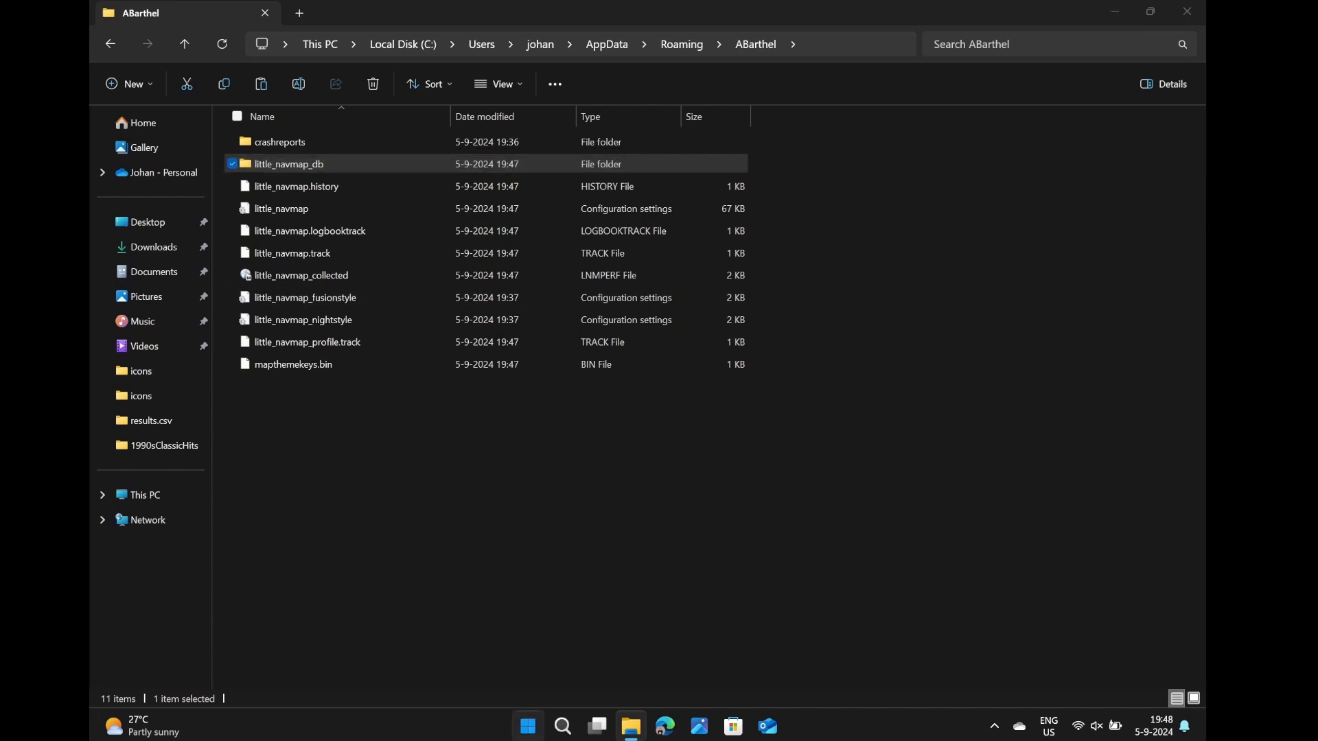
# Step: Relaunch Little Navmap from the taskbar and dismiss the elevation data notice
pyautogui.click(527, 725)
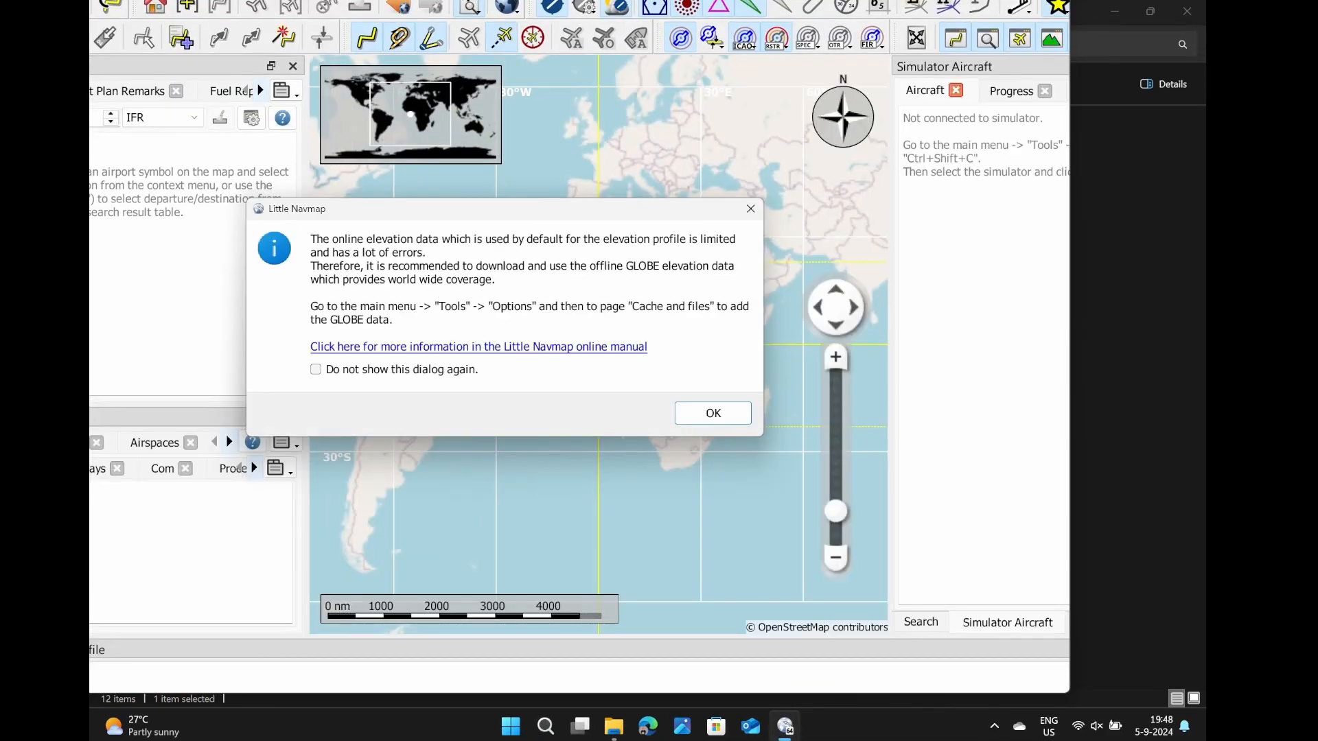
pyautogui.click(712, 413)
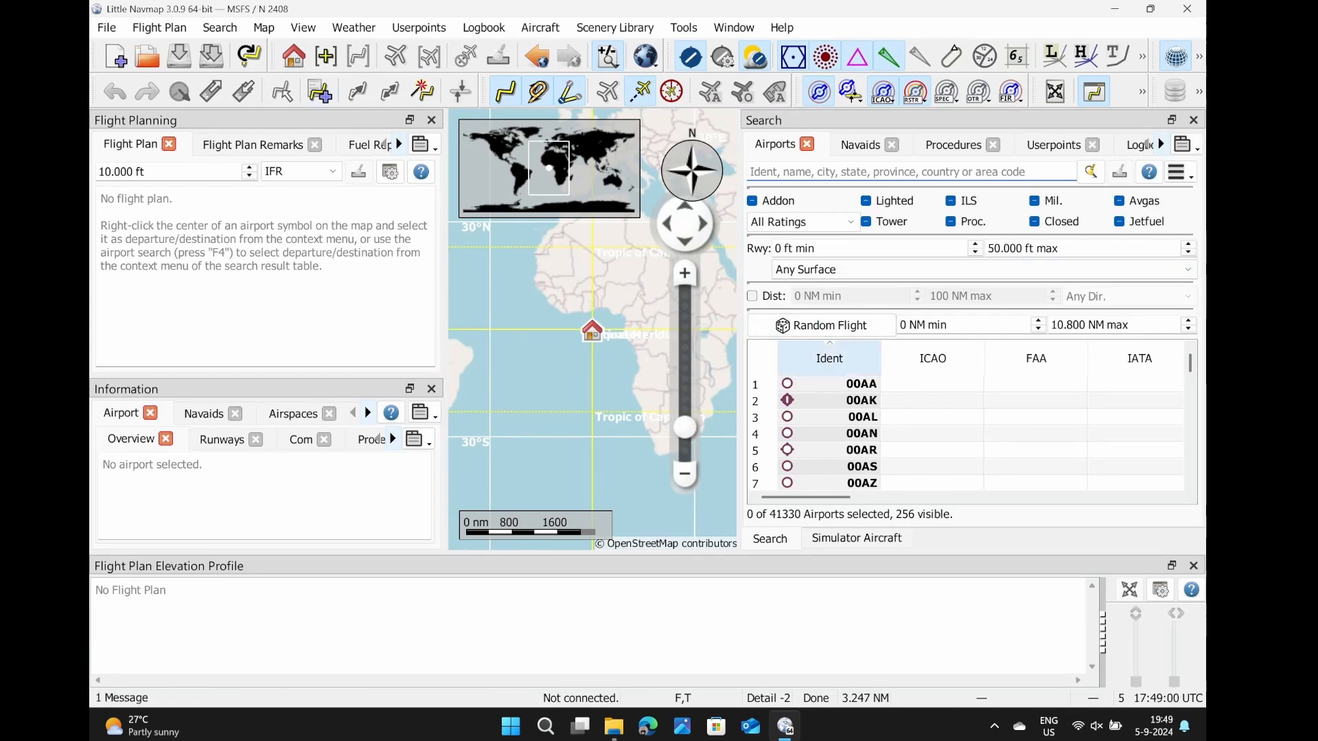
# Step: Turn off automatic Navigraph navdata selection and search airports for 'eham'
pyautogui.click(615, 27)
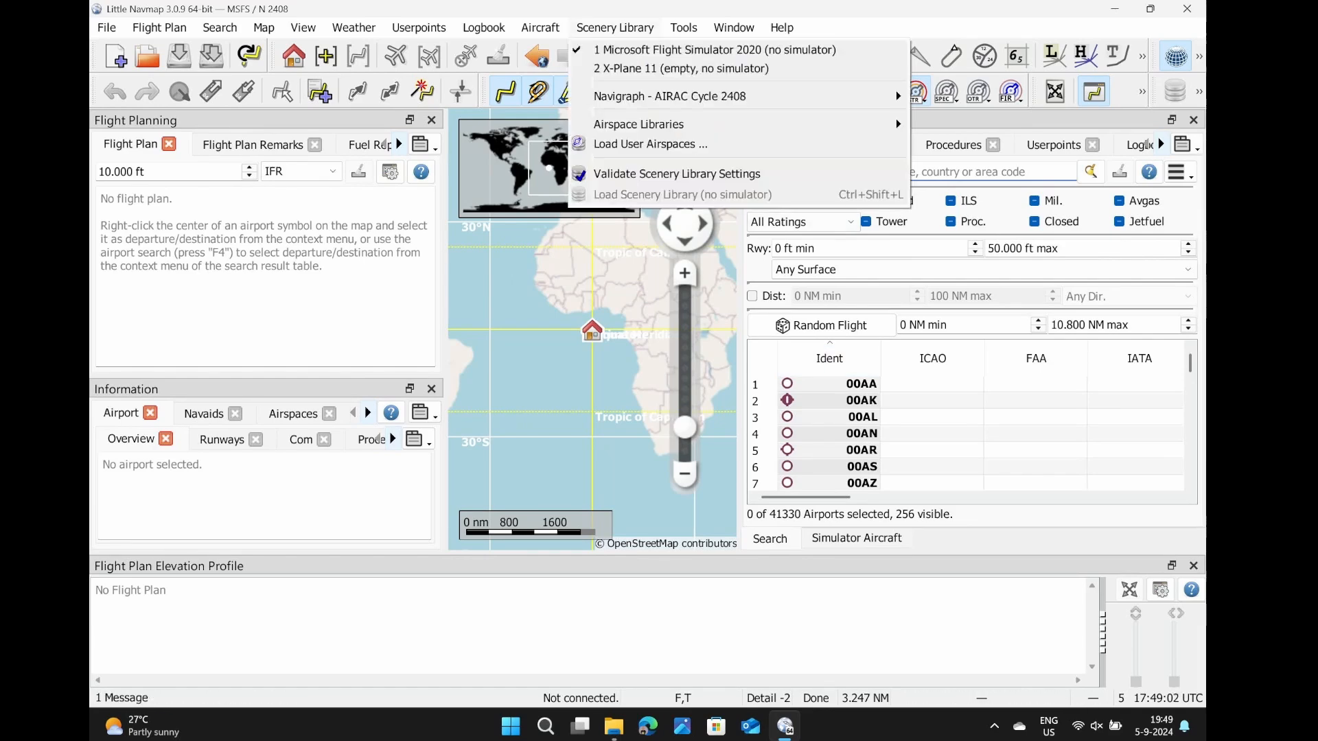
pyautogui.moveTo(668, 97)
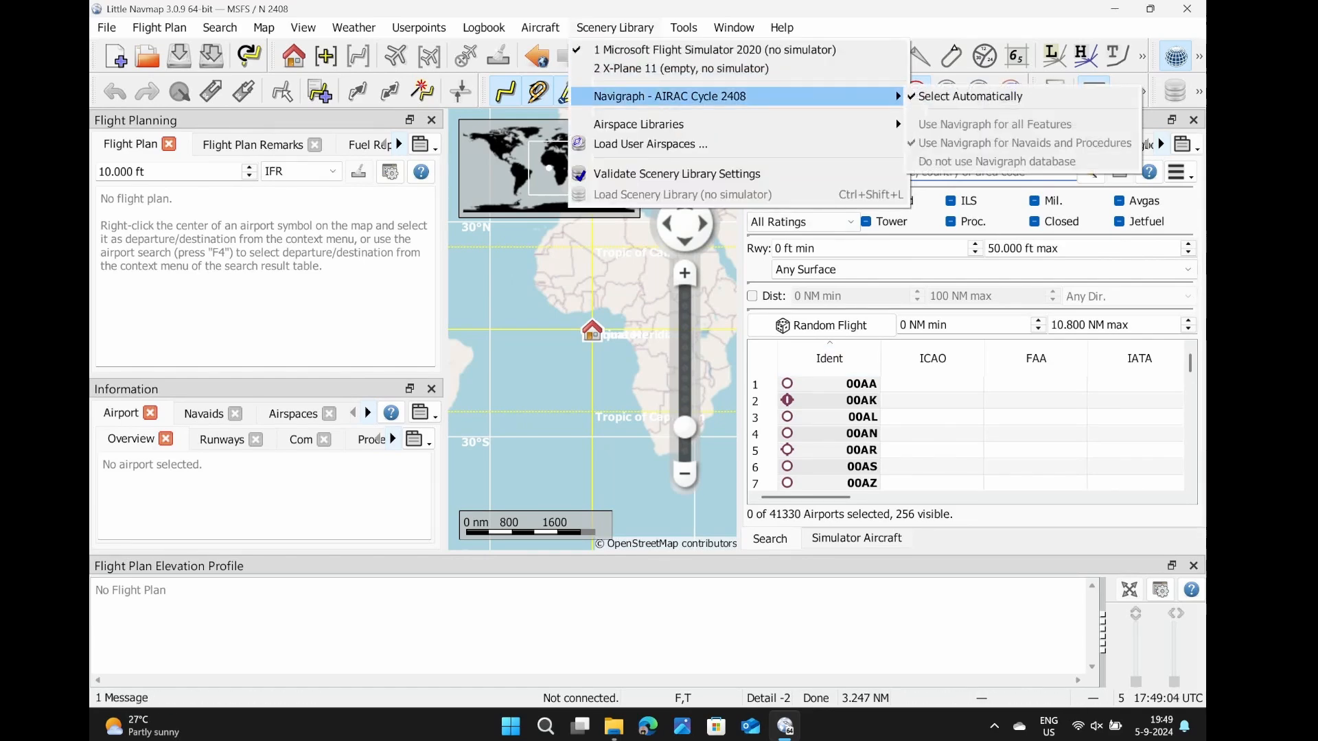
pyautogui.moveTo(969, 96)
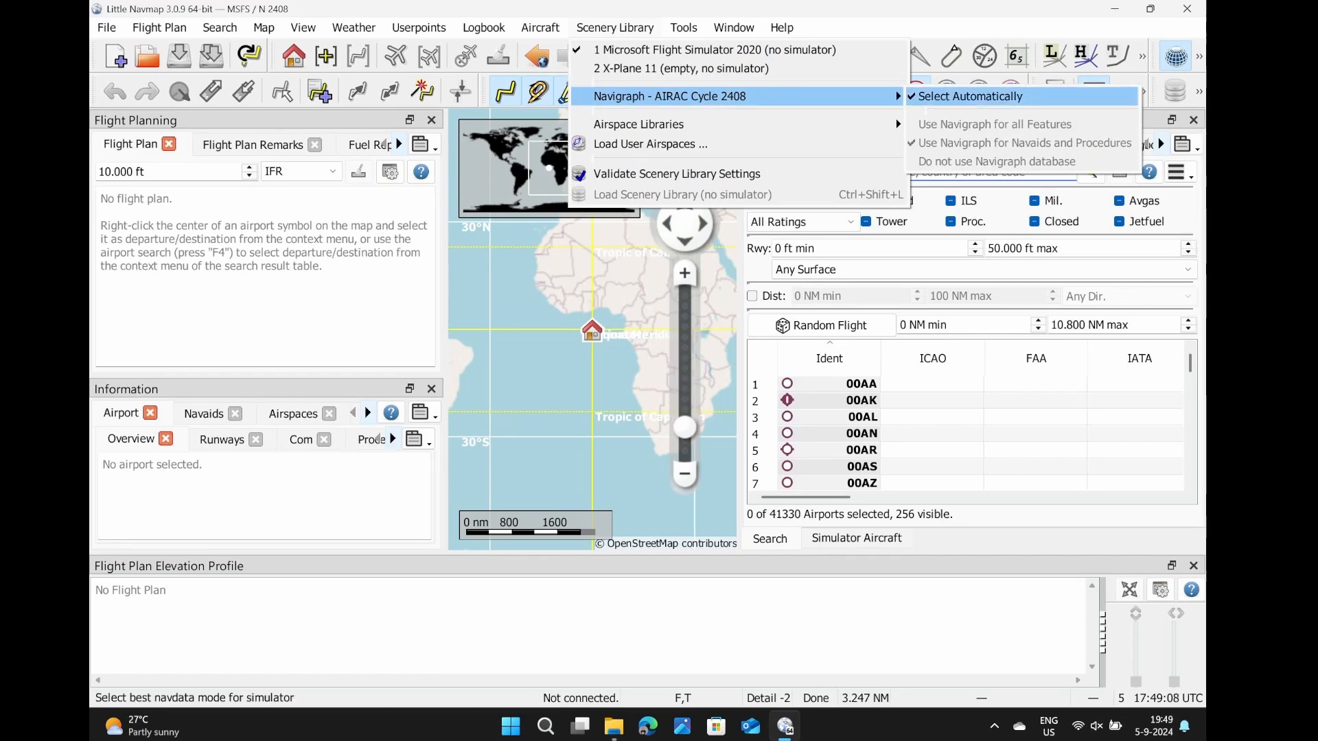
pyautogui.click(969, 96)
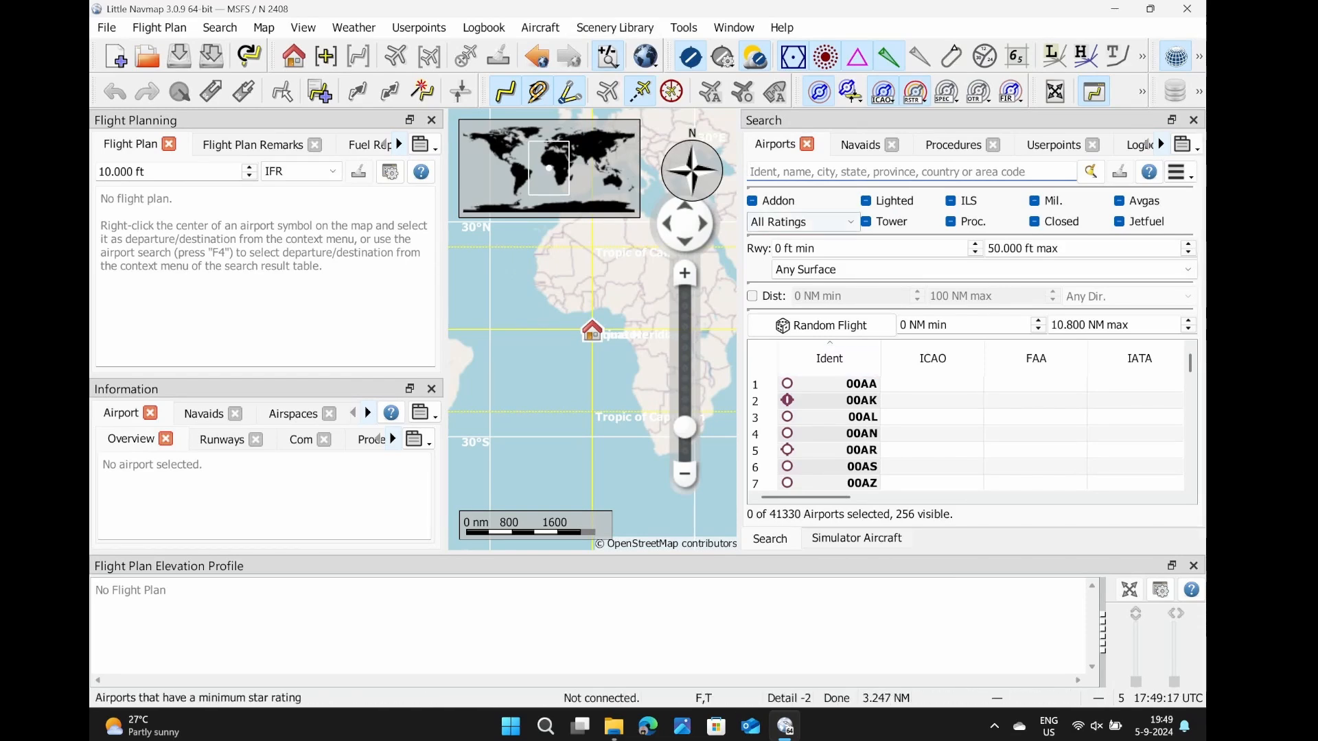
pyautogui.write('eham')
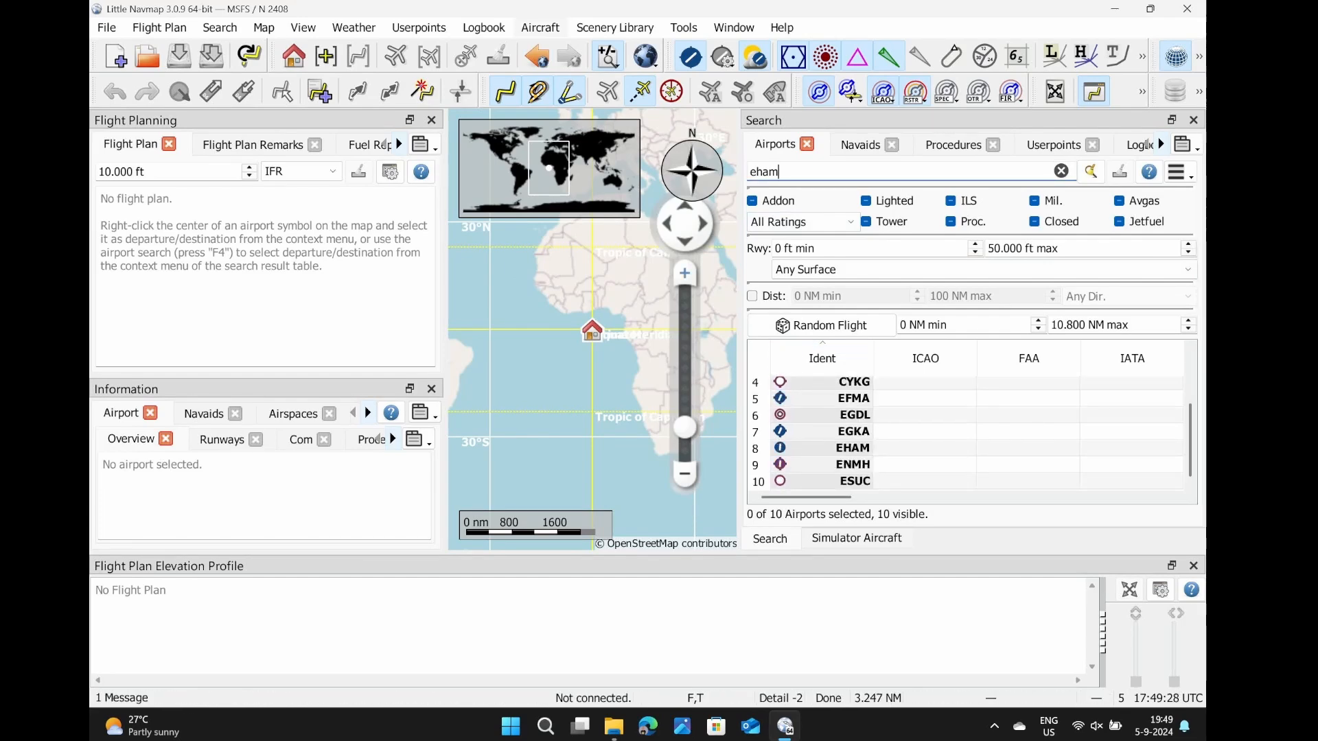
# Step: Set the Navigraph mode to use navaids and procedures
pyautogui.click(615, 27)
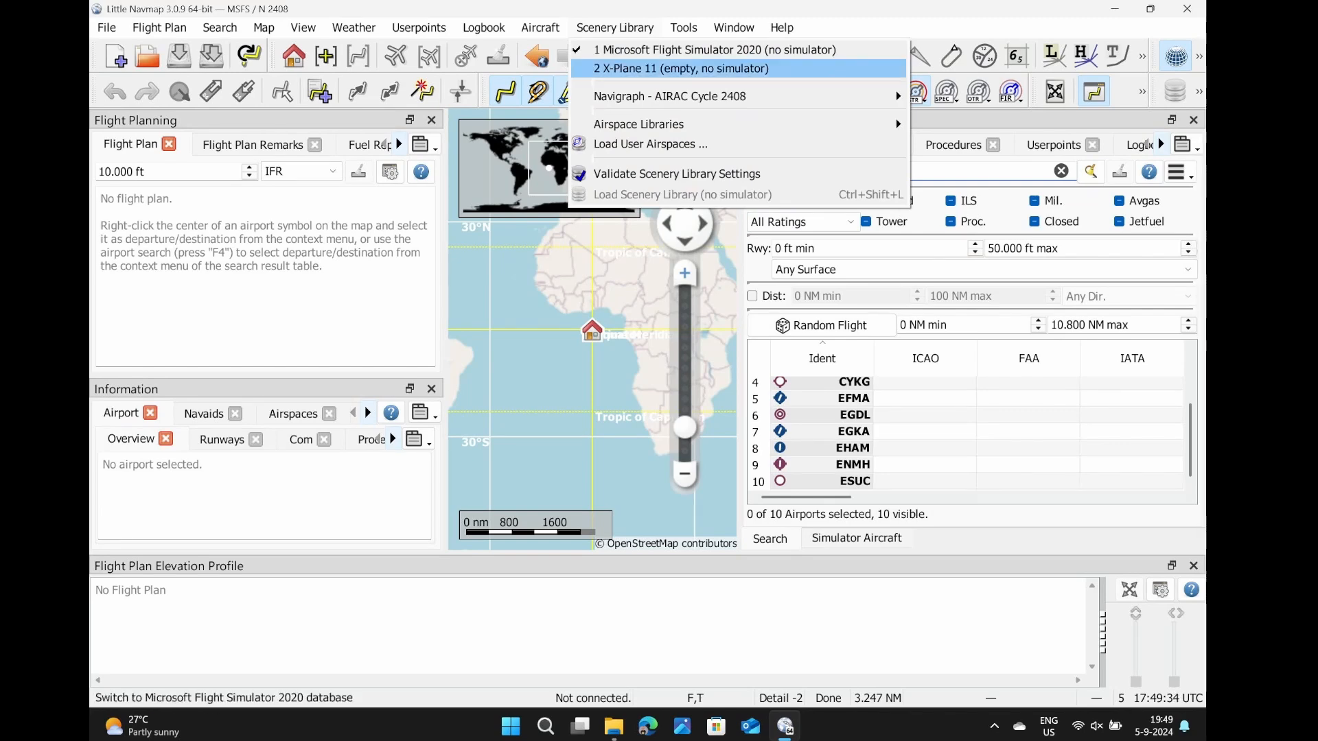
pyautogui.moveTo(669, 96)
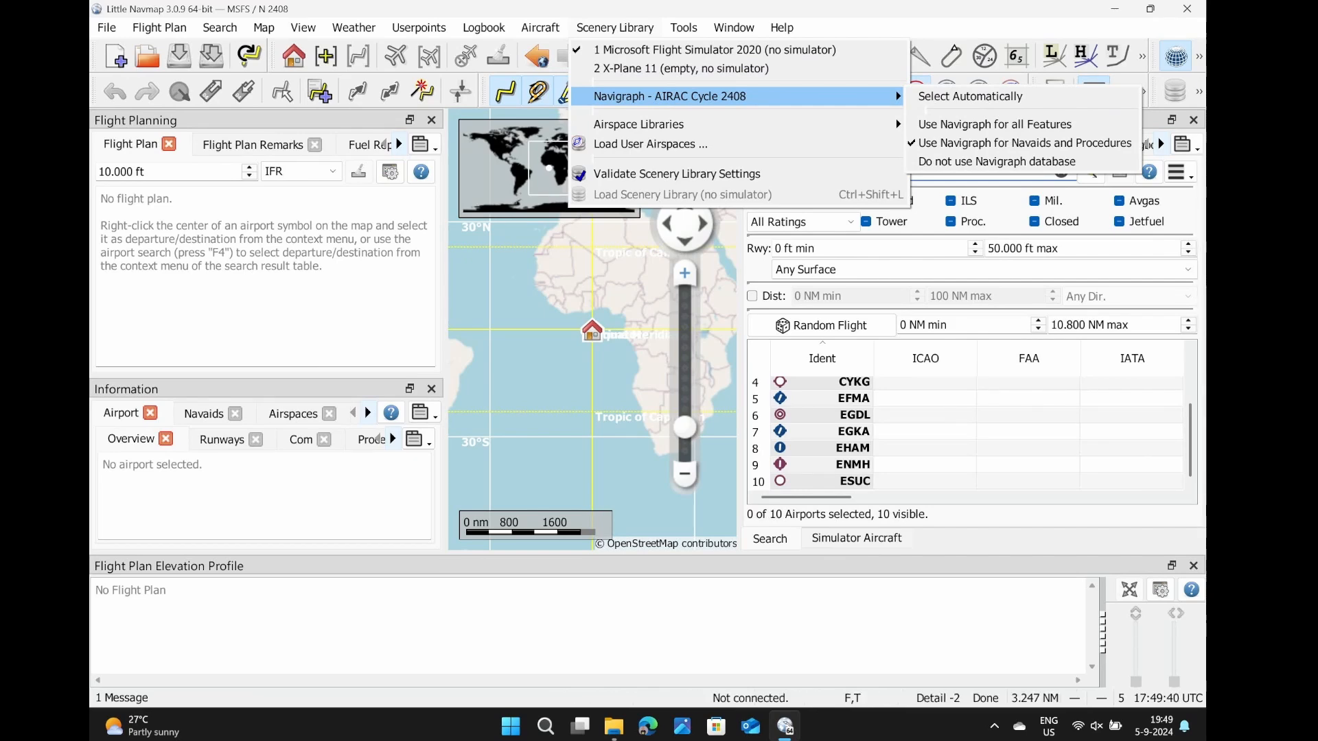
pyautogui.click(996, 162)
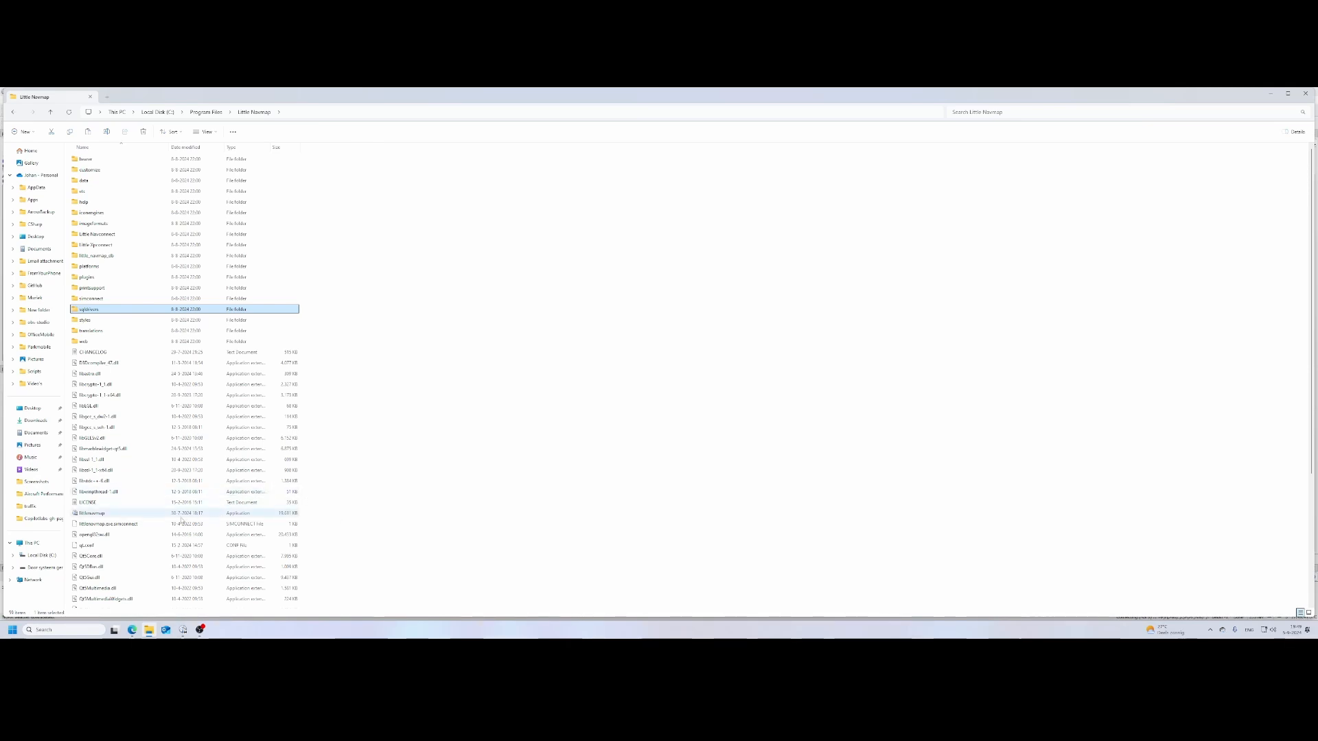
# Step: Open the Little Navconnect folder under C:\Program Files\Little Navmap and select the littlenavconnect application
pyautogui.scroll(-3)
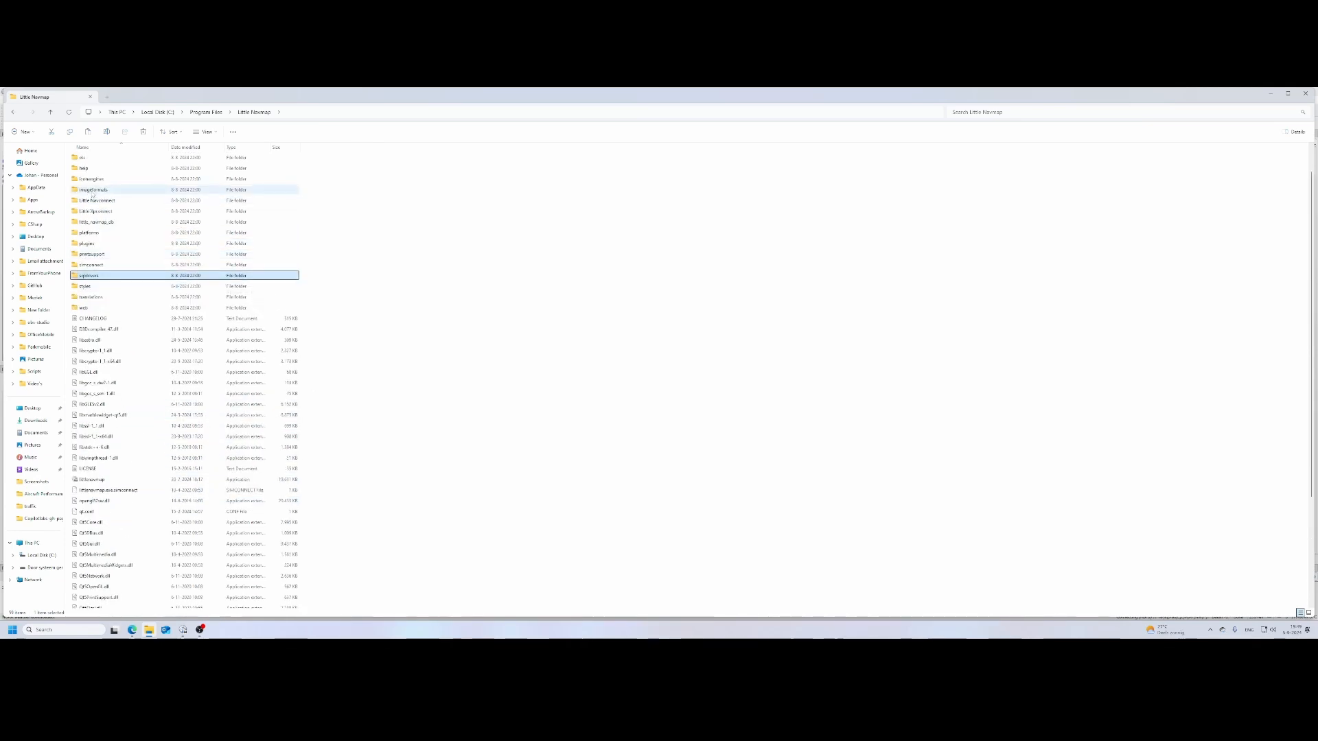
pyautogui.moveTo(98, 200)
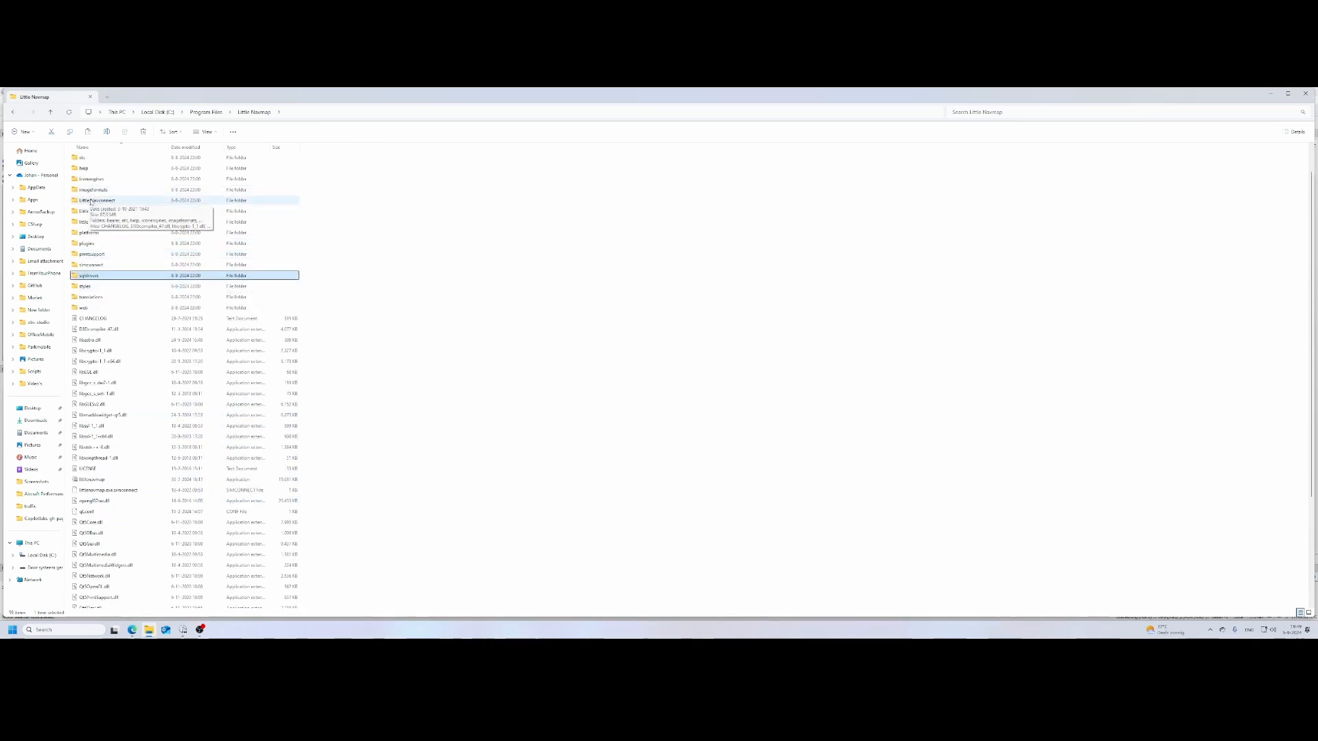
pyautogui.doubleClick(98, 201)
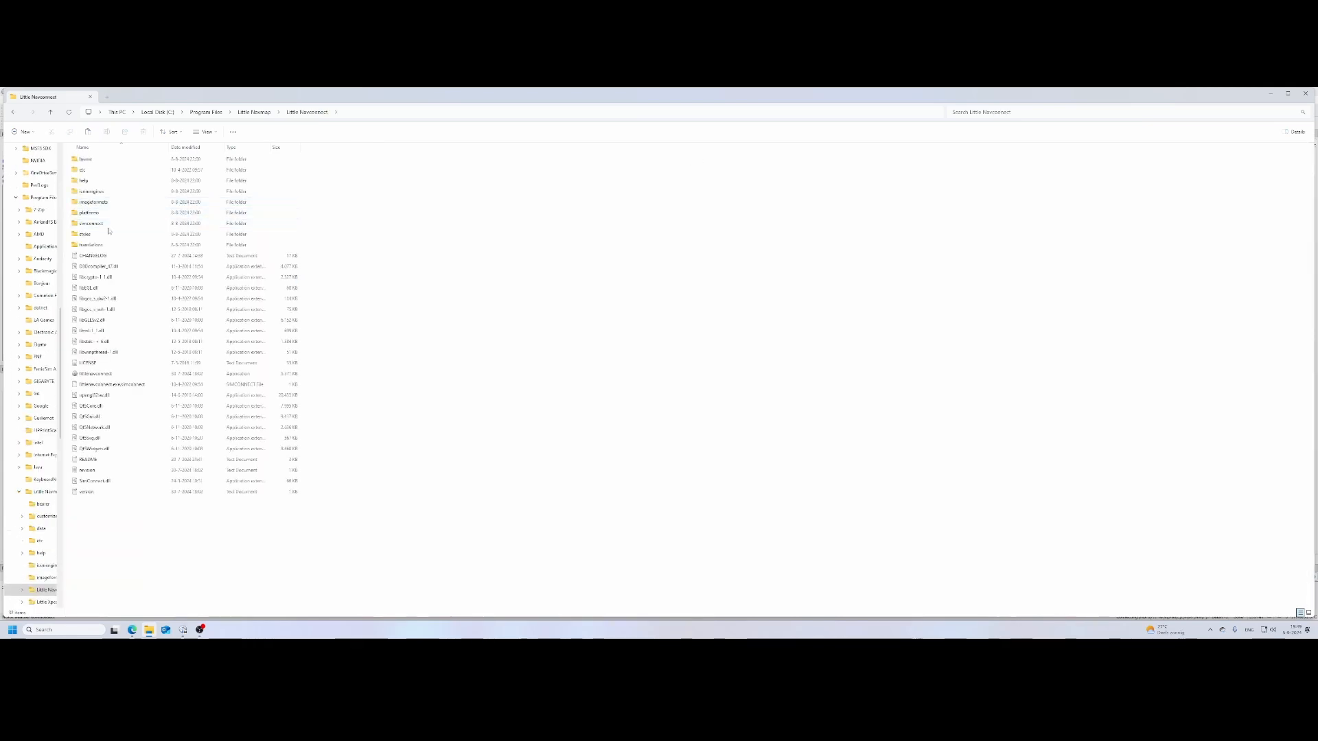
pyautogui.click(114, 374)
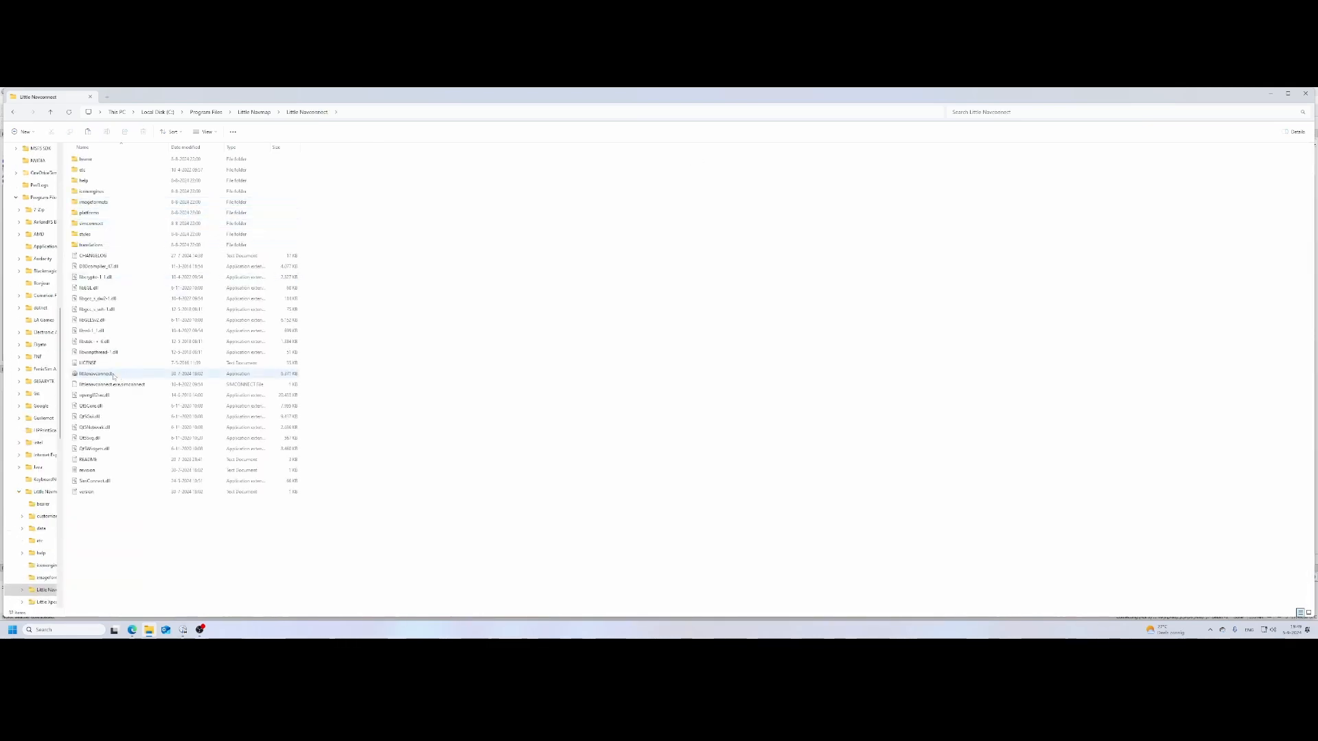
pyautogui.moveTo(96, 374)
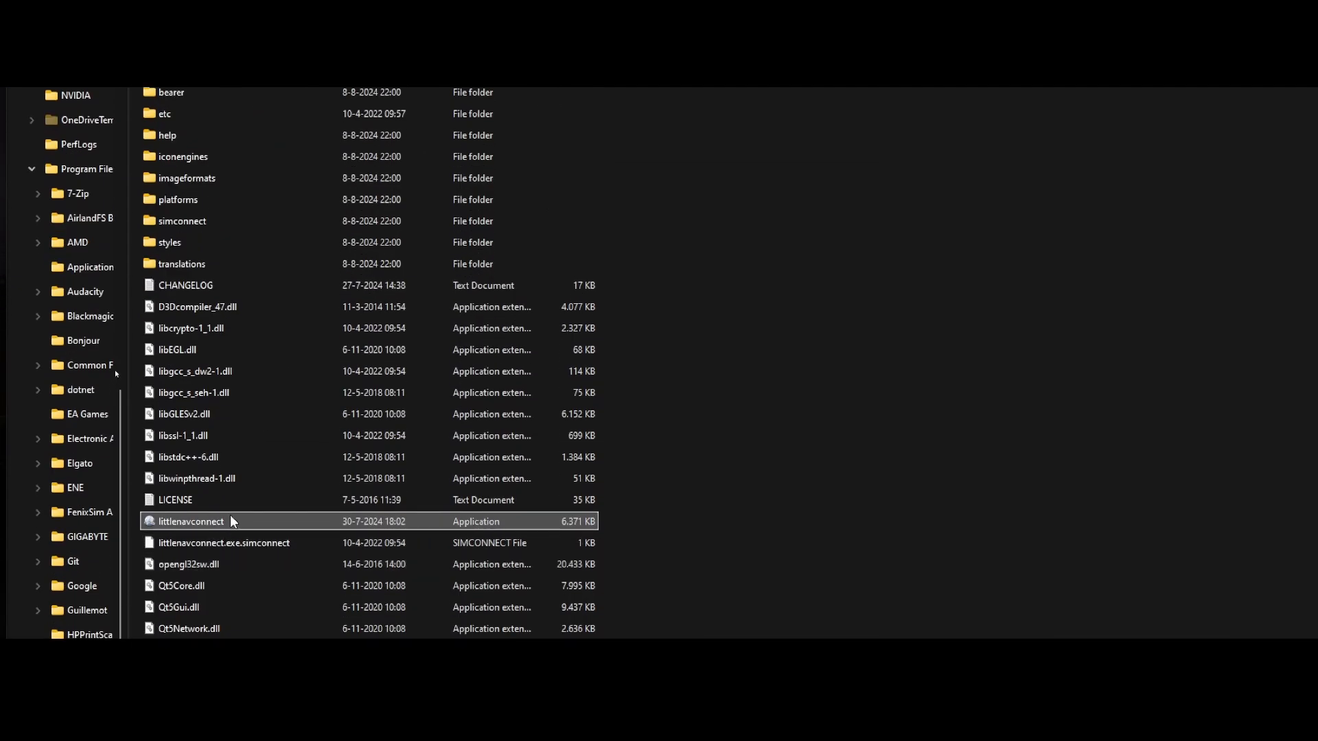
# Step: Launch Little Navconnect and allow it through the Windows firewall prompt
pyautogui.doubleClick(190, 521)
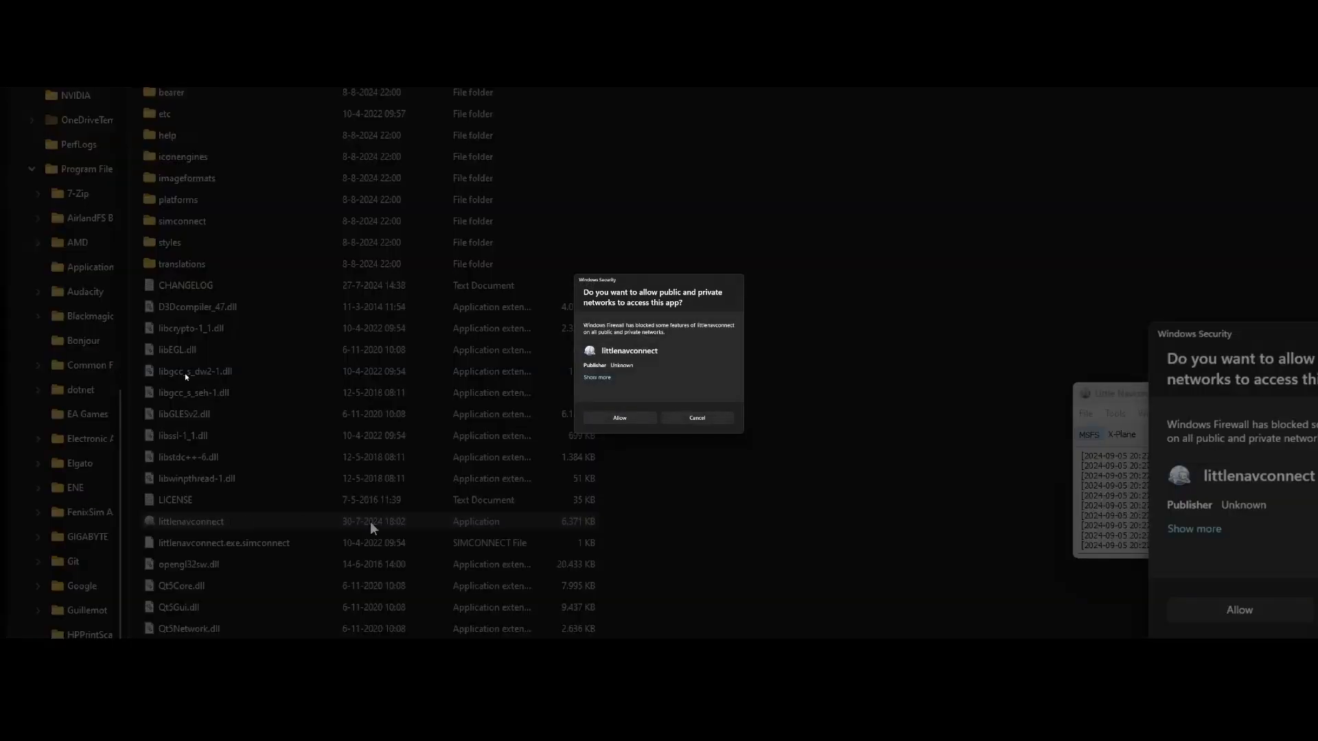
pyautogui.moveTo(326, 303)
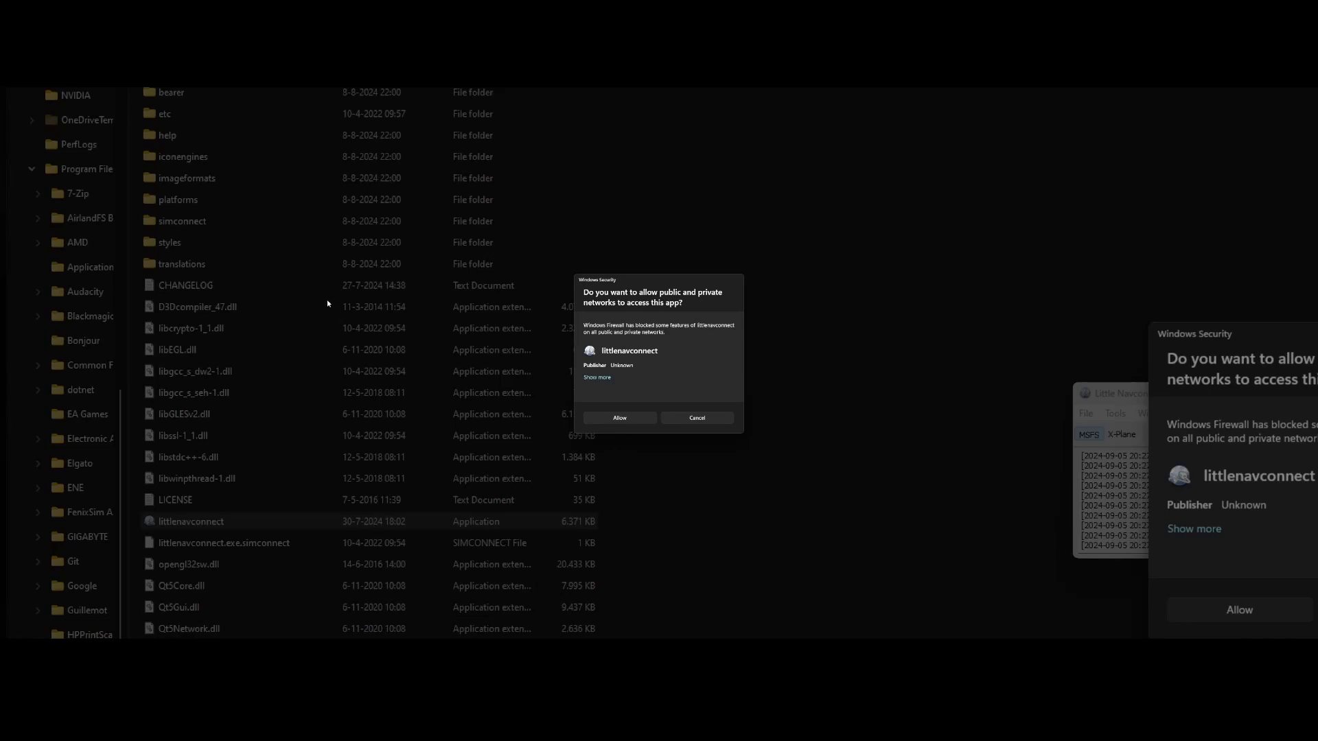
pyautogui.moveTo(327, 274)
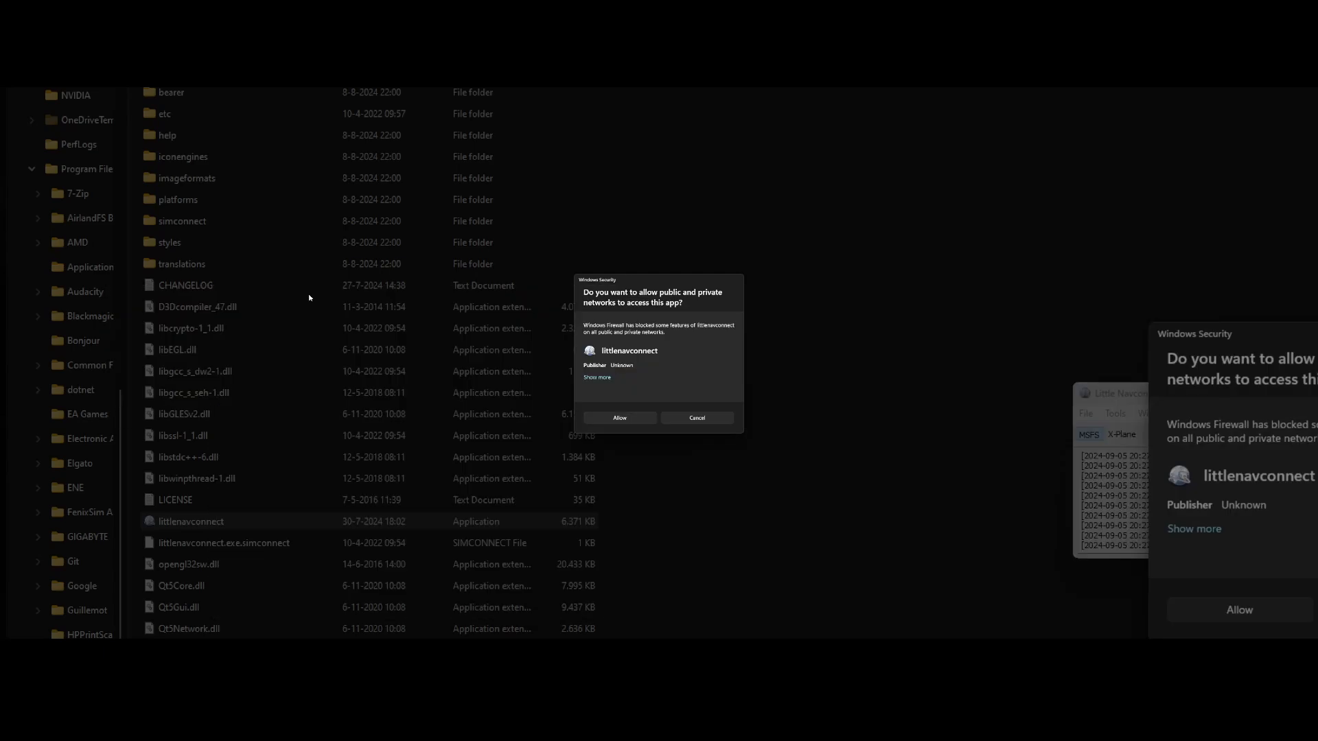
pyautogui.moveTo(327, 287)
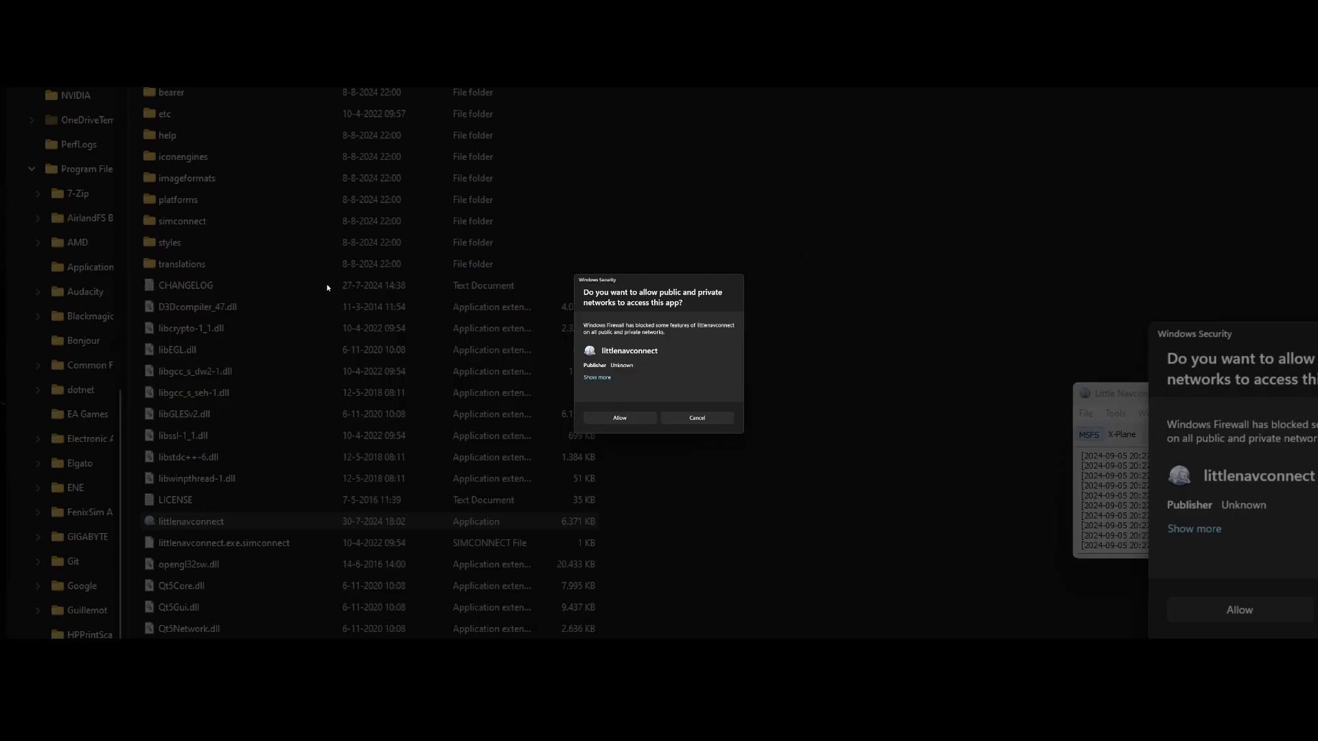
pyautogui.moveTo(838, 348)
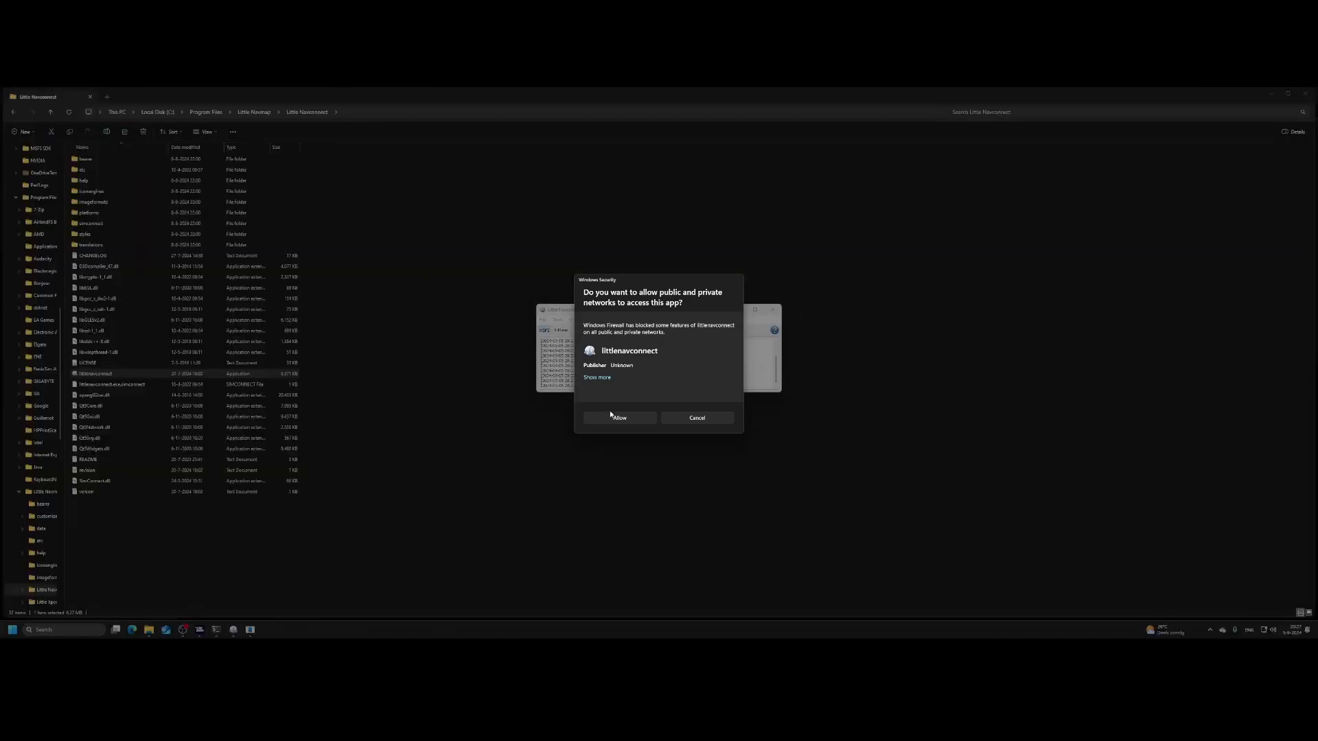
pyautogui.click(619, 418)
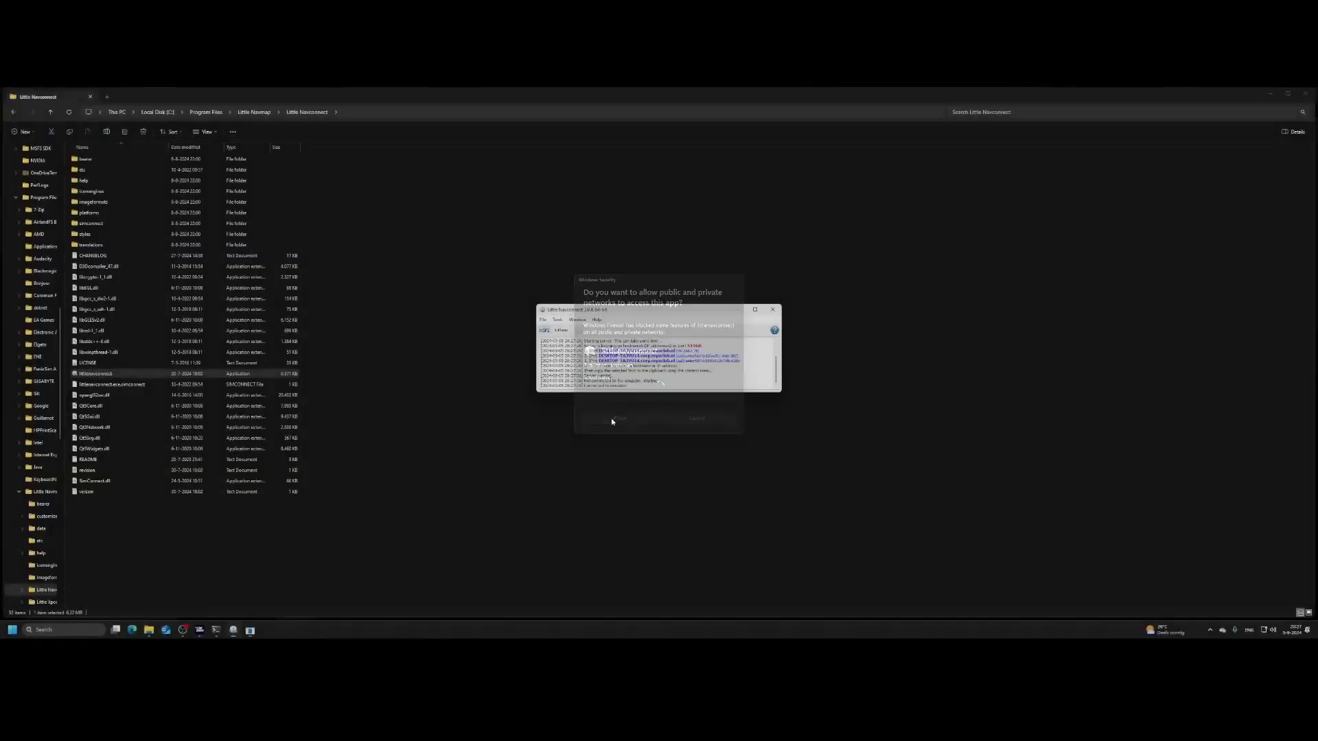
pyautogui.click(619, 419)
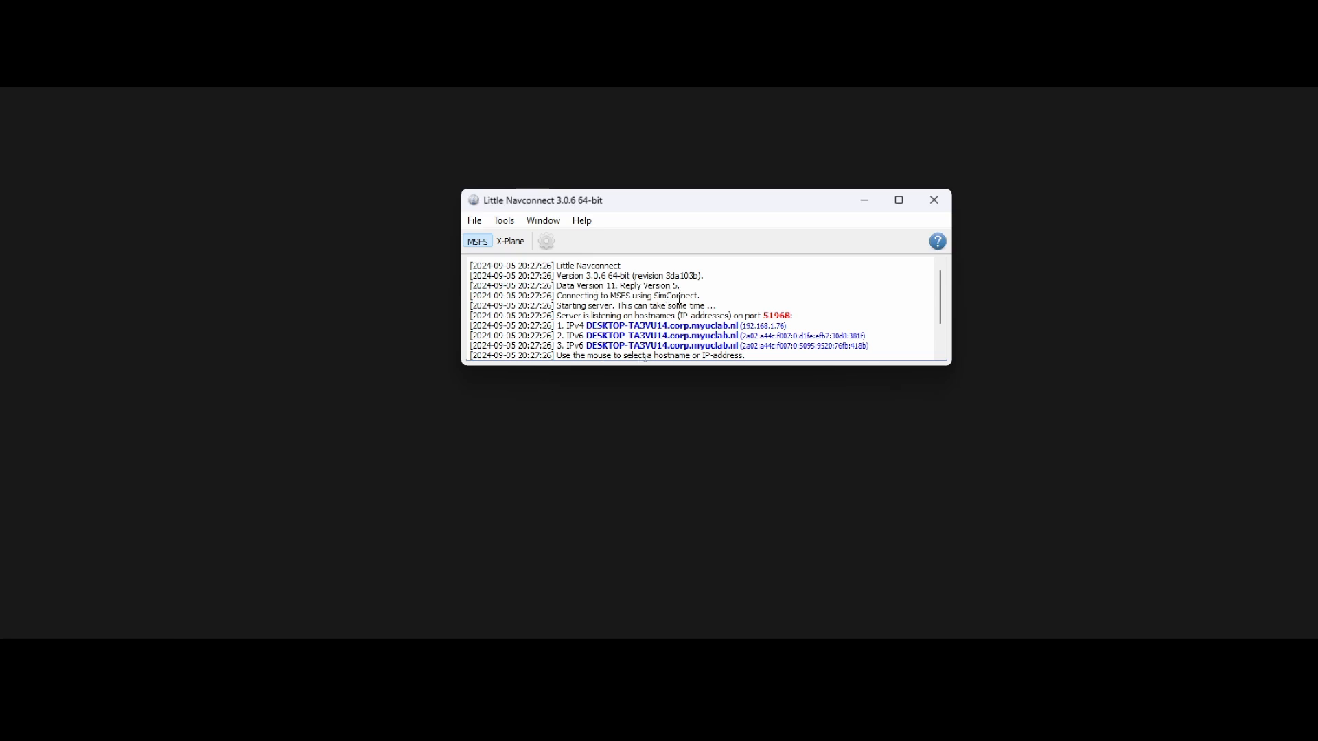
pyautogui.moveTo(689, 369)
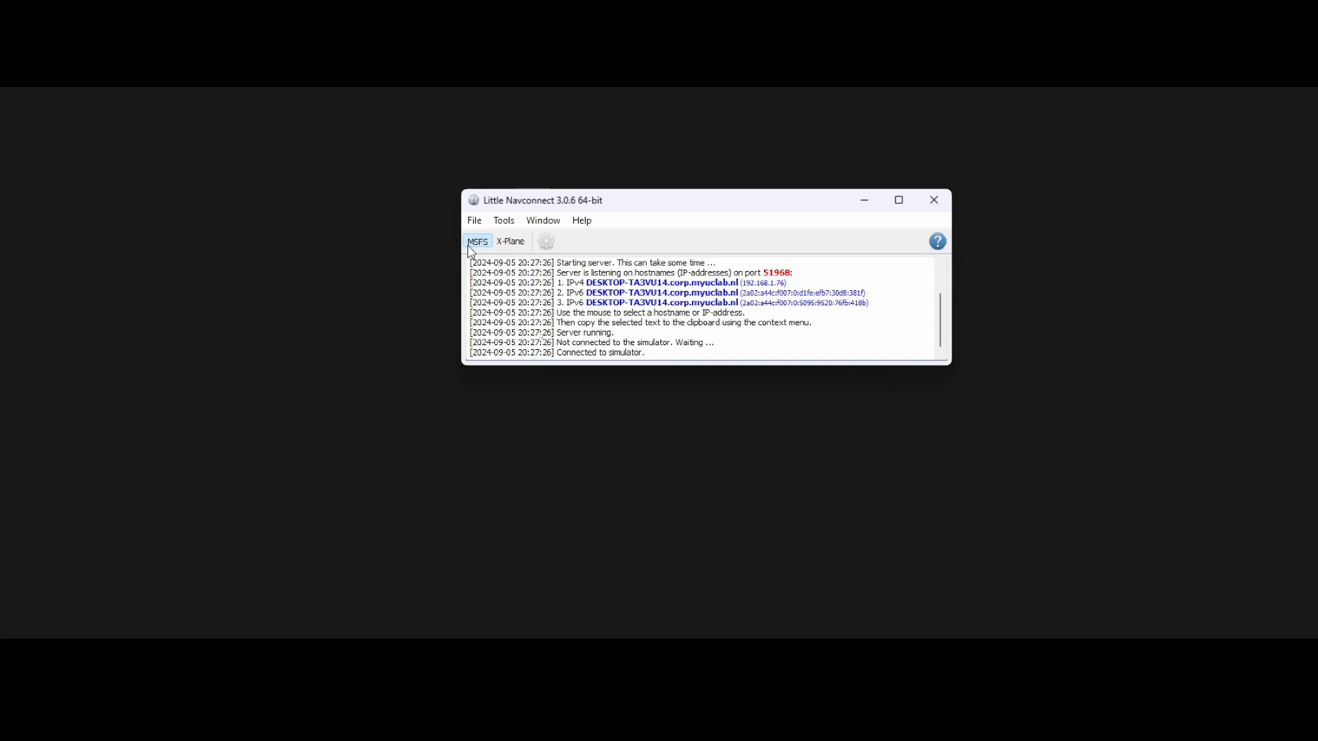
pyautogui.moveTo(466, 252)
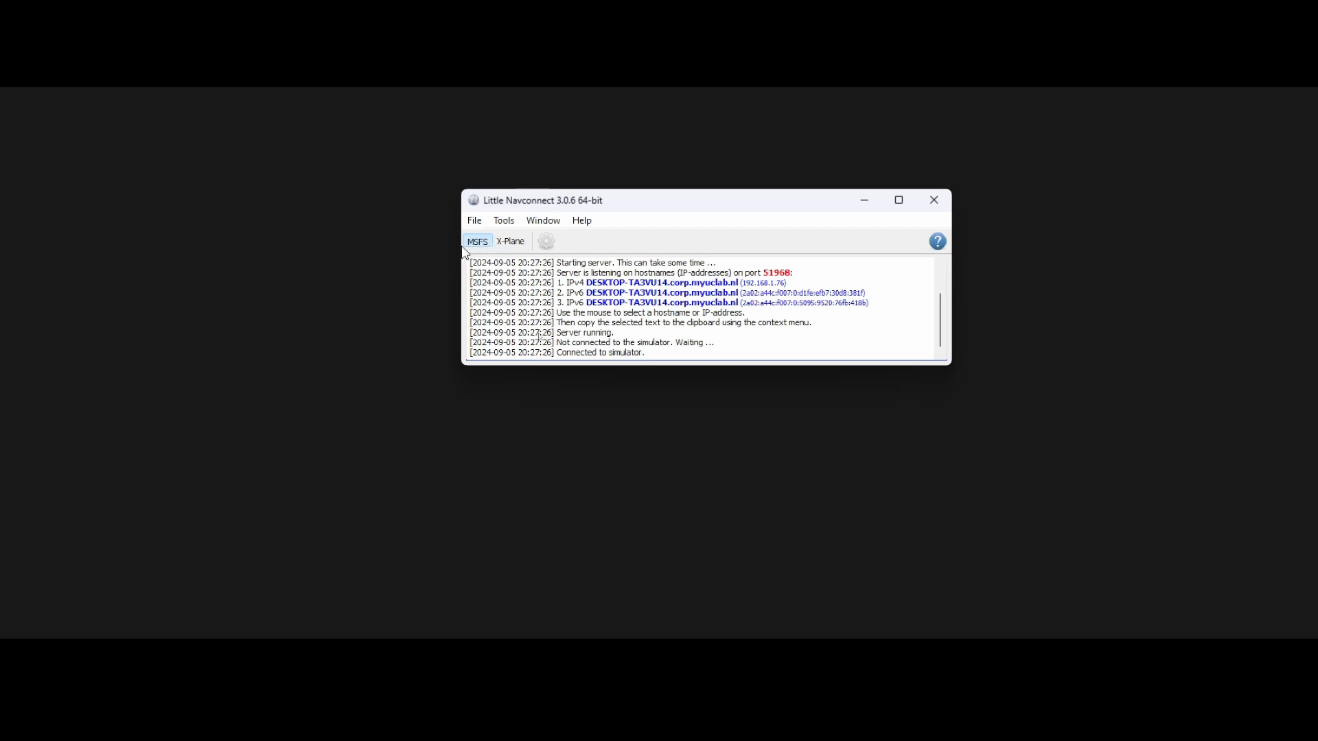
# Step: Open the Tools menu once the log shows the server running and connected to the simulator
pyautogui.click(504, 220)
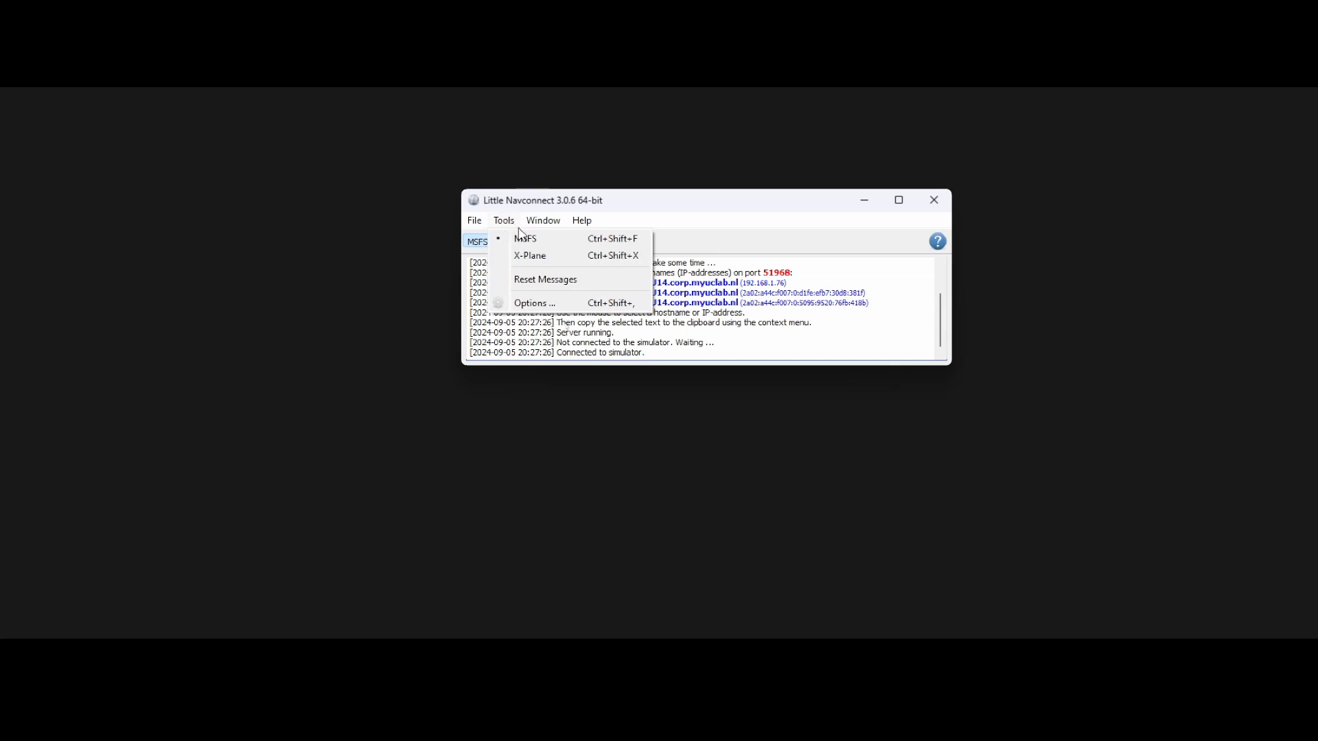
pyautogui.click(533, 304)
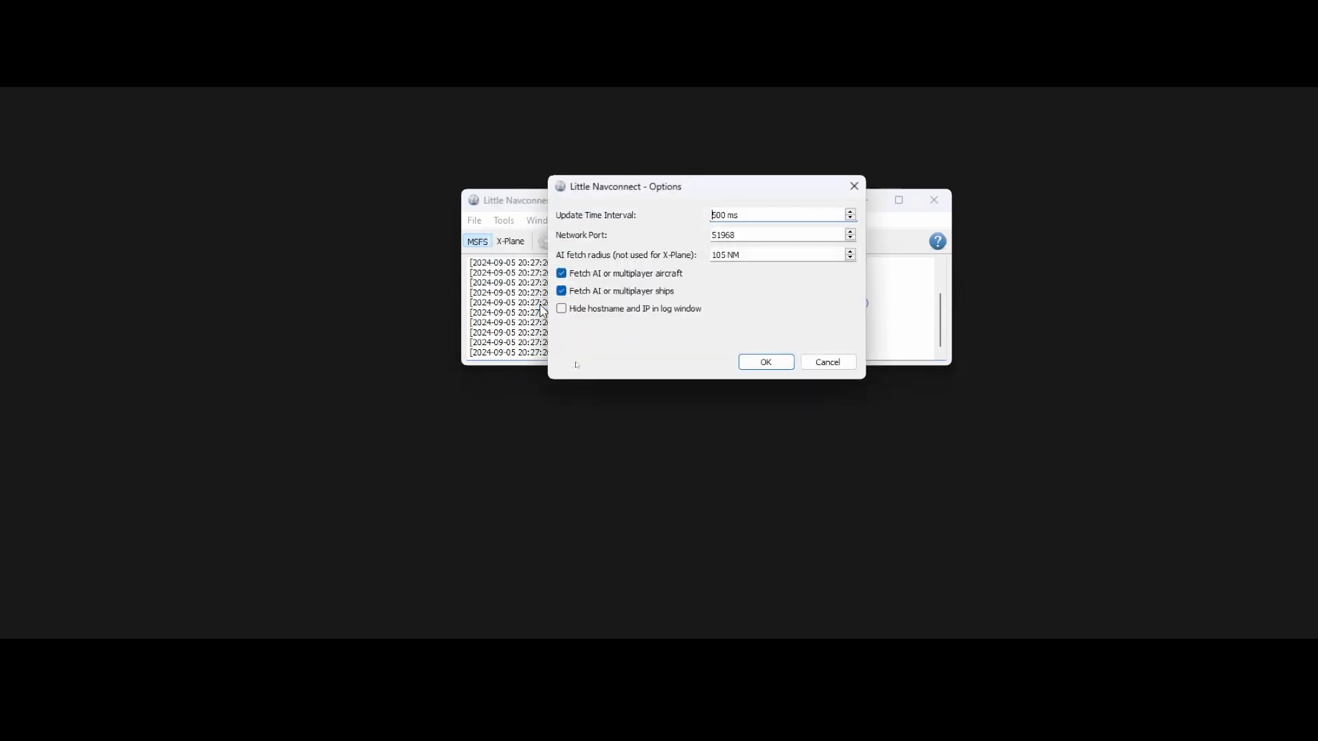
pyautogui.moveTo(783, 287)
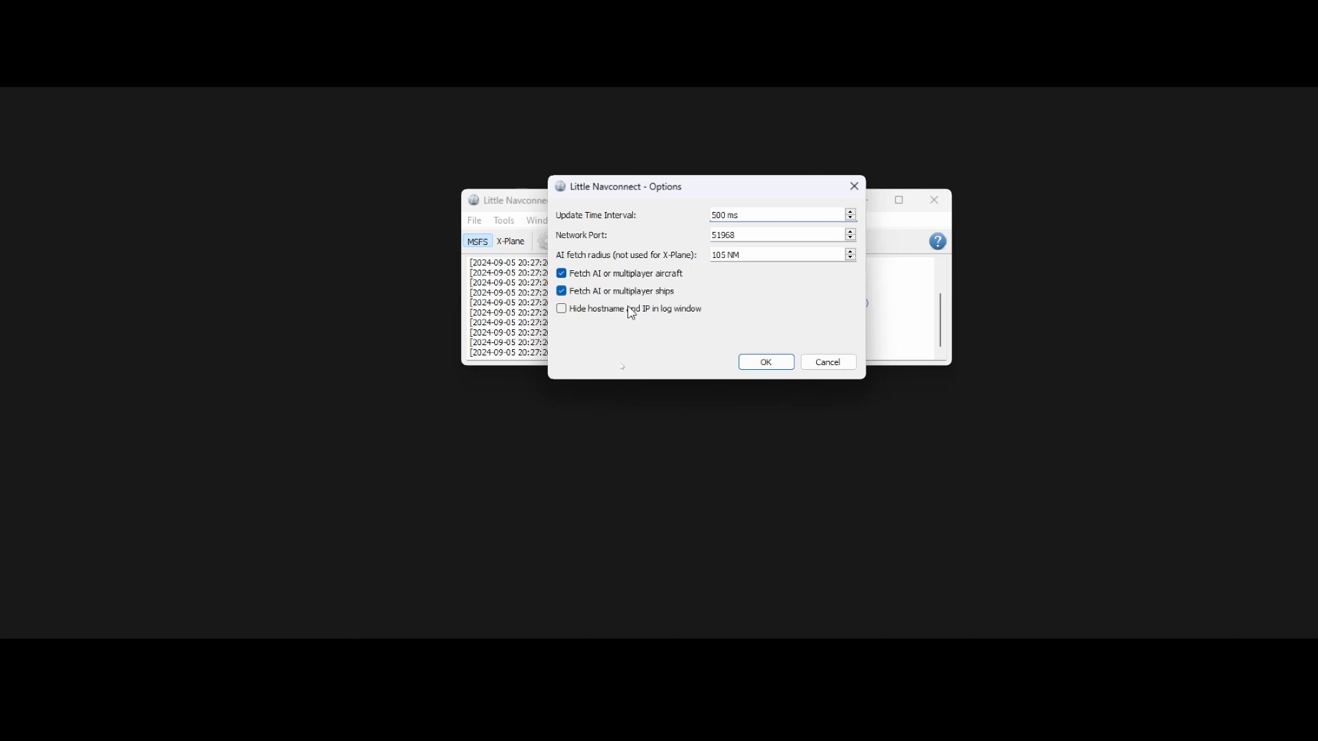
pyautogui.moveTo(652, 322)
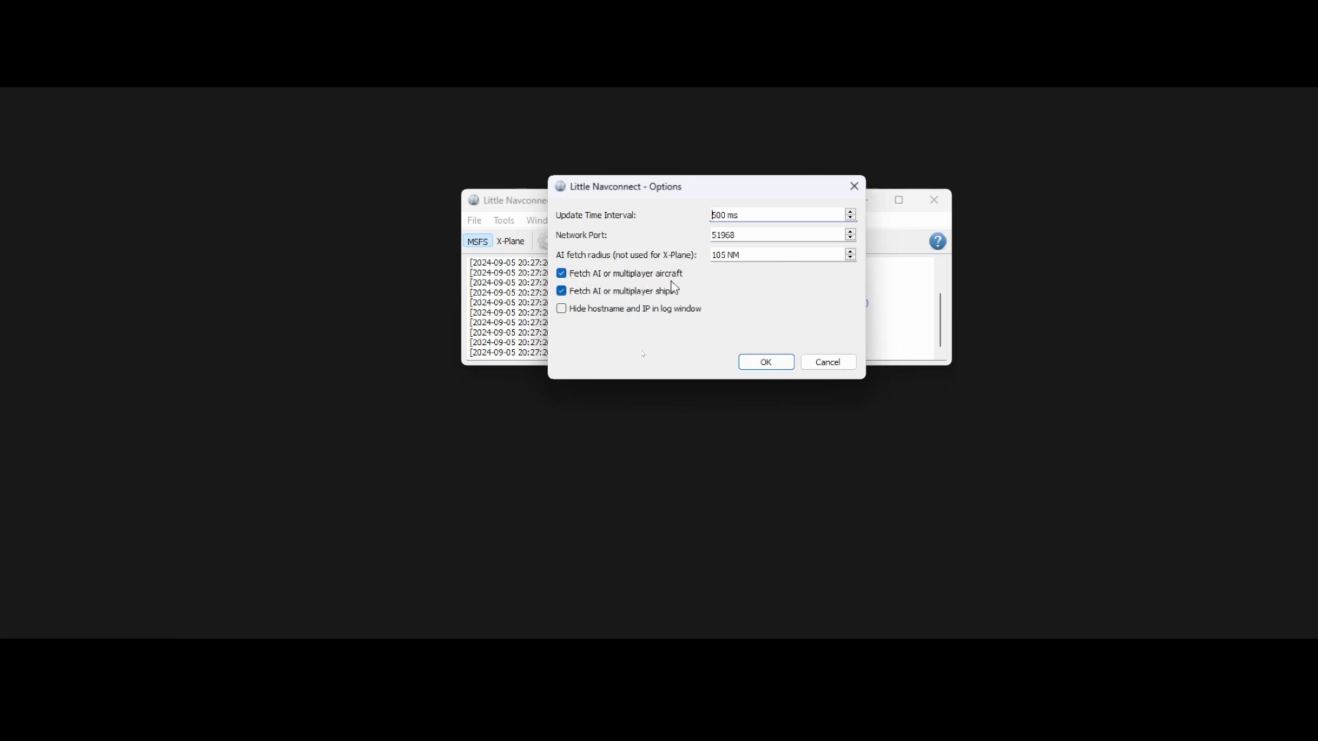
pyautogui.moveTo(728, 276)
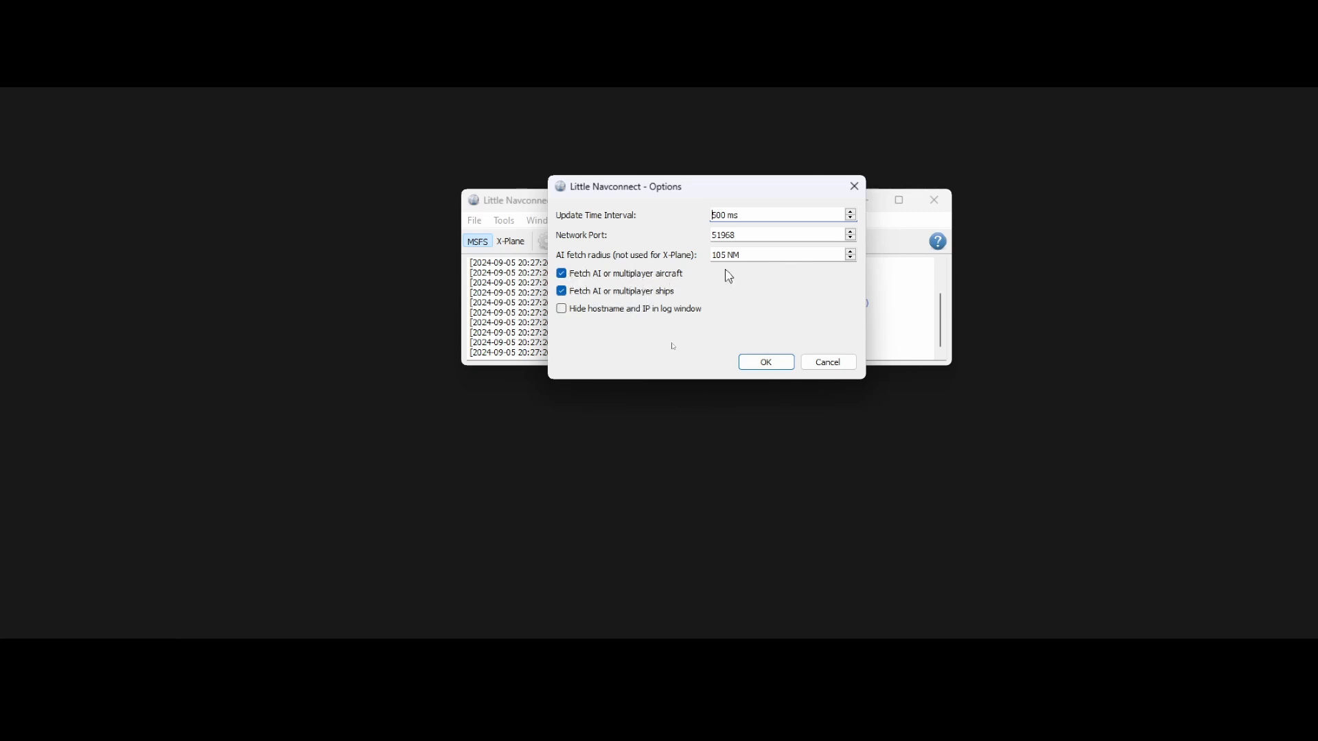
pyautogui.moveTo(840, 205)
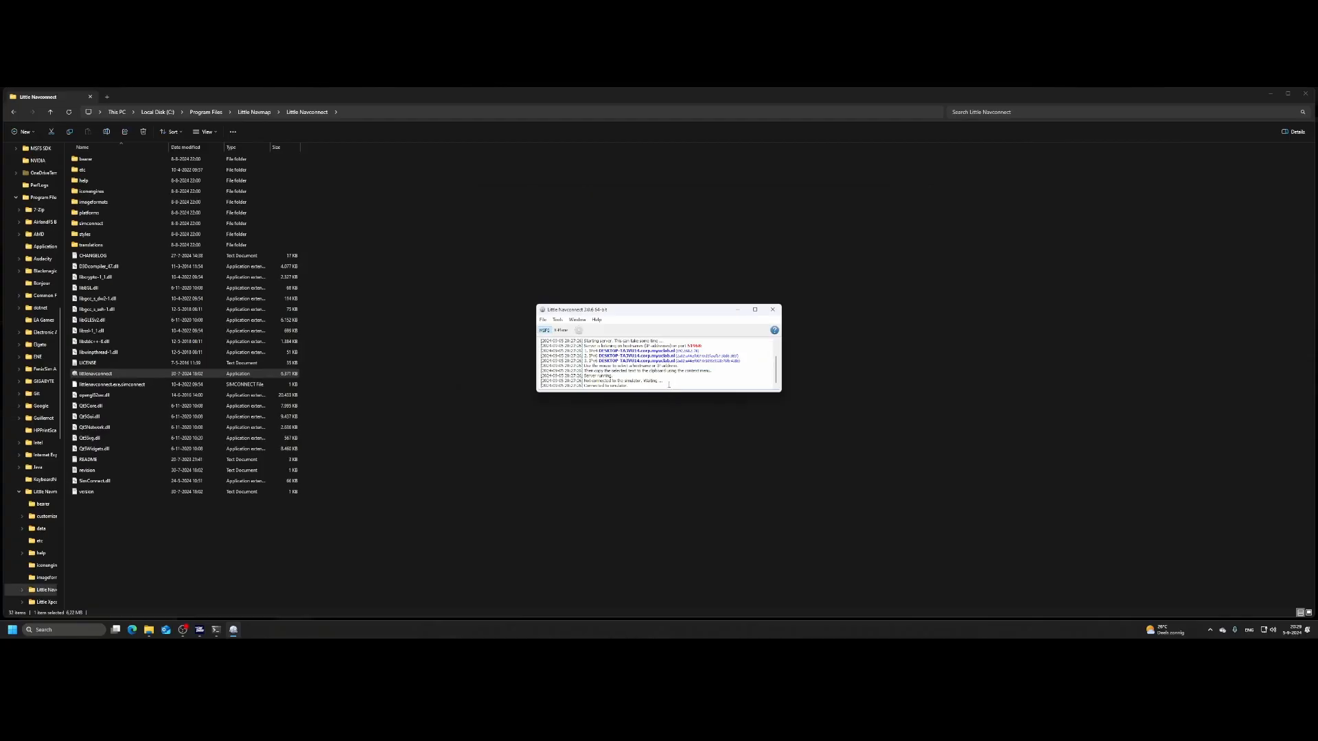
pyautogui.moveTo(373, 511)
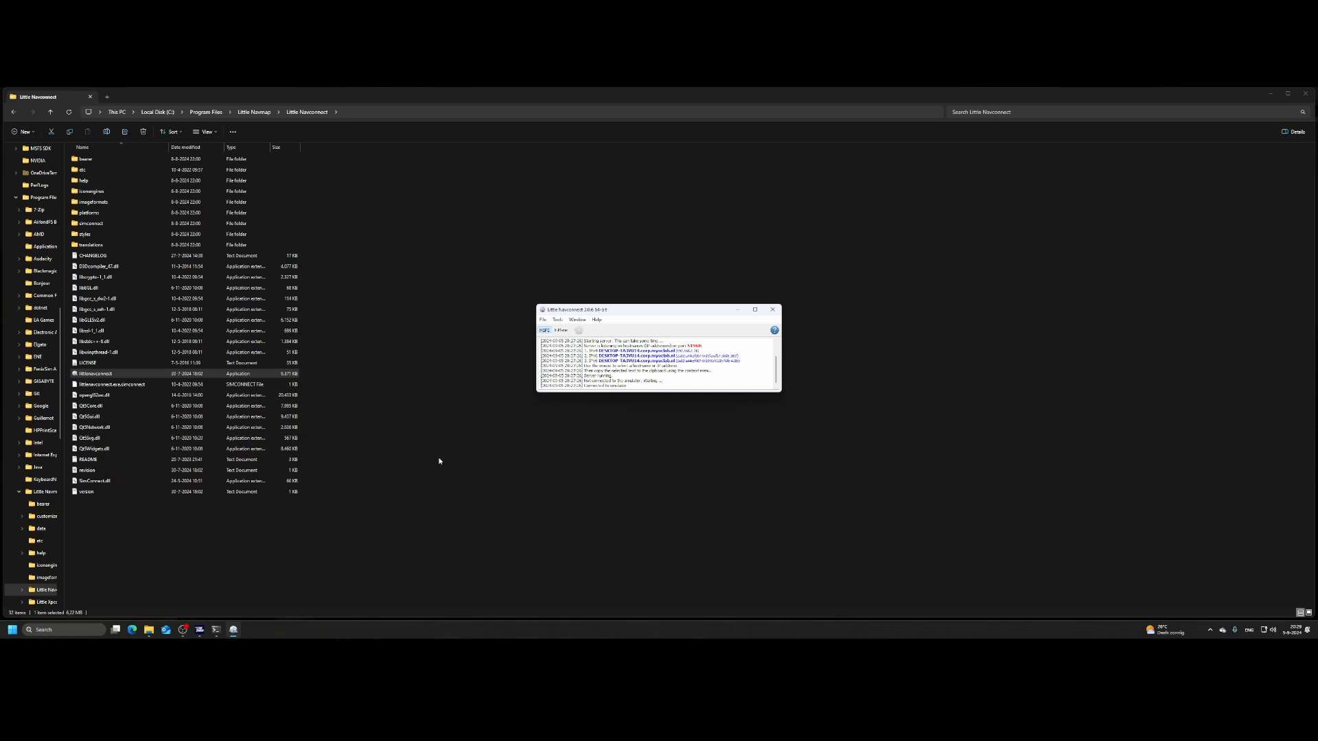
pyautogui.moveTo(467, 445)
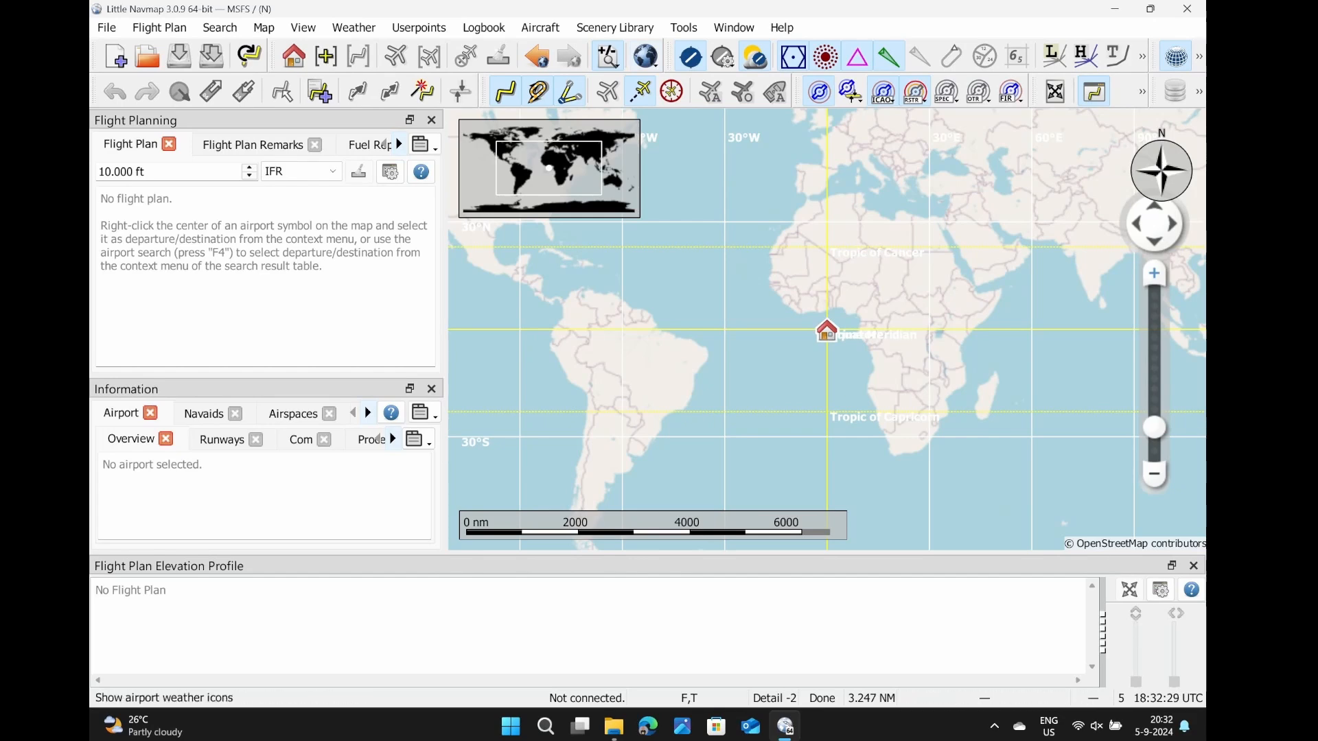
# Step: Open Connect to Flight Simulator, review the MSFS and X-Plane tabs, and settle on Remote / Network
pyautogui.click(682, 27)
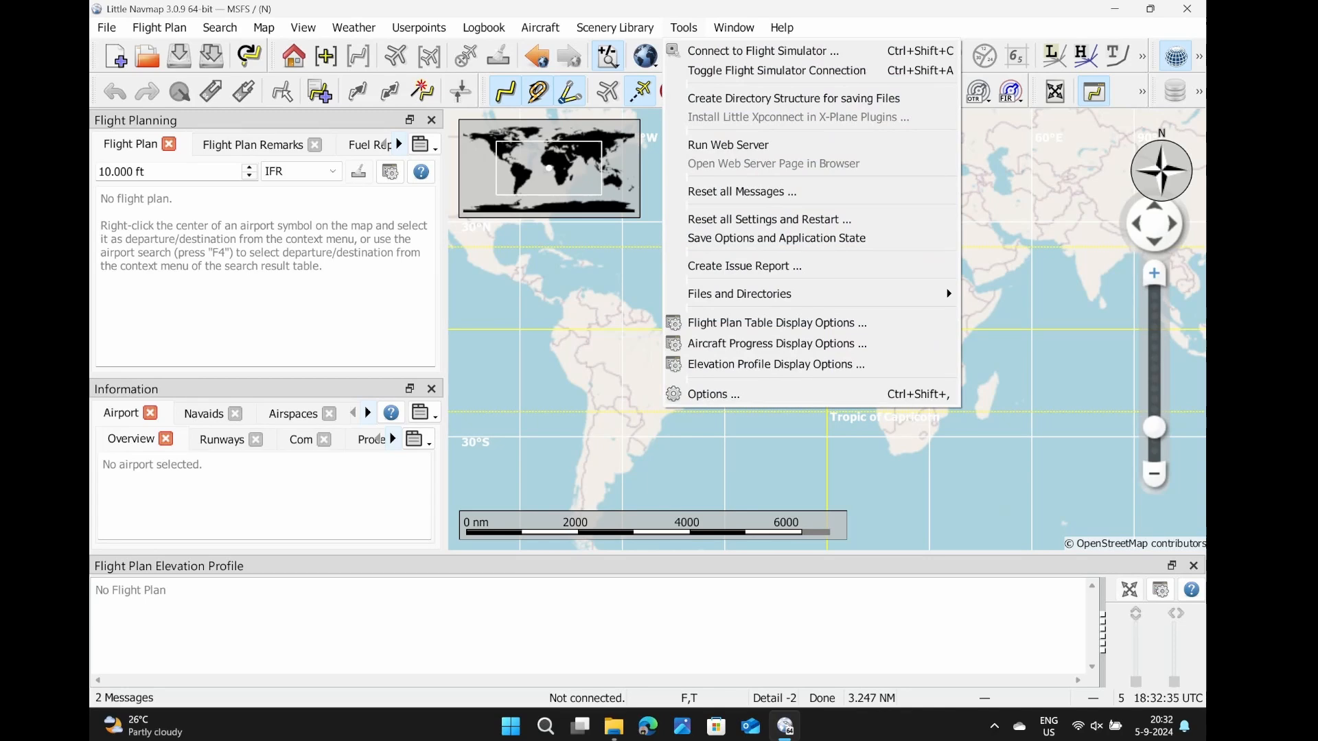
pyautogui.moveTo(761, 50)
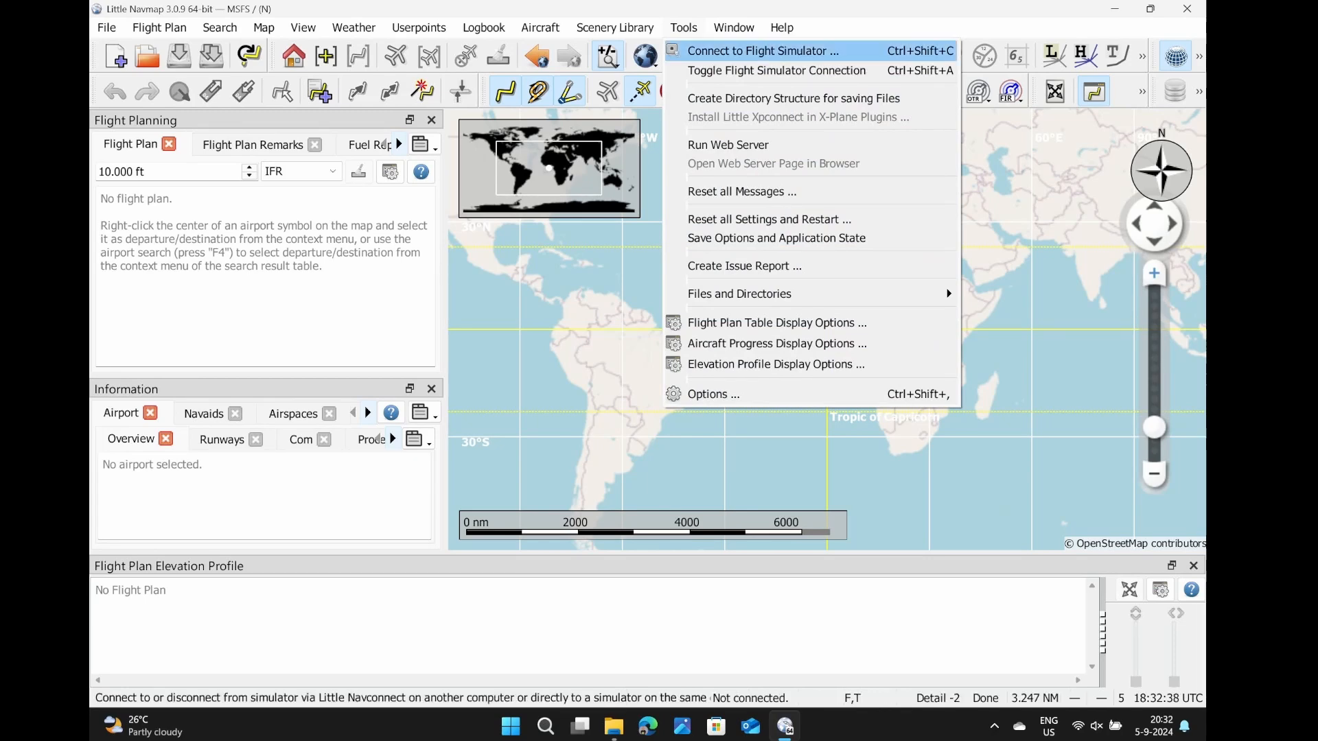
pyautogui.click(761, 51)
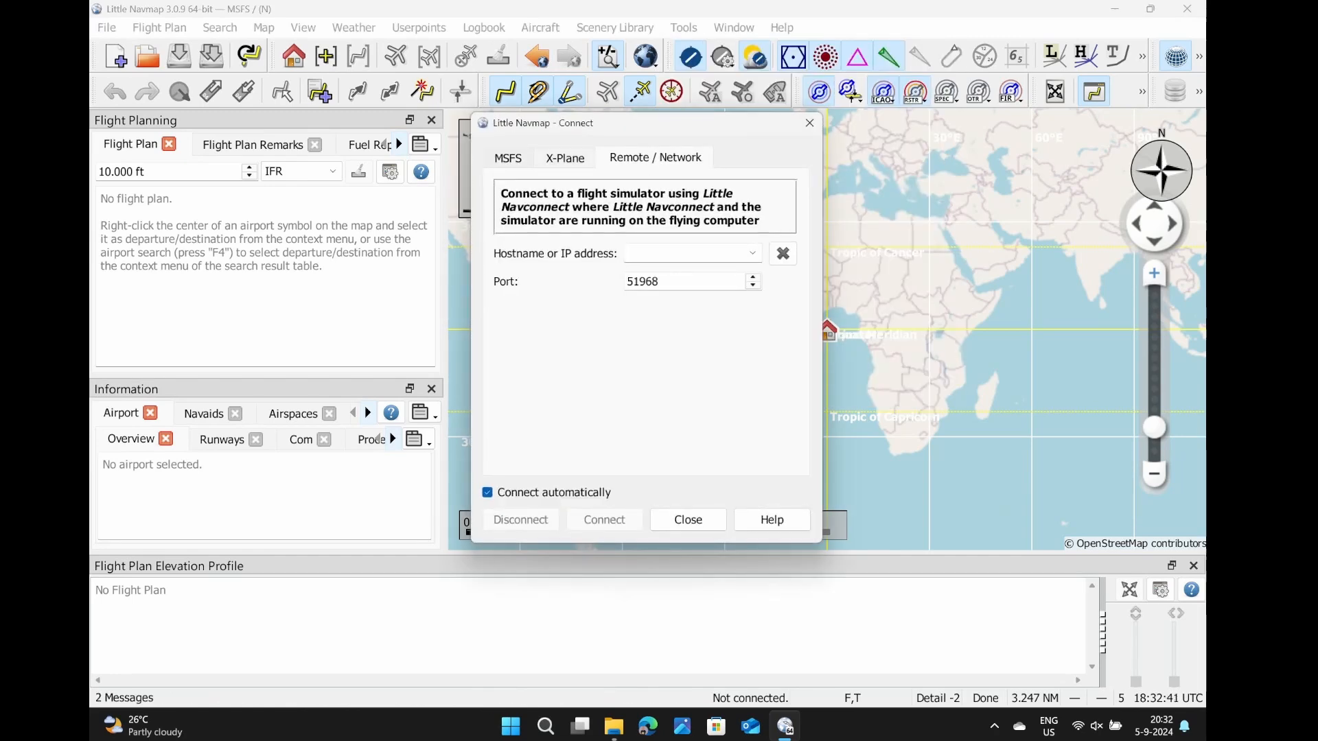
pyautogui.click(508, 158)
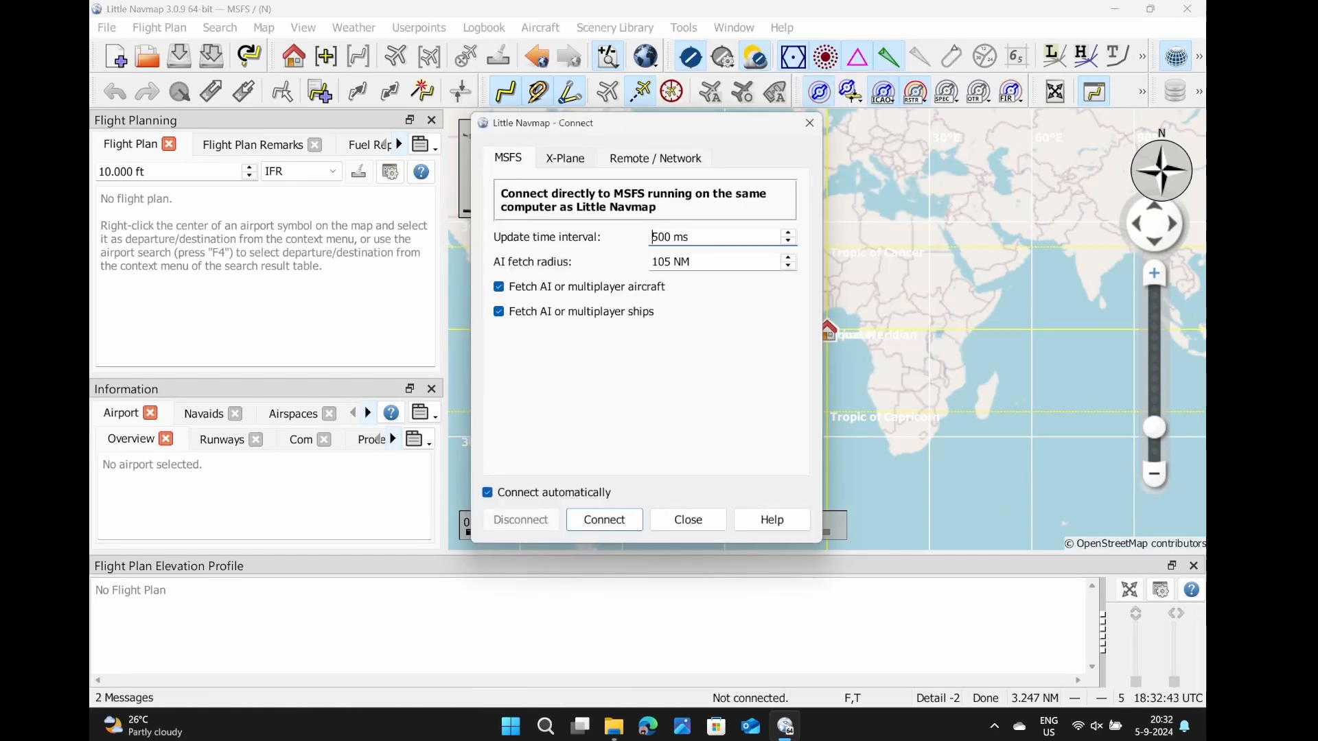
pyautogui.click(565, 157)
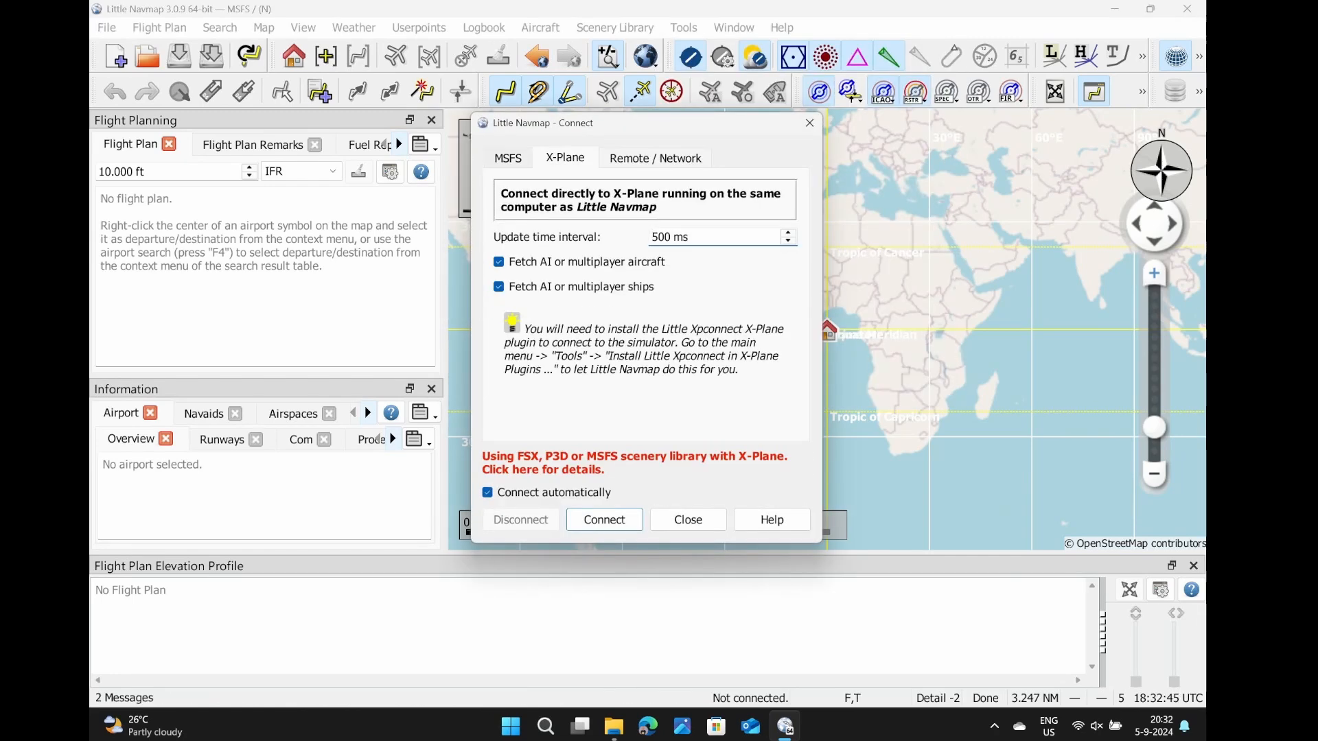
pyautogui.click(507, 158)
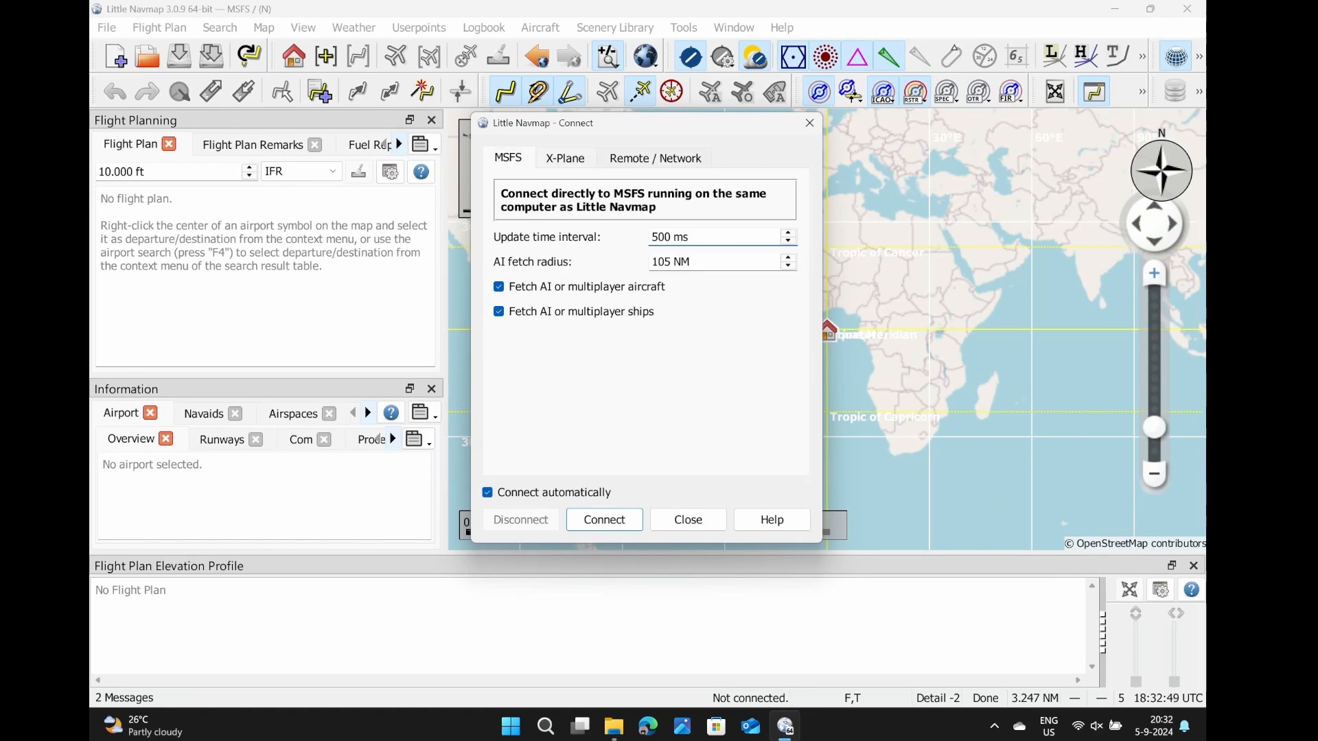
pyautogui.click(655, 158)
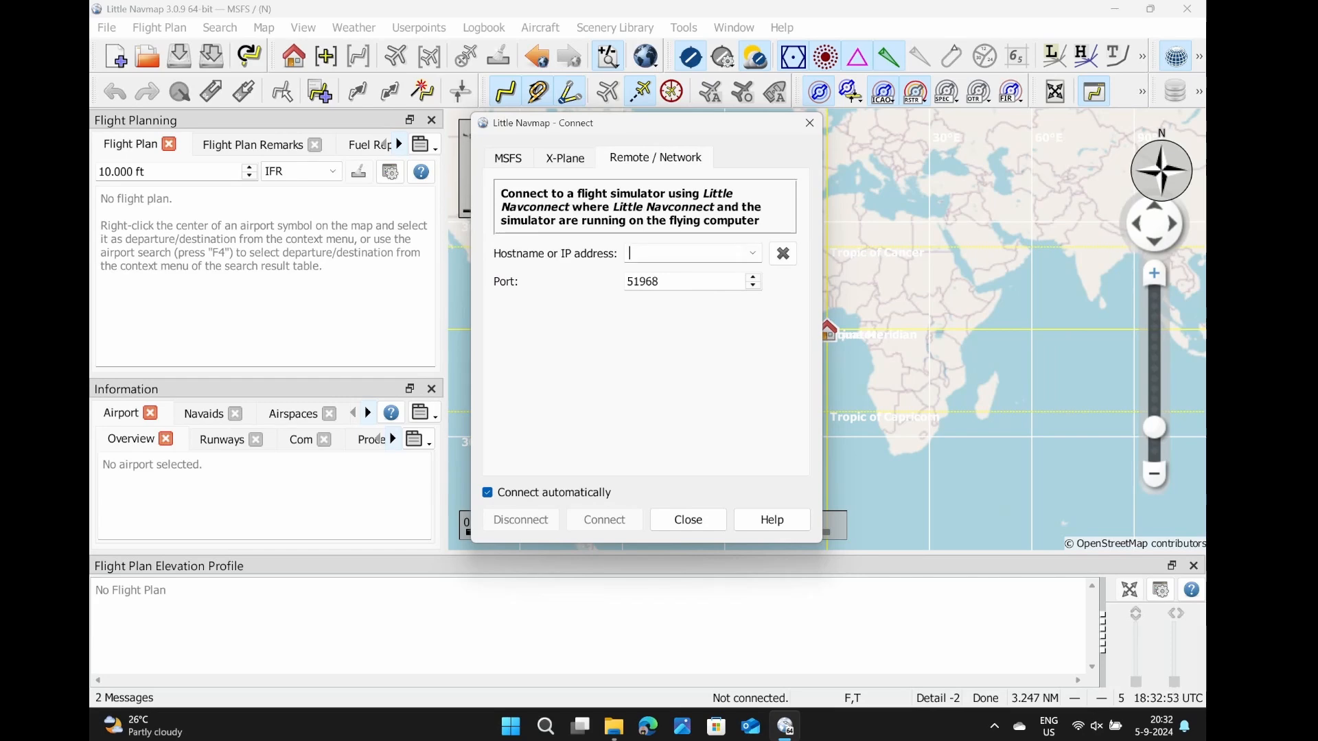
pyautogui.moveTo(689, 252)
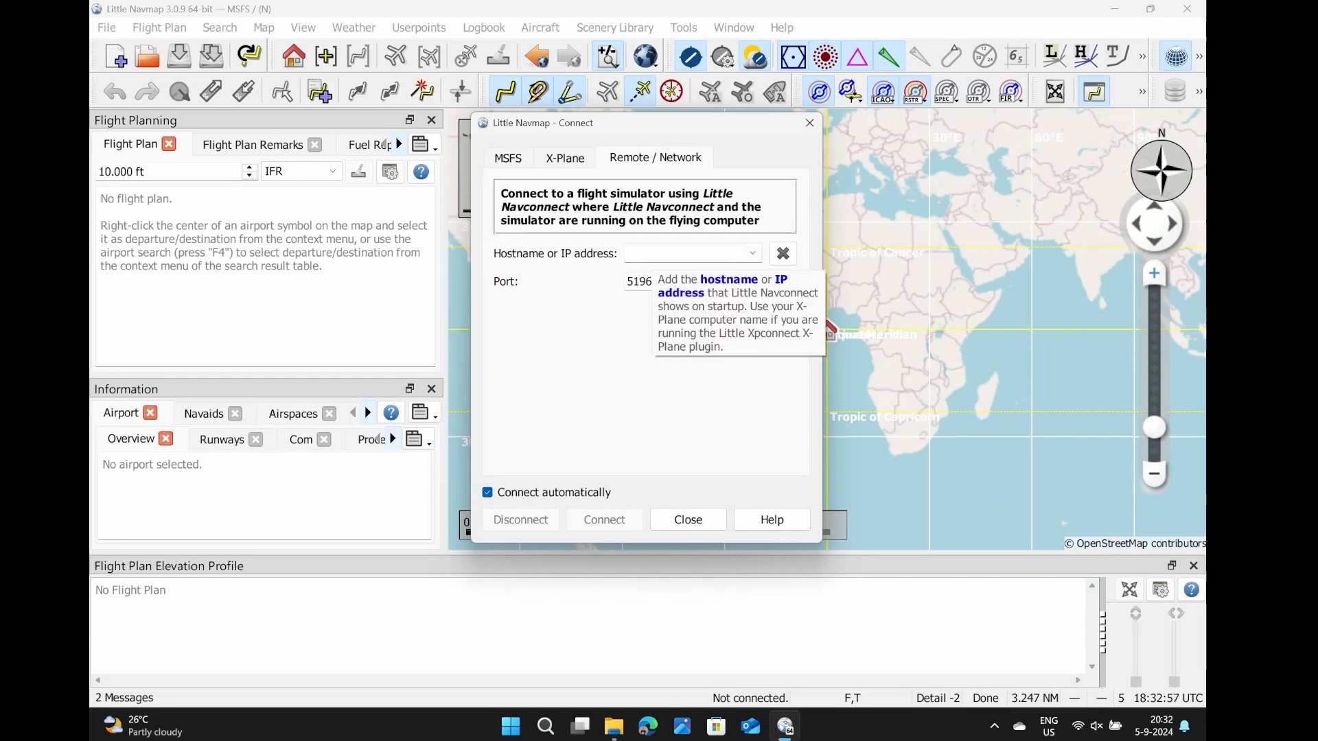
# Step: Enter hostname 192.168.1.76 with port 51968 and connect to the remote Navconnect
pyautogui.write('192.168.1.76')
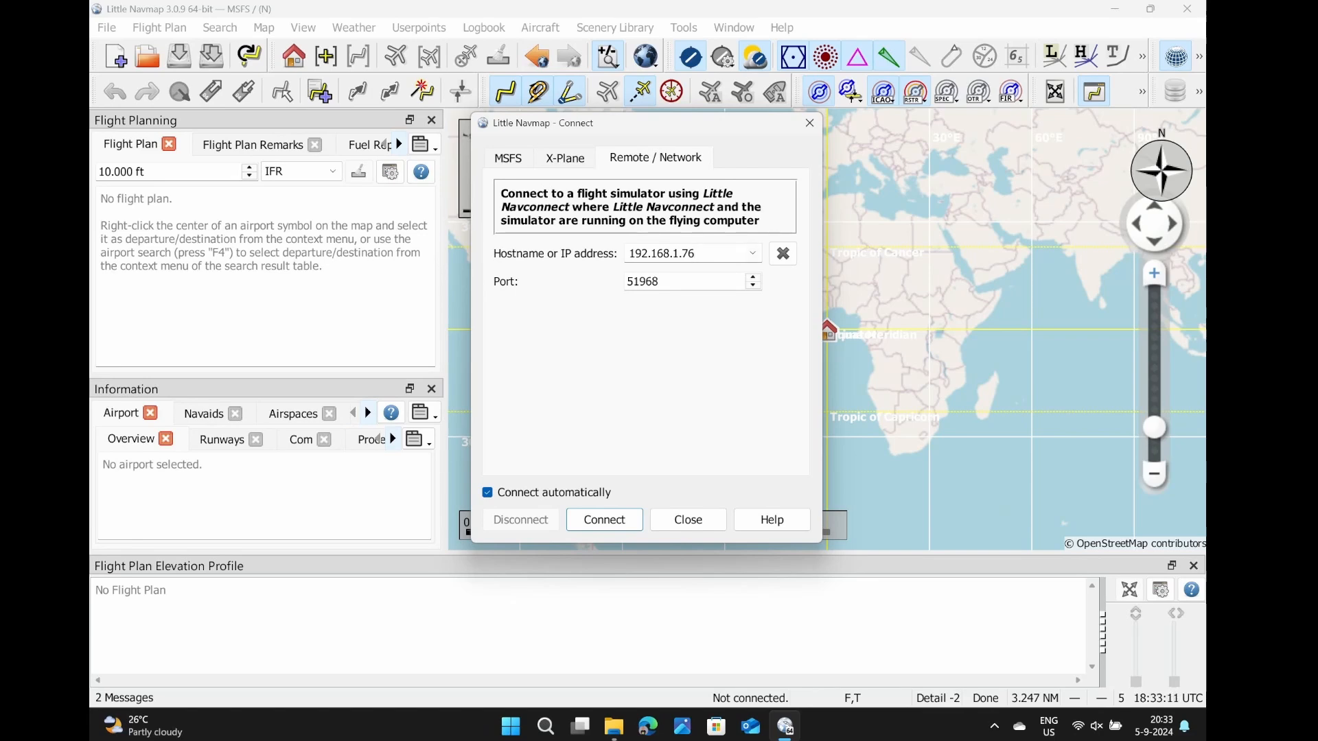
pyautogui.click(602, 519)
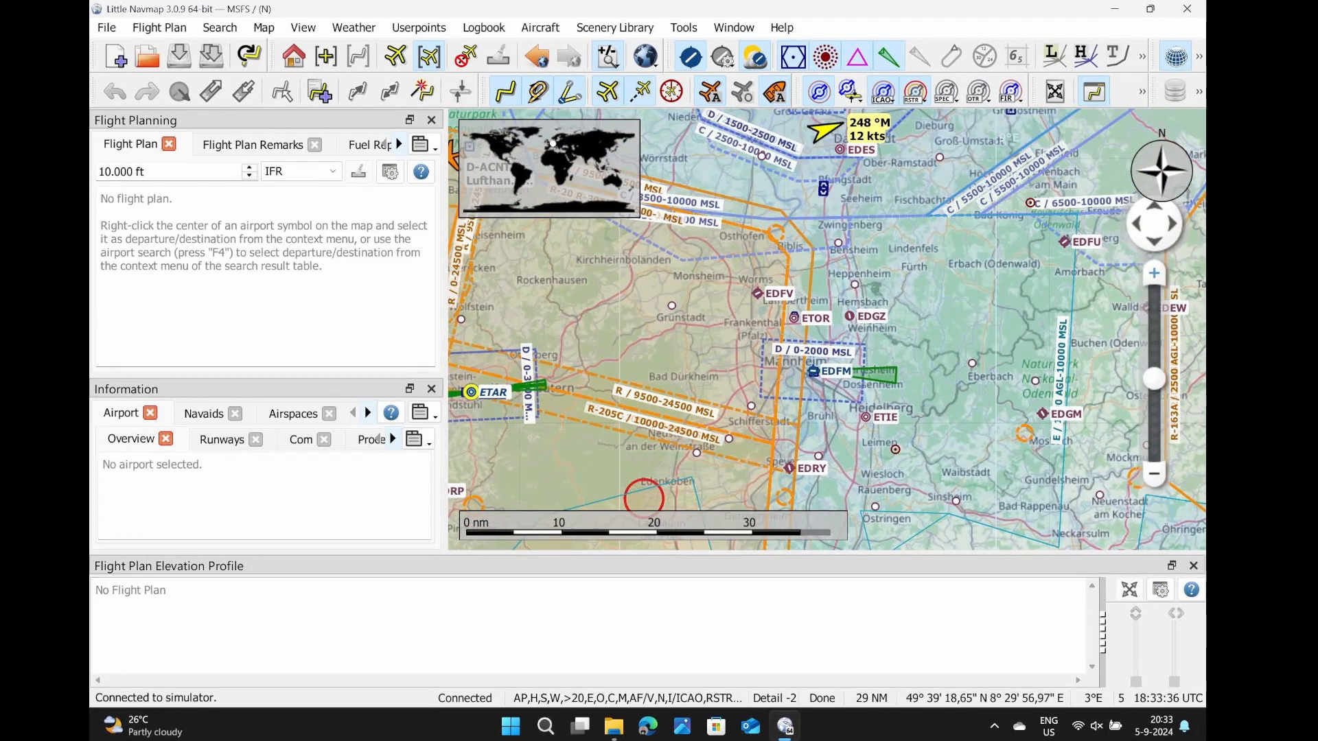
# Step: Zoom the map out to show the aircraft and AI airliners, then open the File menu
pyautogui.scroll(-3)
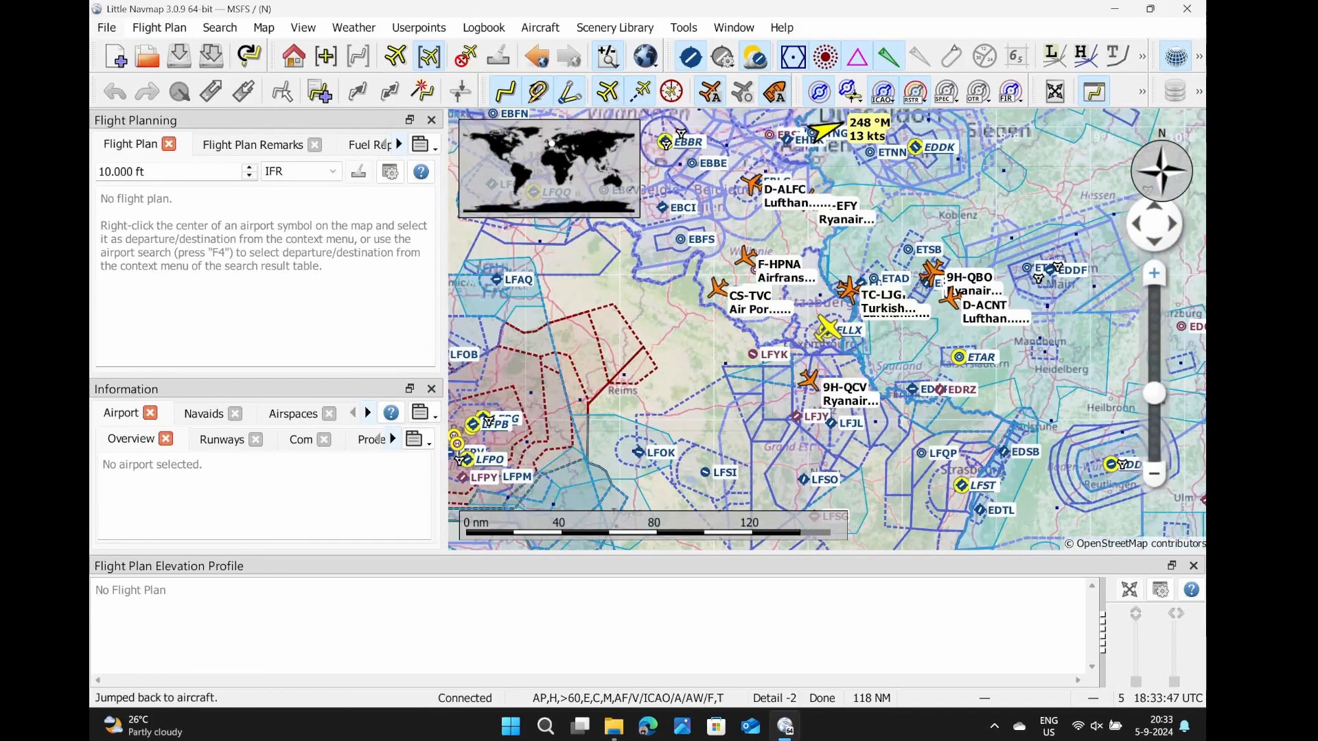
pyautogui.click(106, 28)
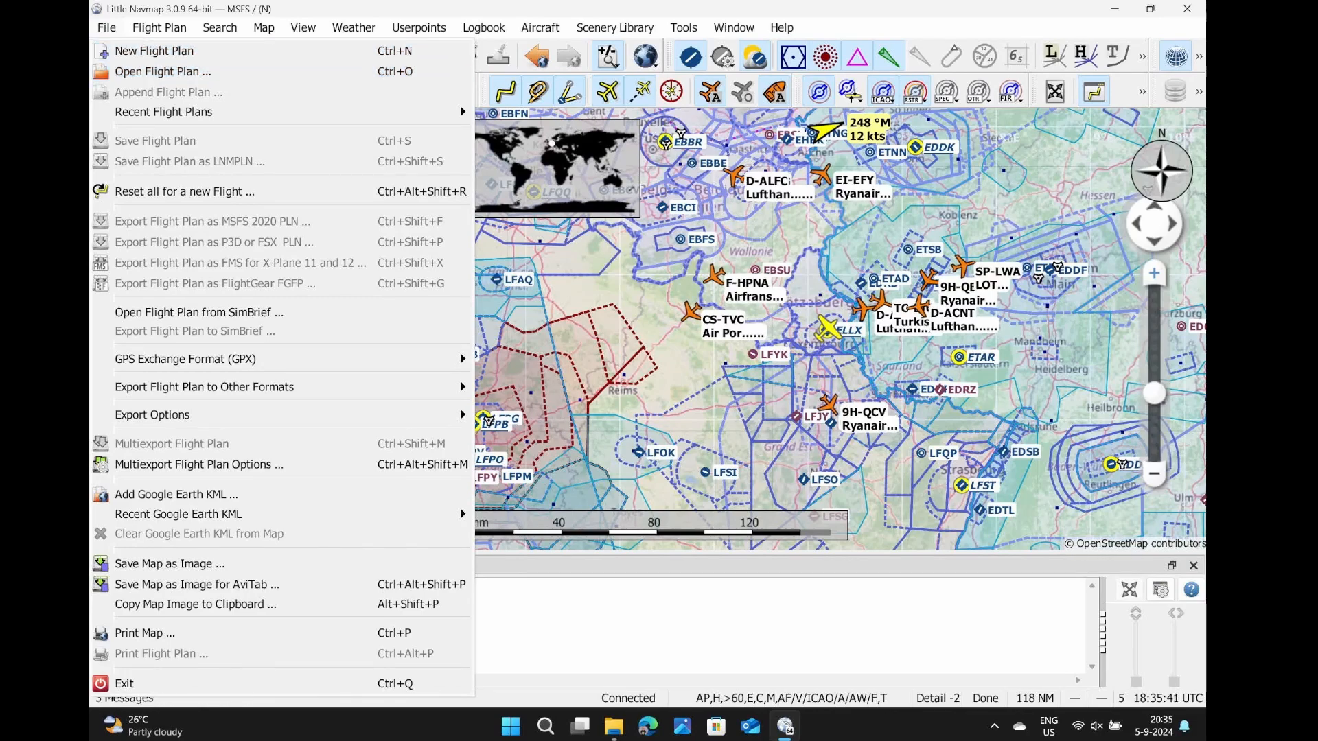
pyautogui.click(683, 27)
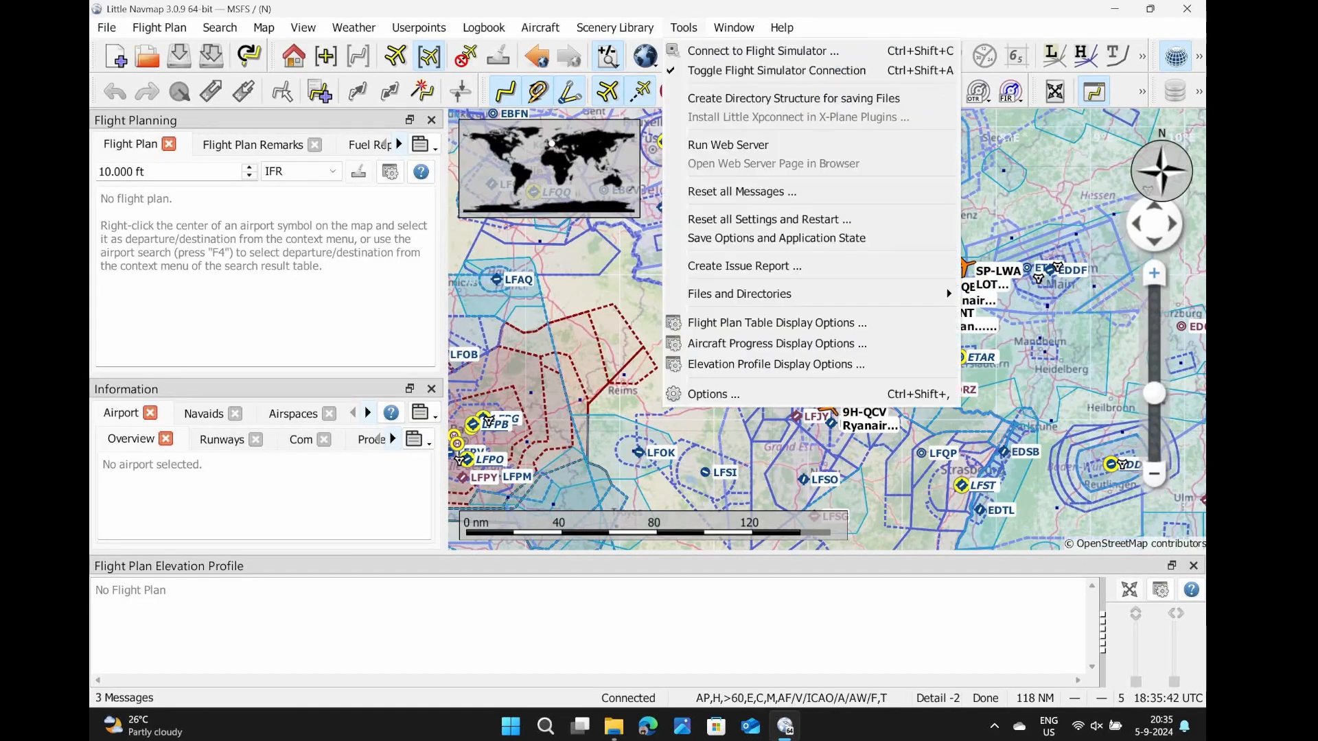